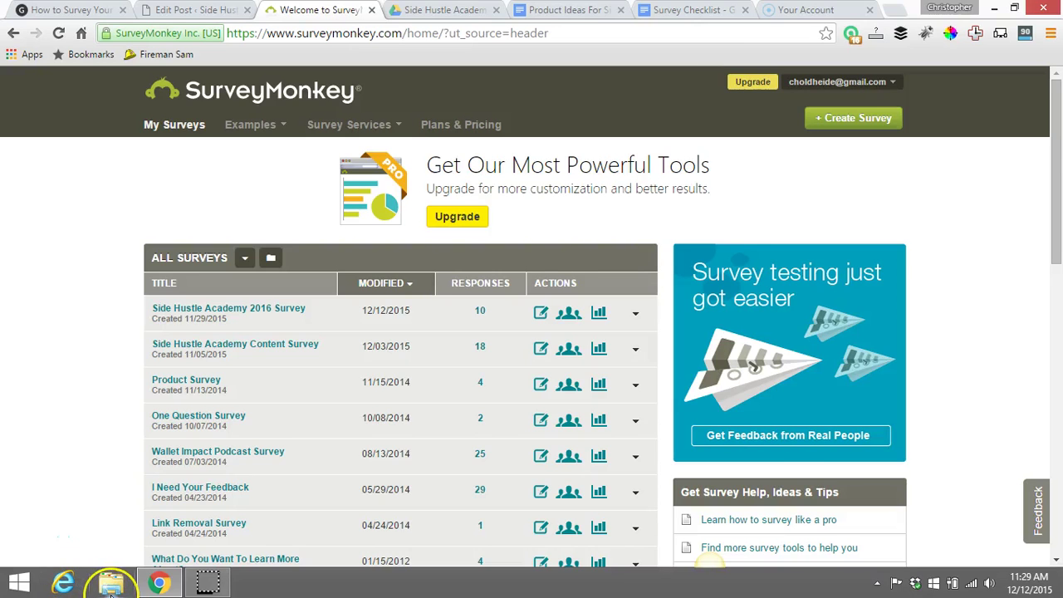
pyautogui.moveTo(110, 582)
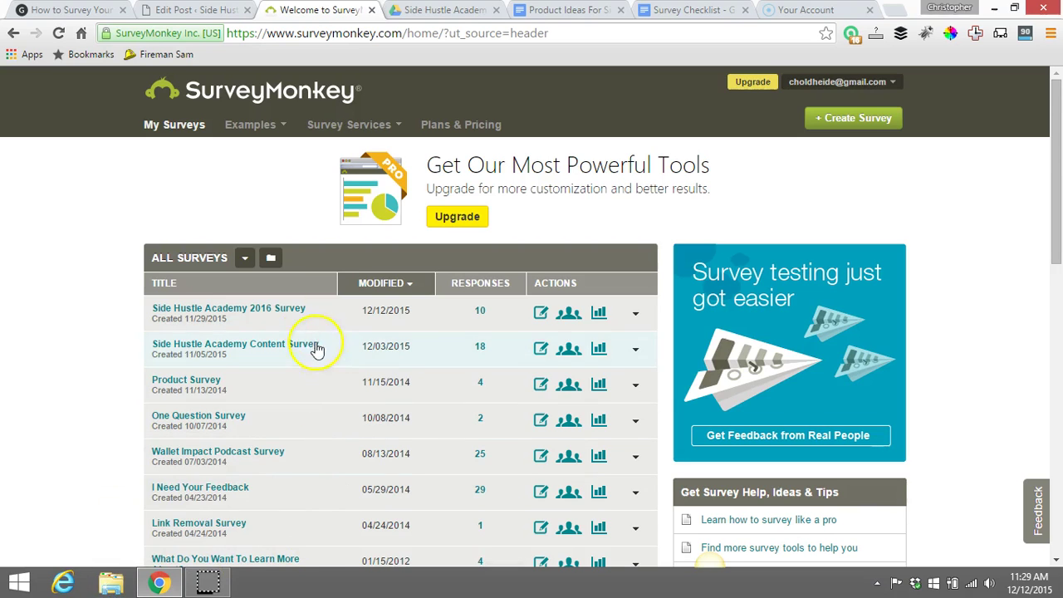
pyautogui.moveTo(299, 426)
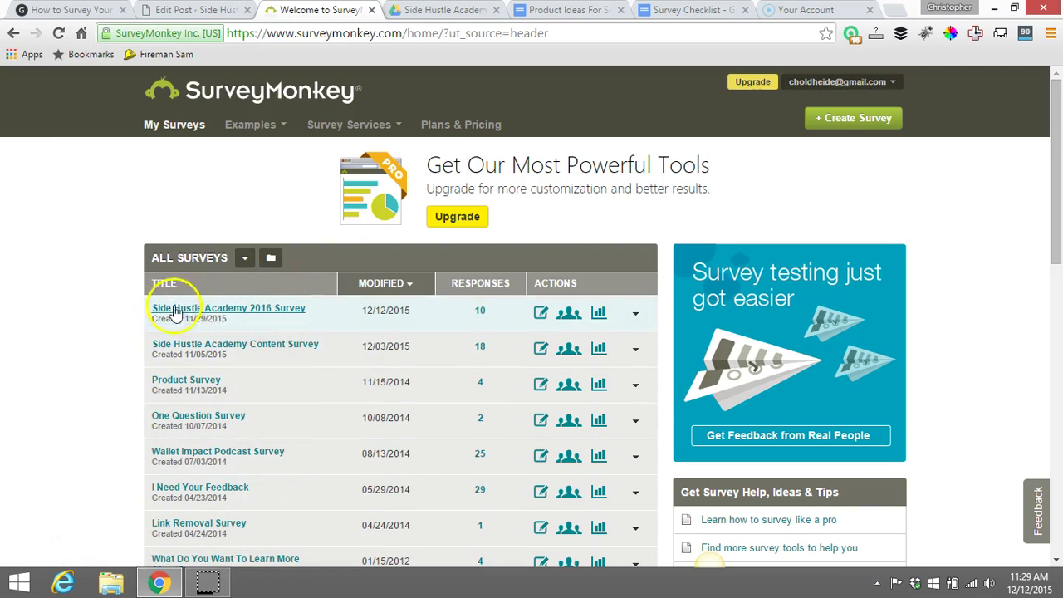
pyautogui.moveTo(314, 316)
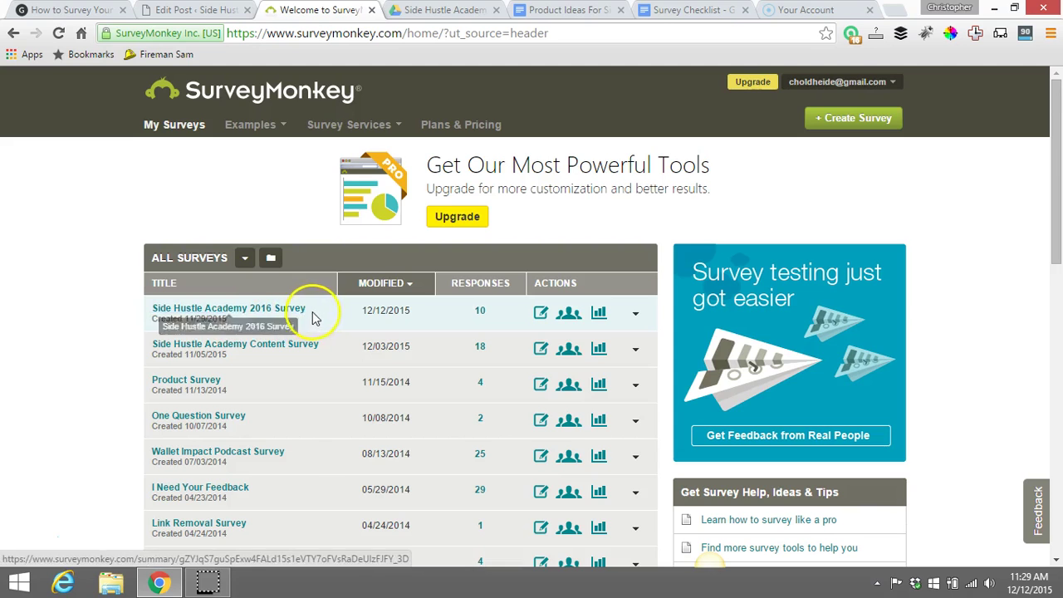
pyautogui.moveTo(323, 323)
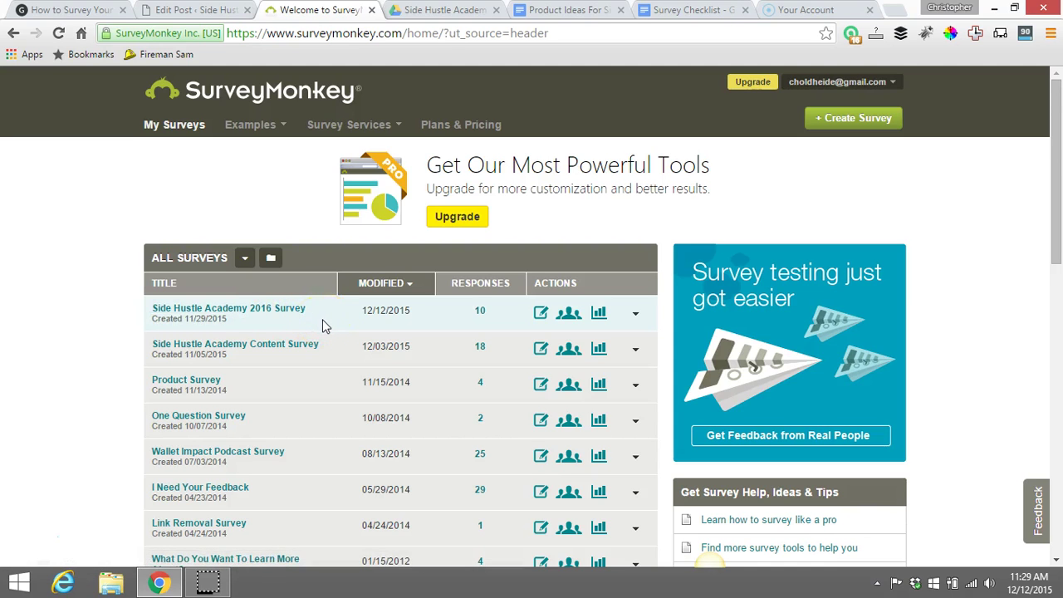
pyautogui.moveTo(337, 328)
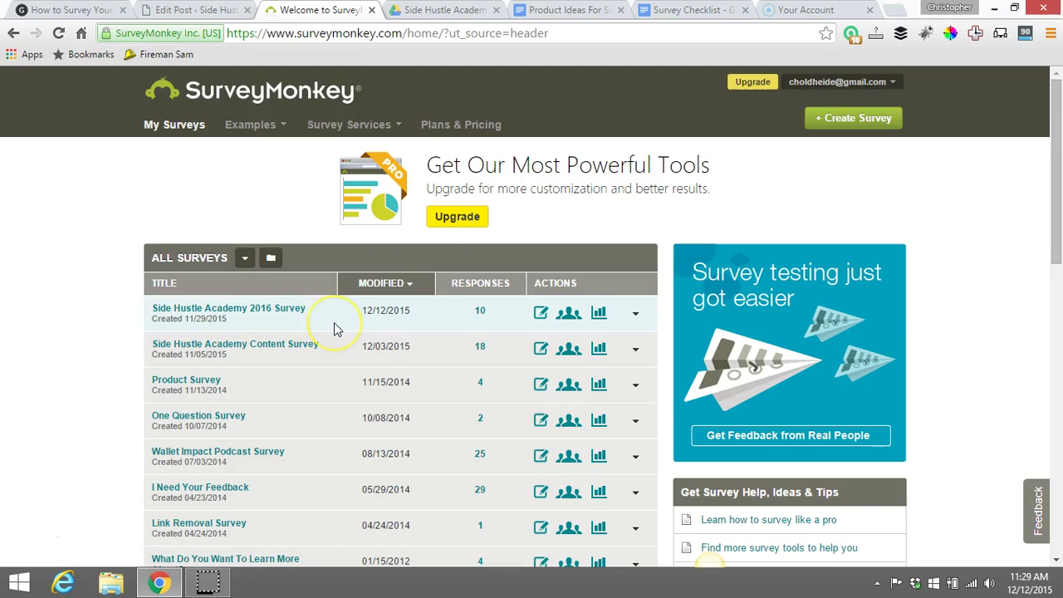
pyautogui.moveTo(336, 327)
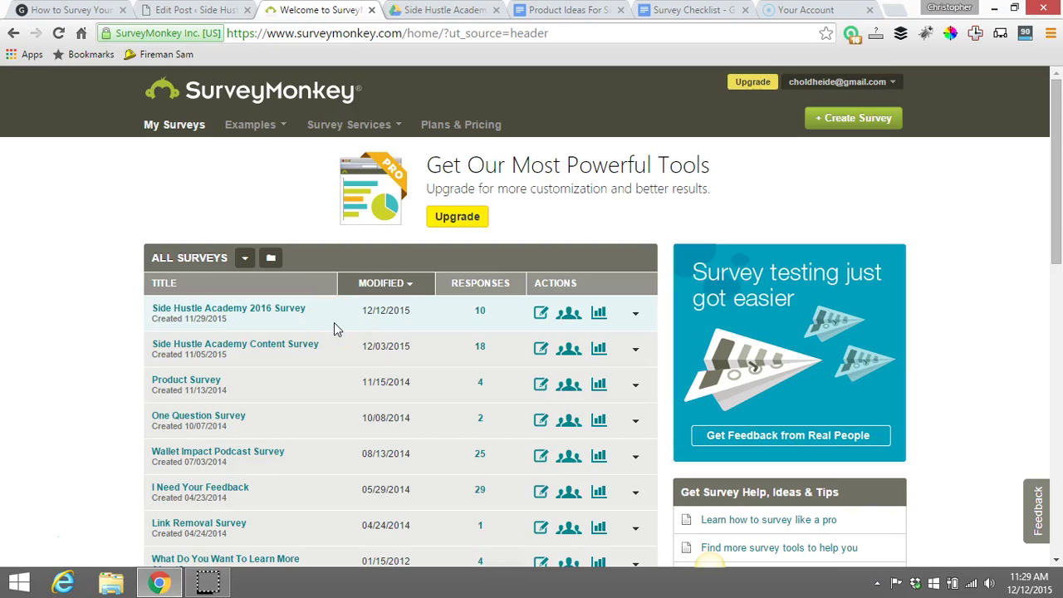
pyautogui.moveTo(328, 324)
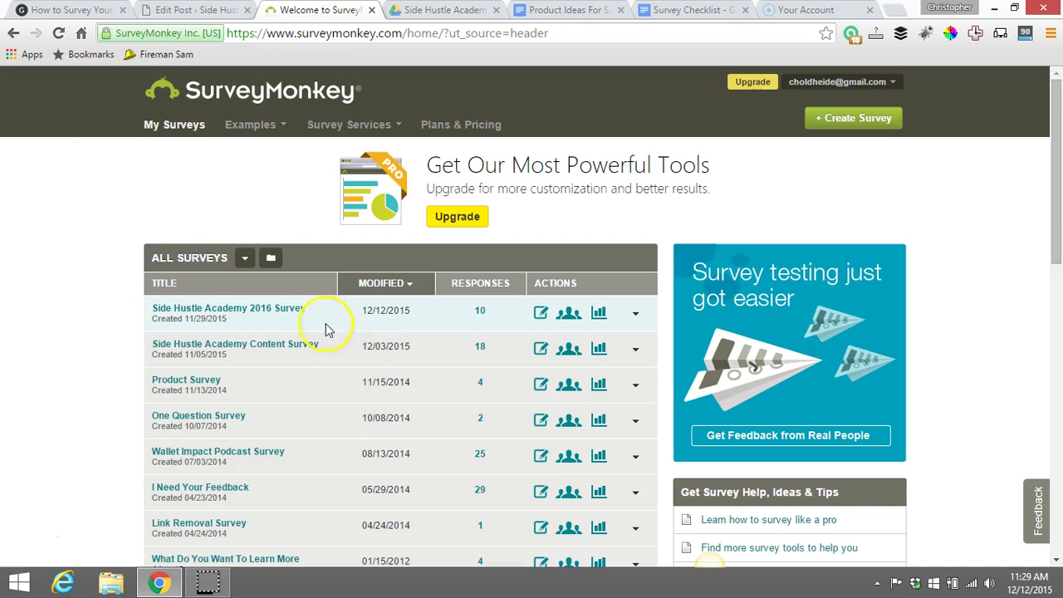
pyautogui.moveTo(340, 68)
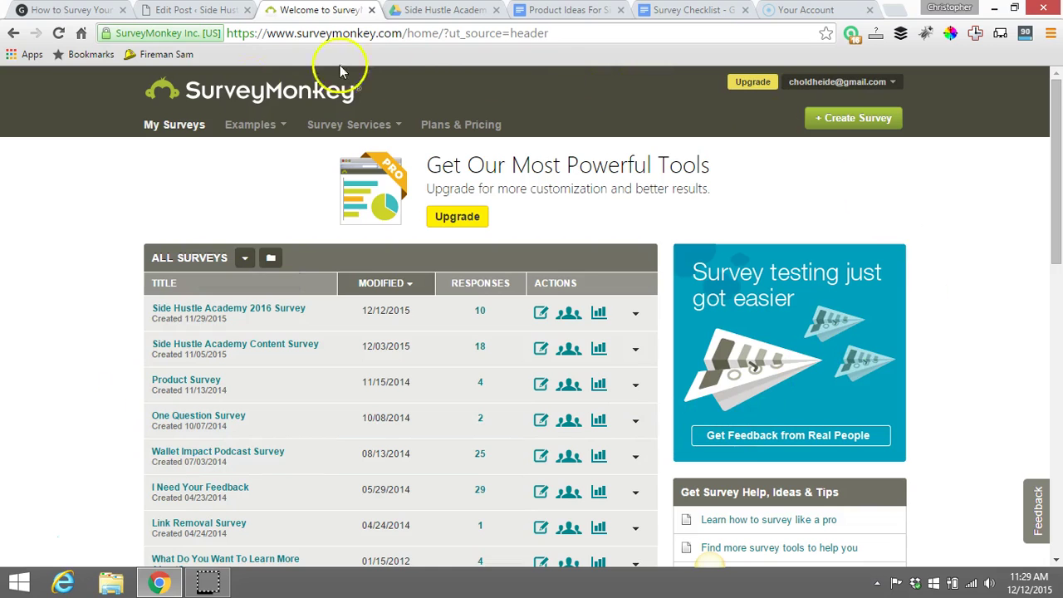
pyautogui.moveTo(442, 181)
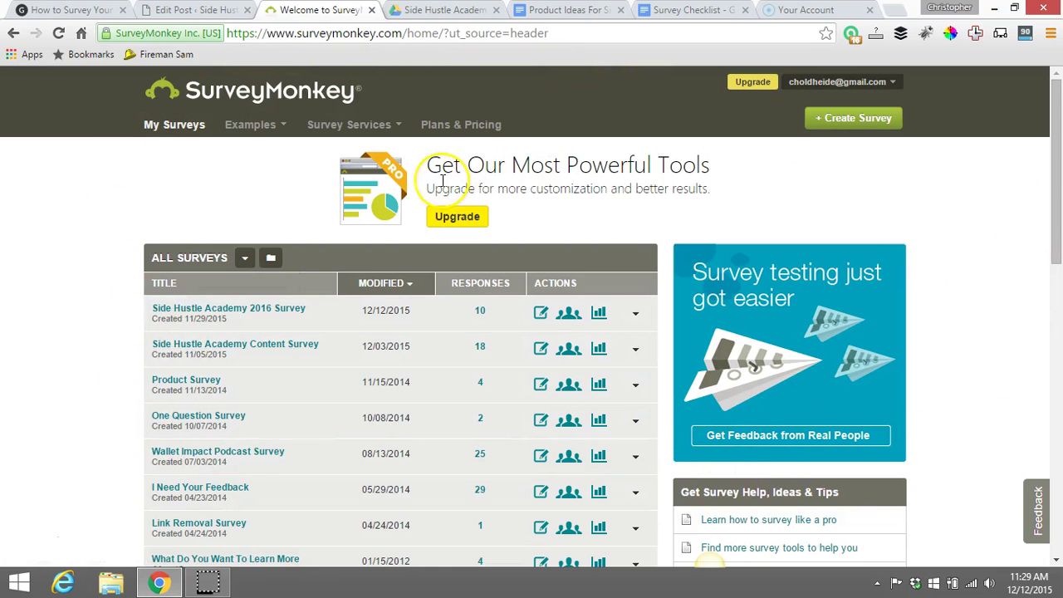
pyautogui.moveTo(373, 137)
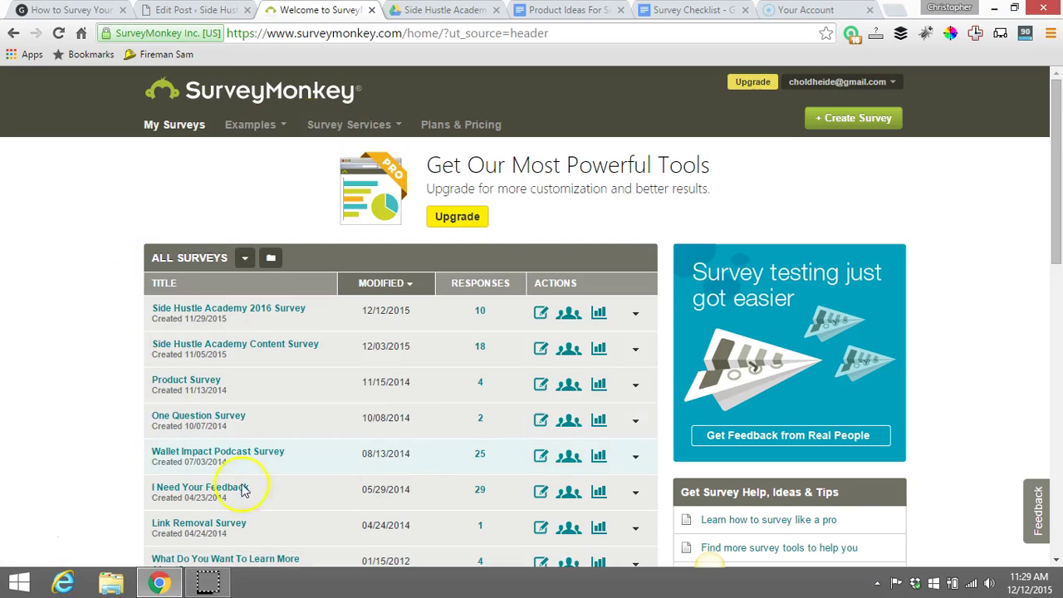
pyautogui.moveTo(519, 438)
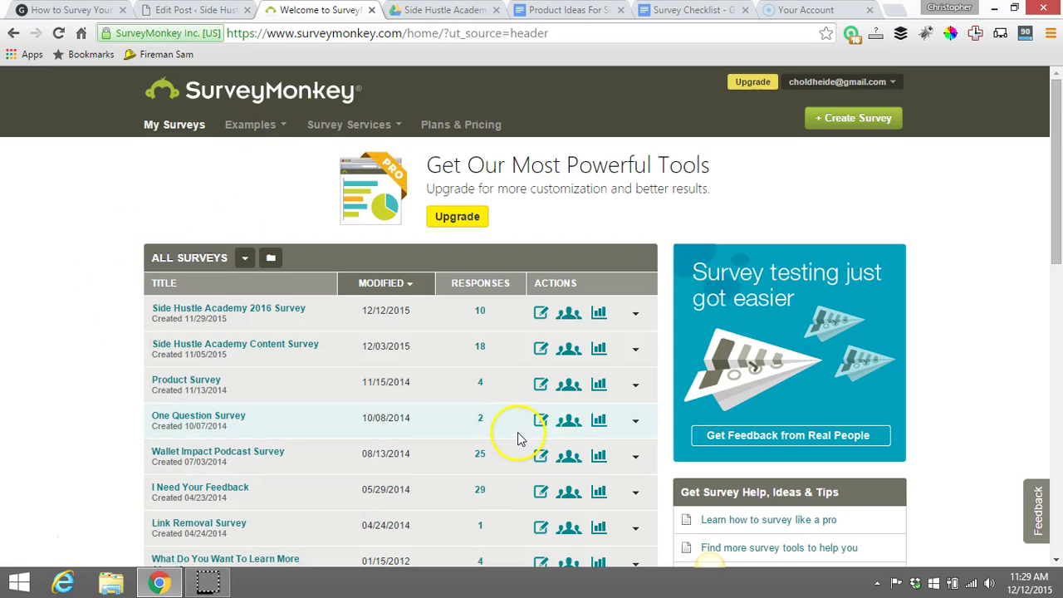
pyautogui.moveTo(519, 438)
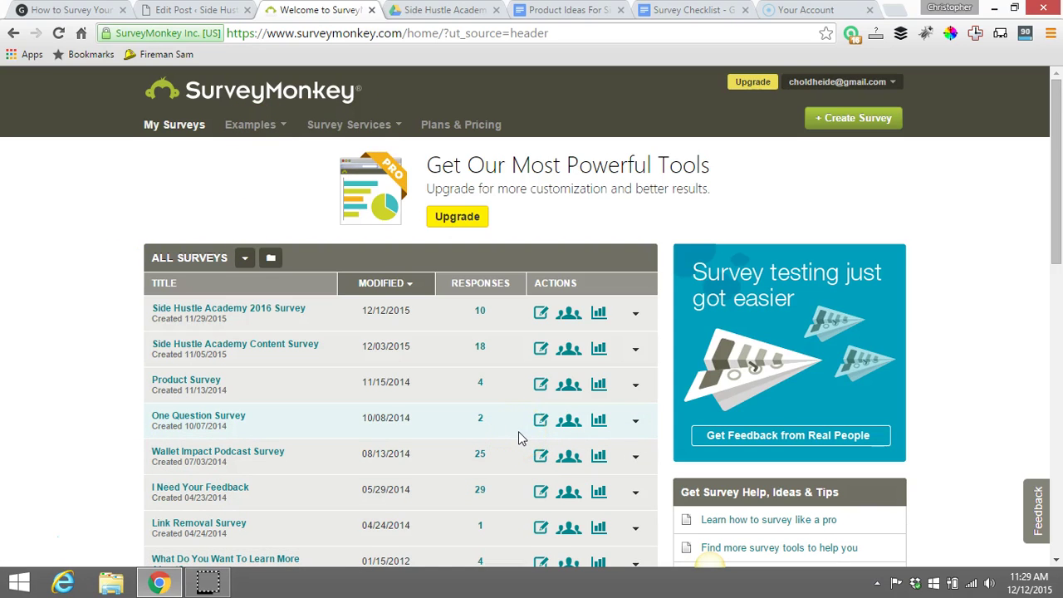
pyautogui.moveTo(768, 189)
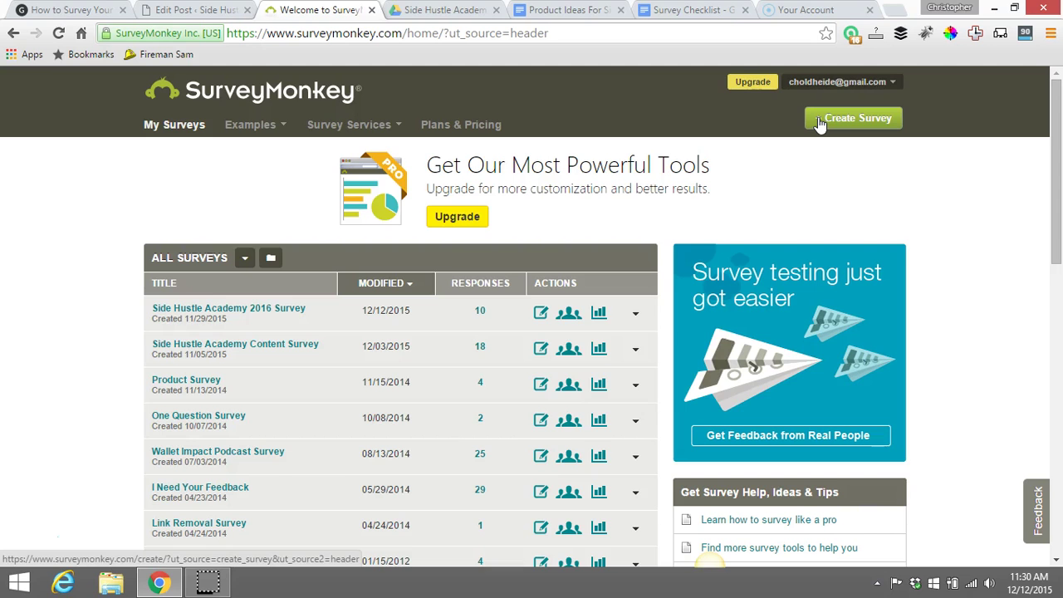
# Step: Start a new survey titled 'simple survey' with the Customer Feedback category
pyautogui.click(853, 118)
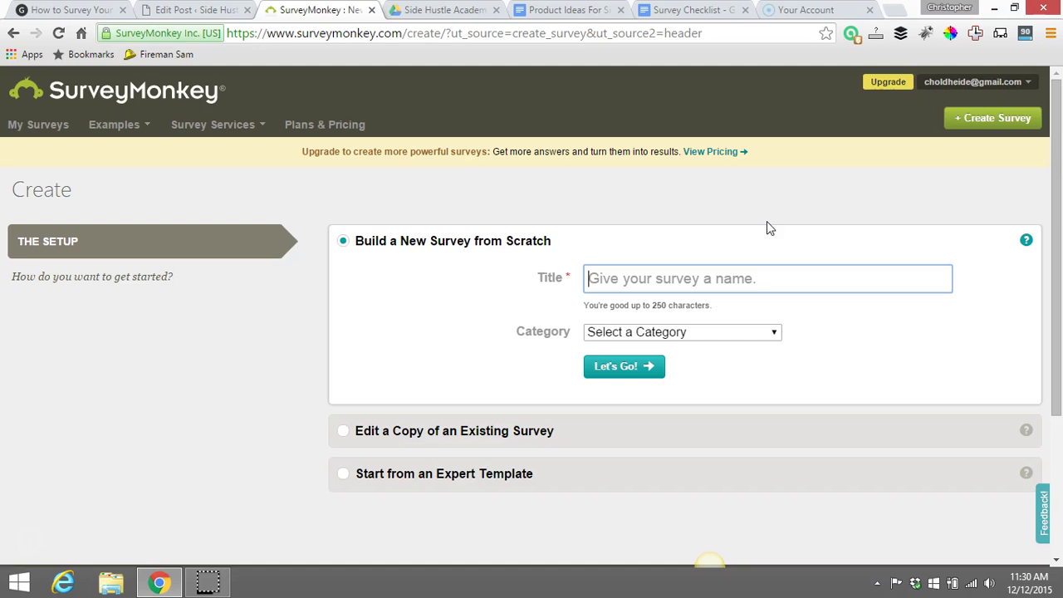
pyautogui.write('simple')
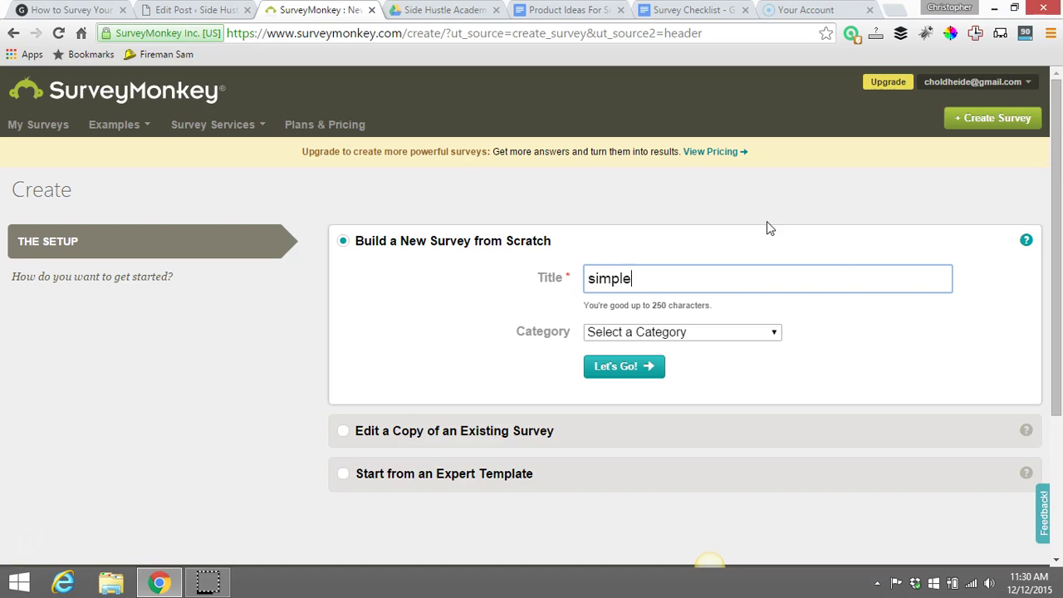
pyautogui.write('survey')
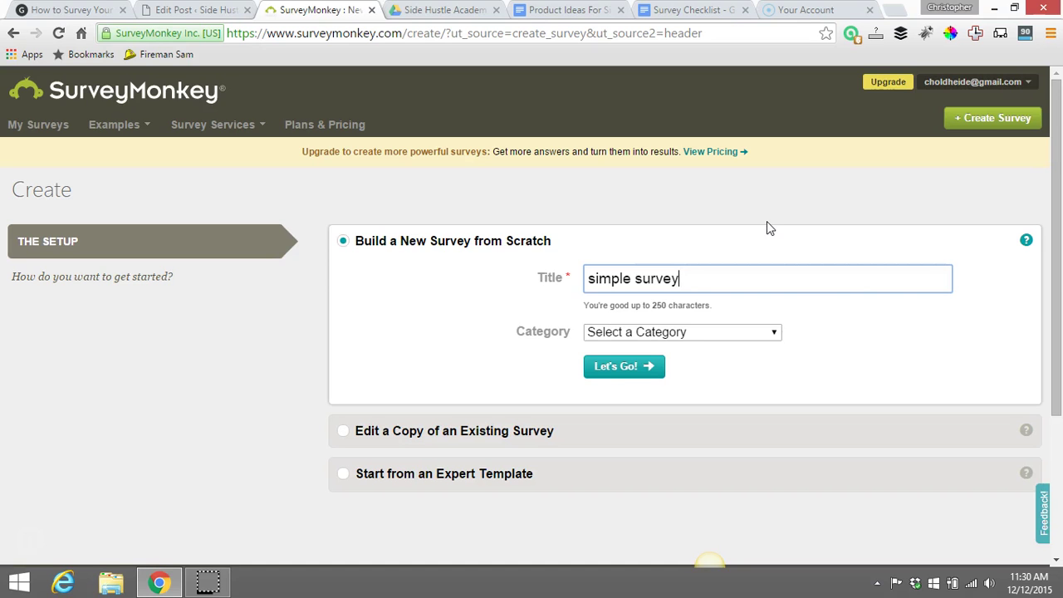
pyautogui.moveTo(747, 440)
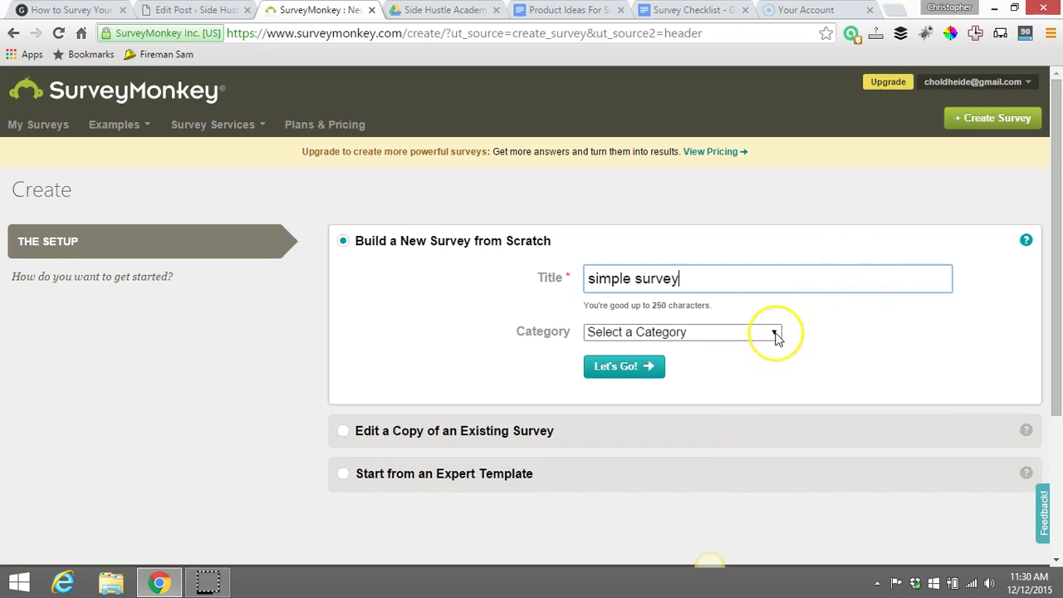
pyautogui.moveTo(775, 336)
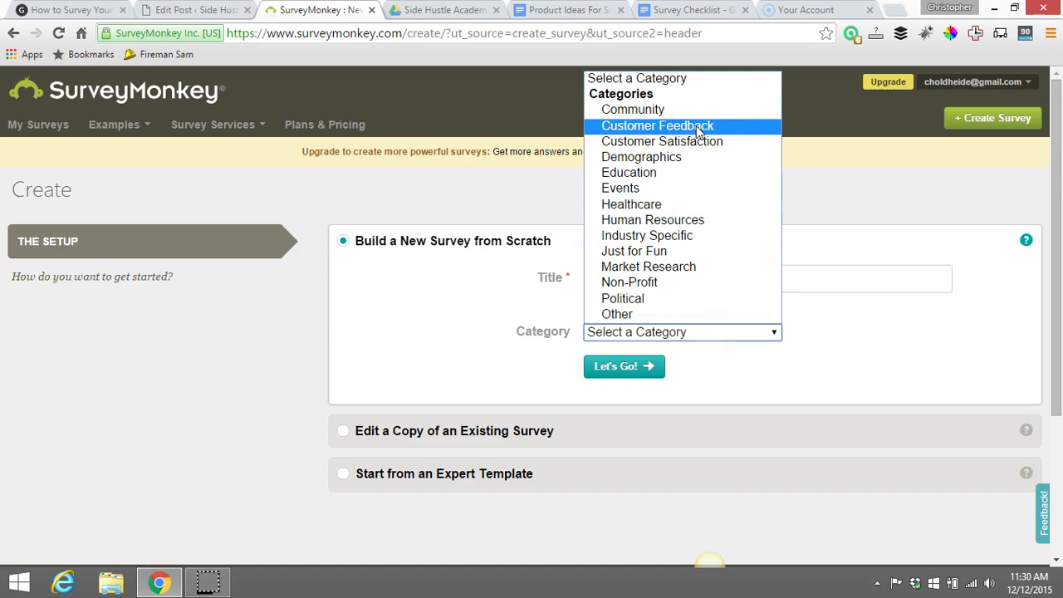
pyautogui.click(657, 126)
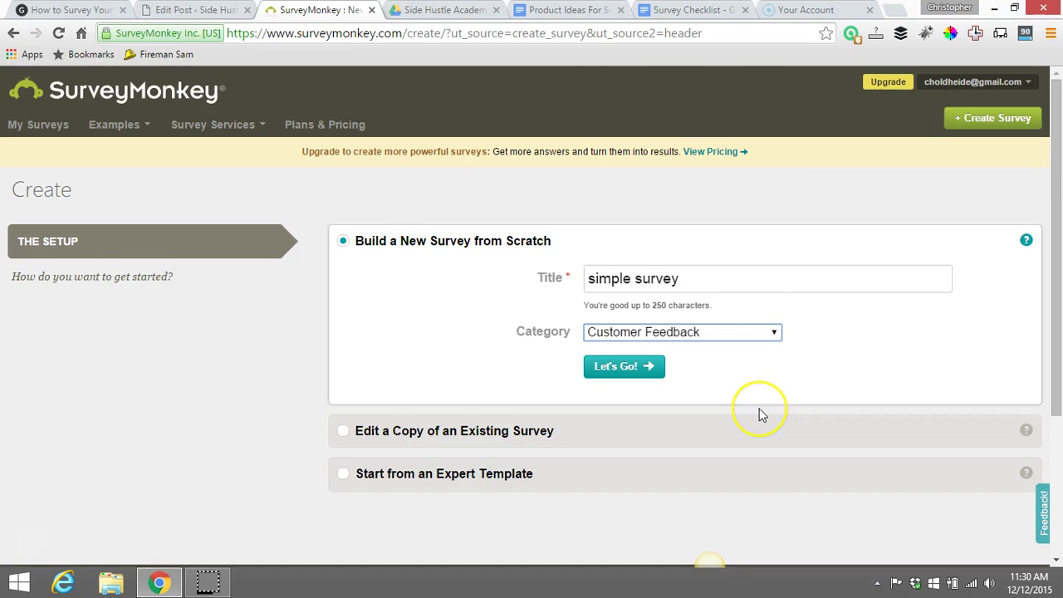
pyautogui.moveTo(762, 414)
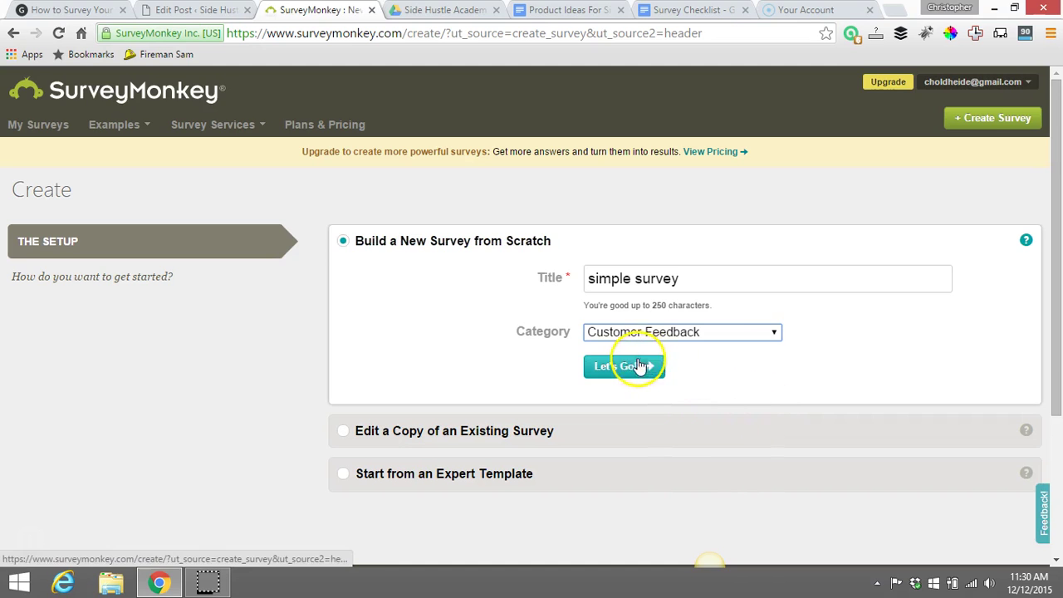
pyautogui.moveTo(633, 392)
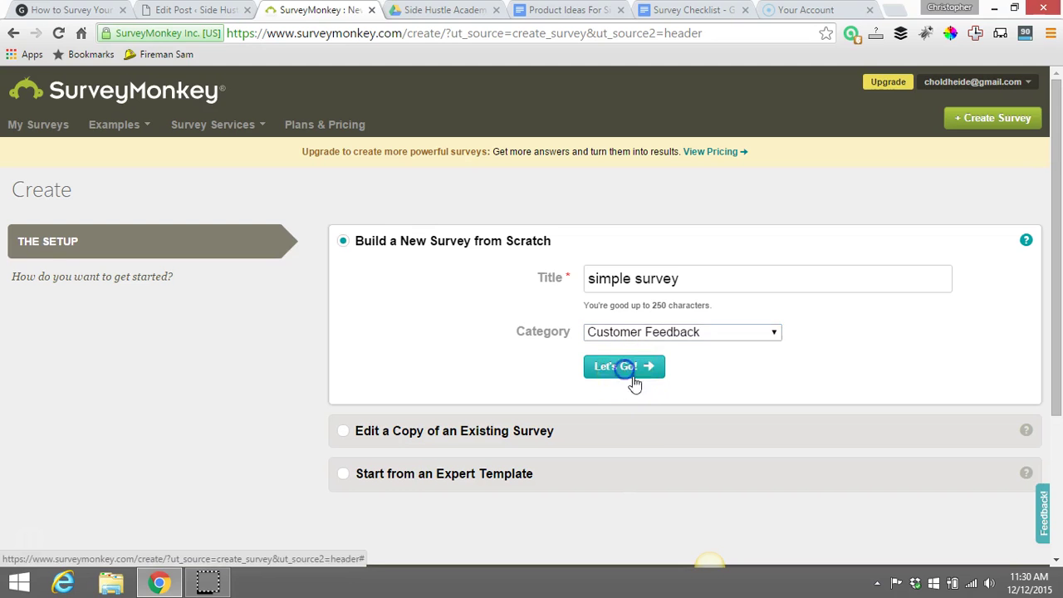
# Step: Confirm the survey setup to reach the blank first page in the designer
pyautogui.click(624, 366)
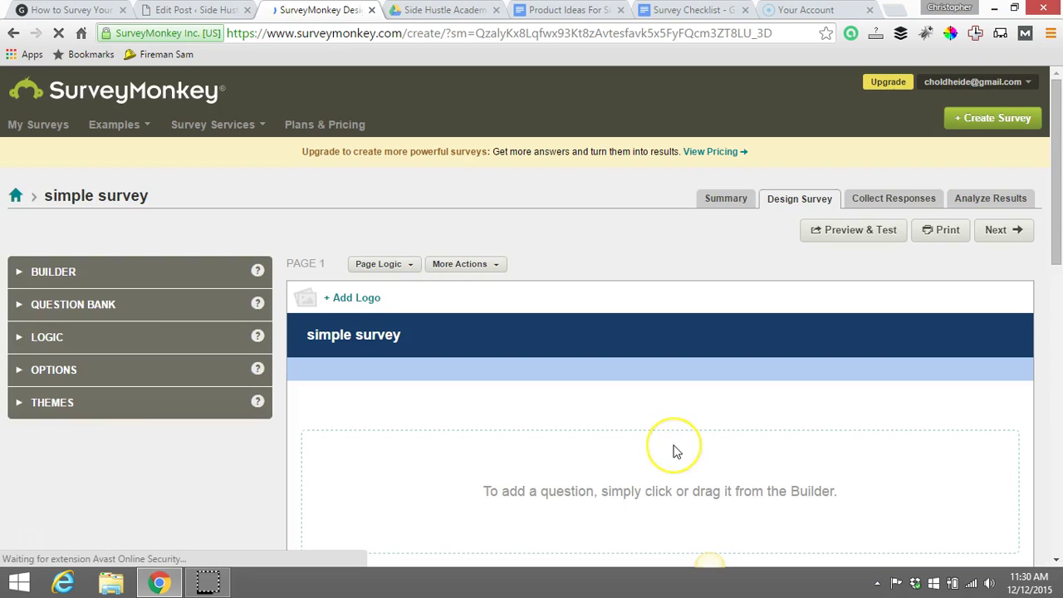
pyautogui.moveTo(673, 445)
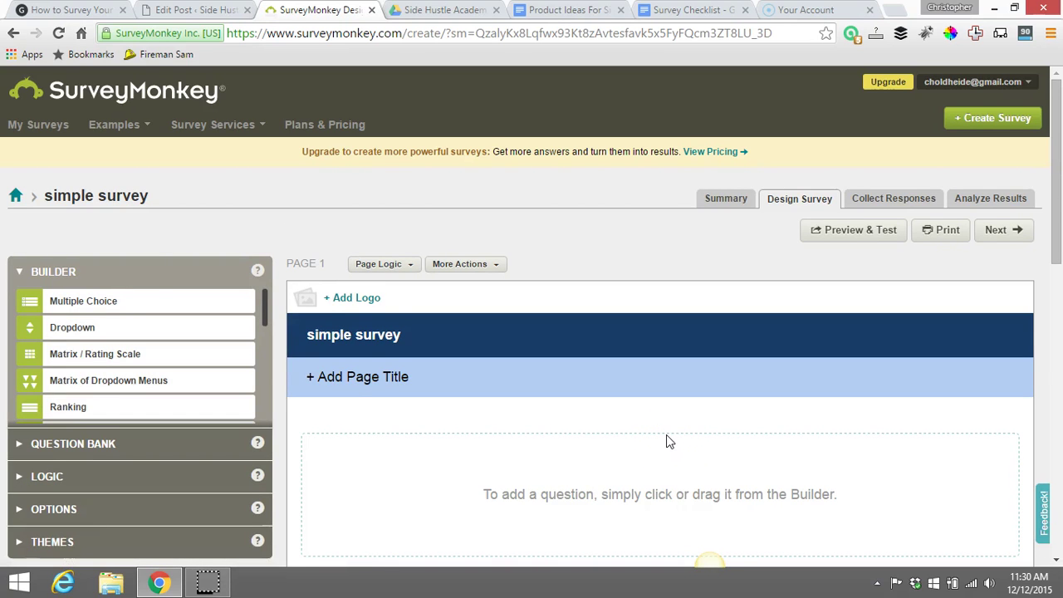
pyautogui.scroll(-3)
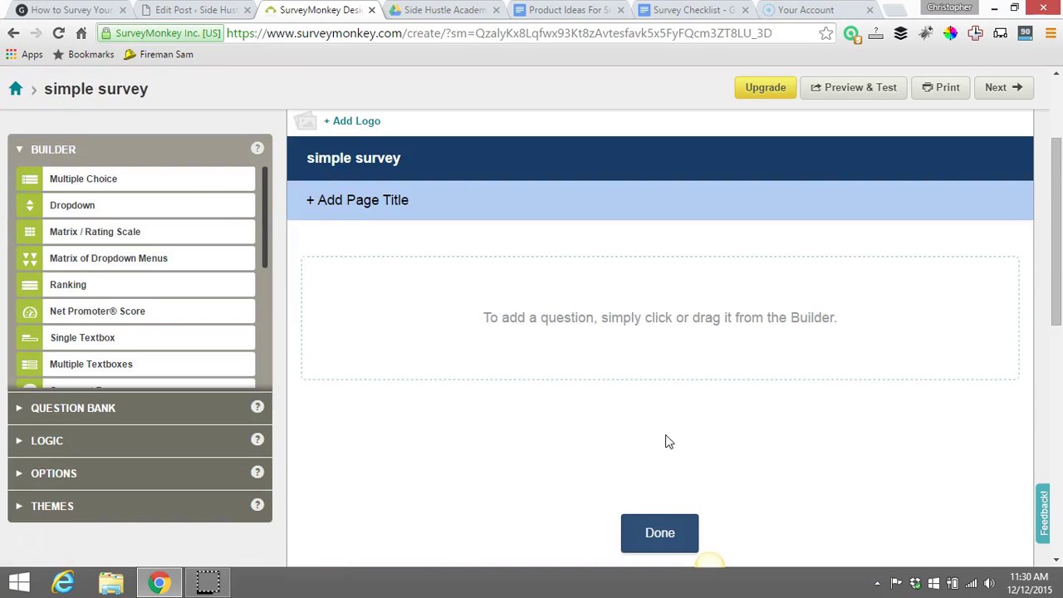
pyautogui.moveTo(145, 284)
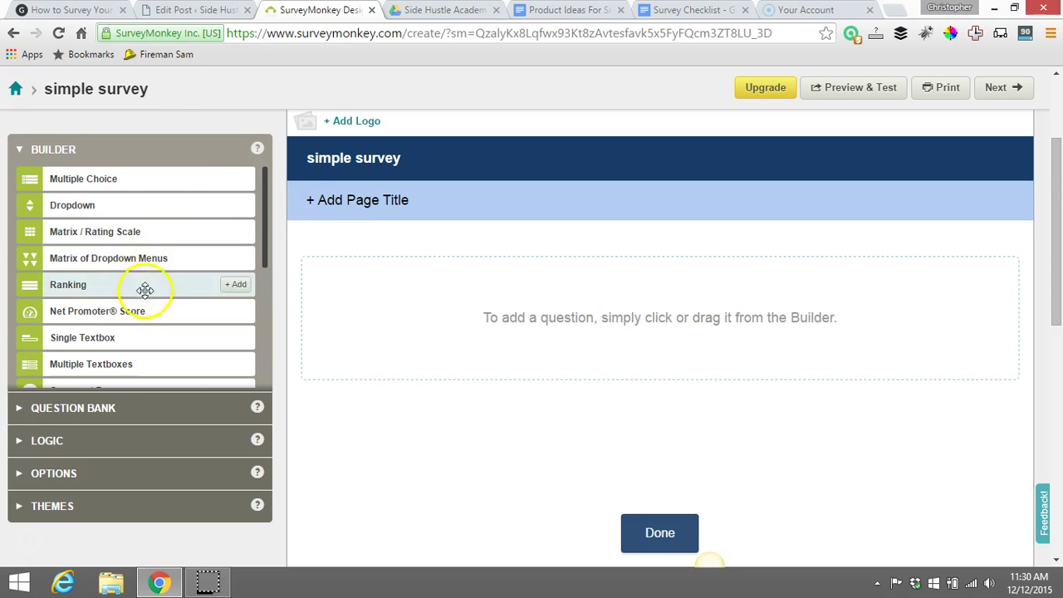
pyautogui.moveTo(212, 233)
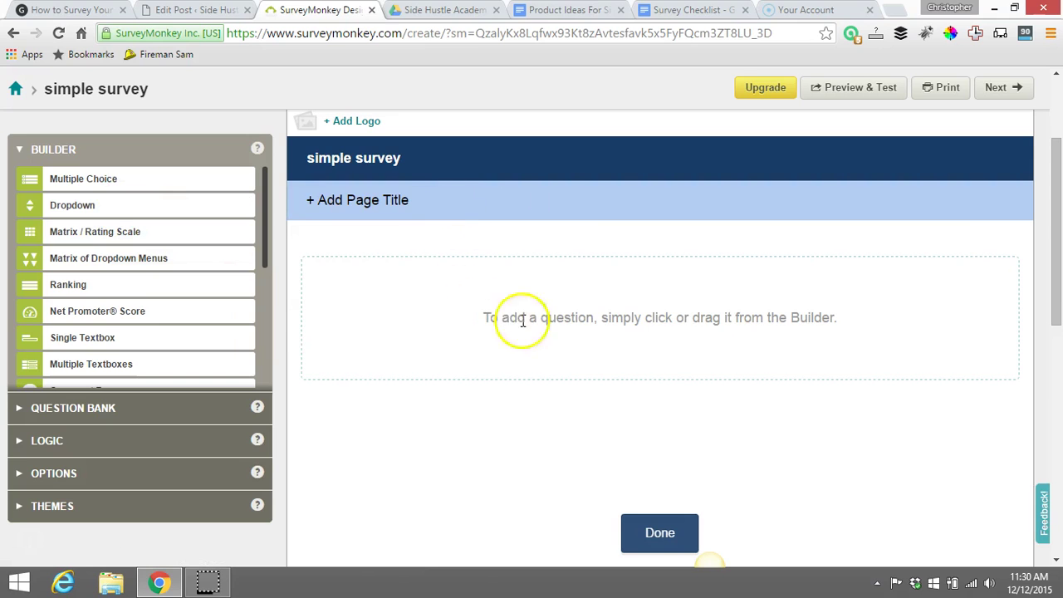
pyautogui.moveTo(522, 304)
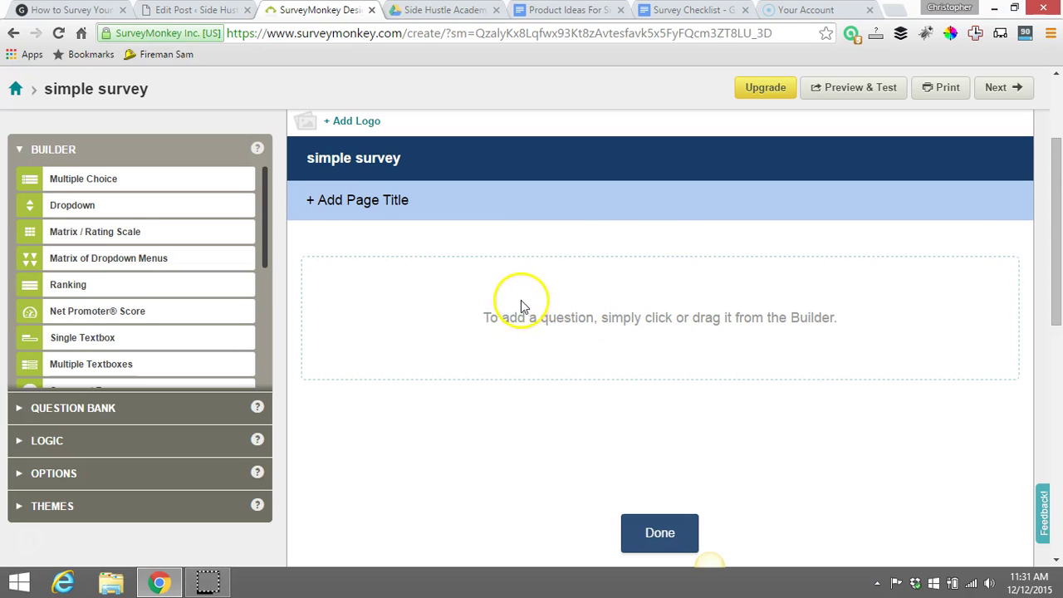
pyautogui.moveTo(547, 309)
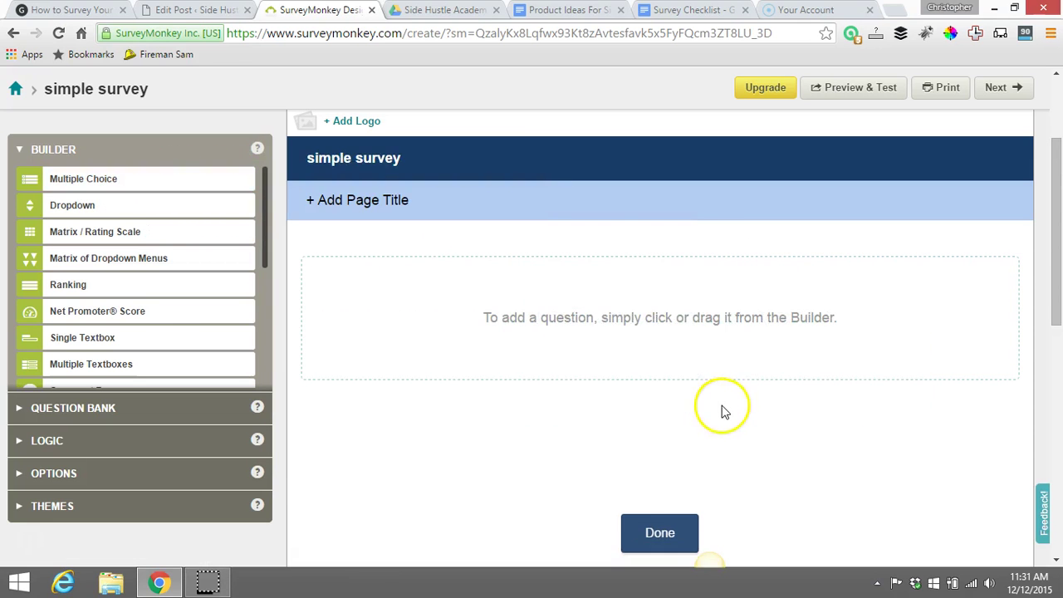
# Step: Save a multiple-choice question 'Do you have a side hustle?' with answers Yes and No
pyautogui.click(83, 178)
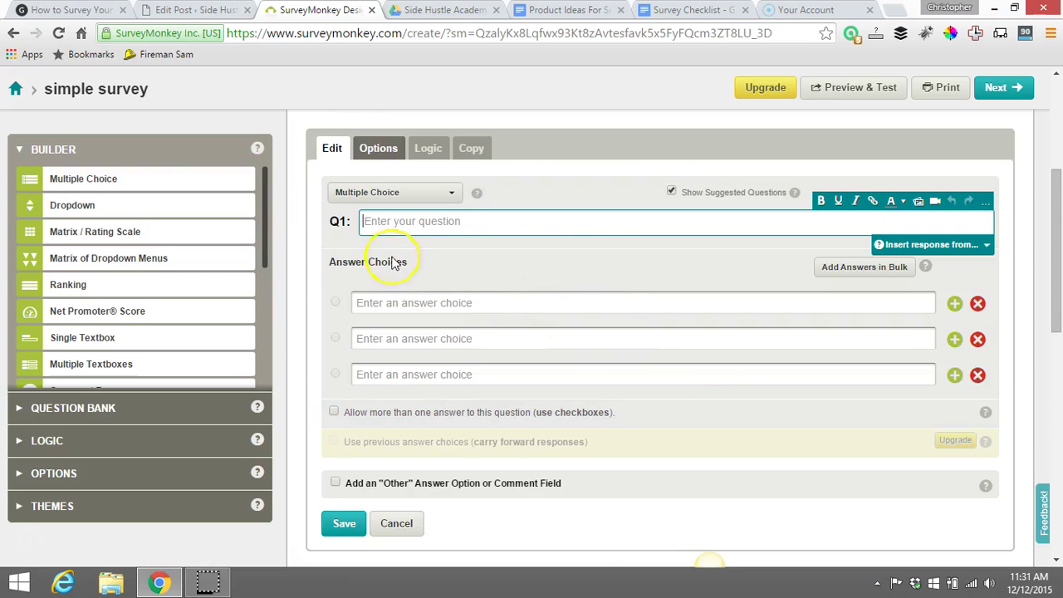
pyautogui.moveTo(502, 314)
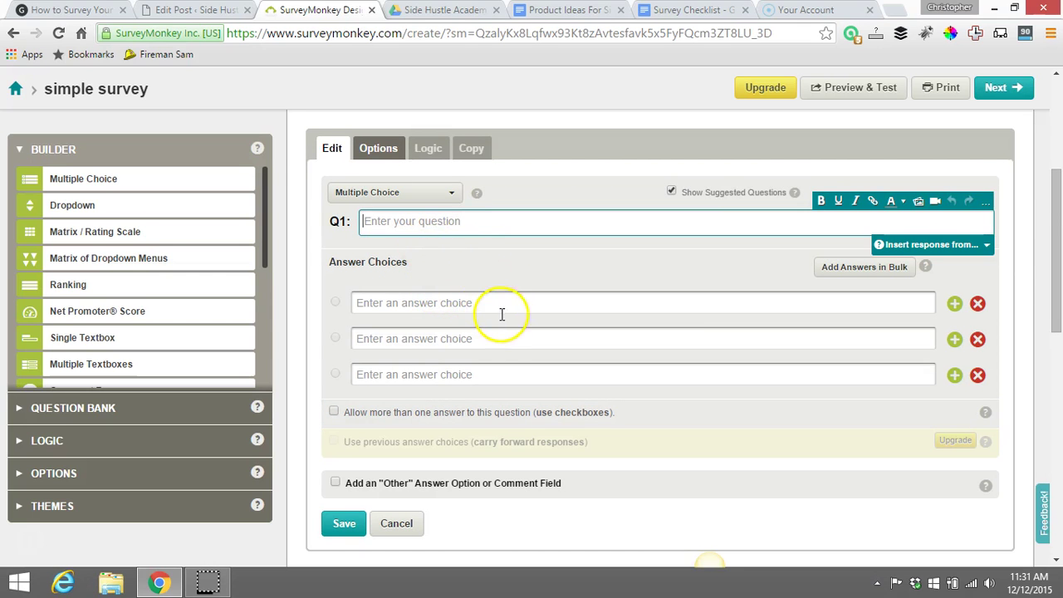
pyautogui.write('What')
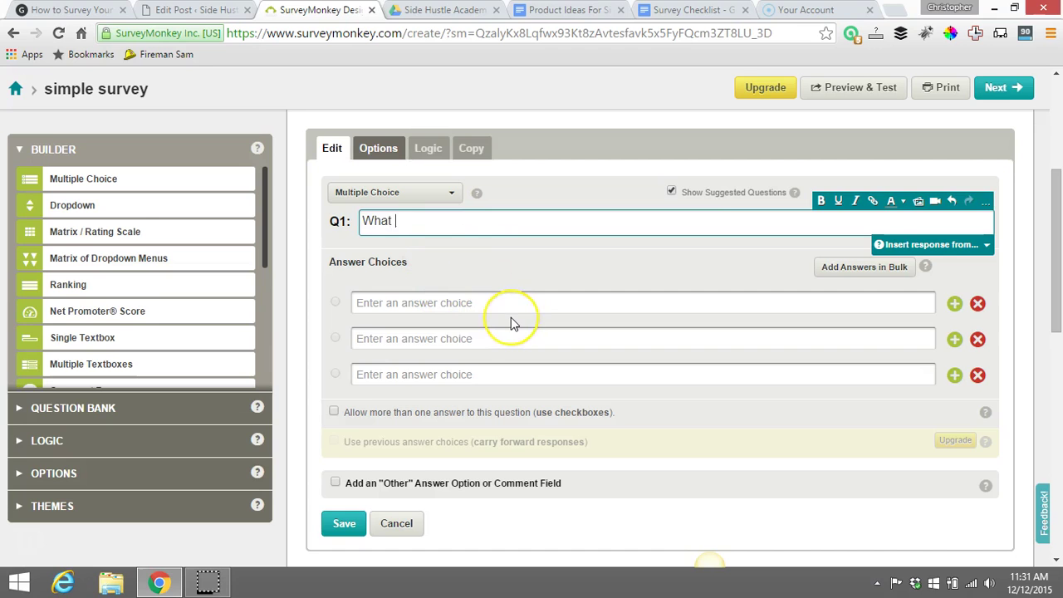
pyautogui.write('is')
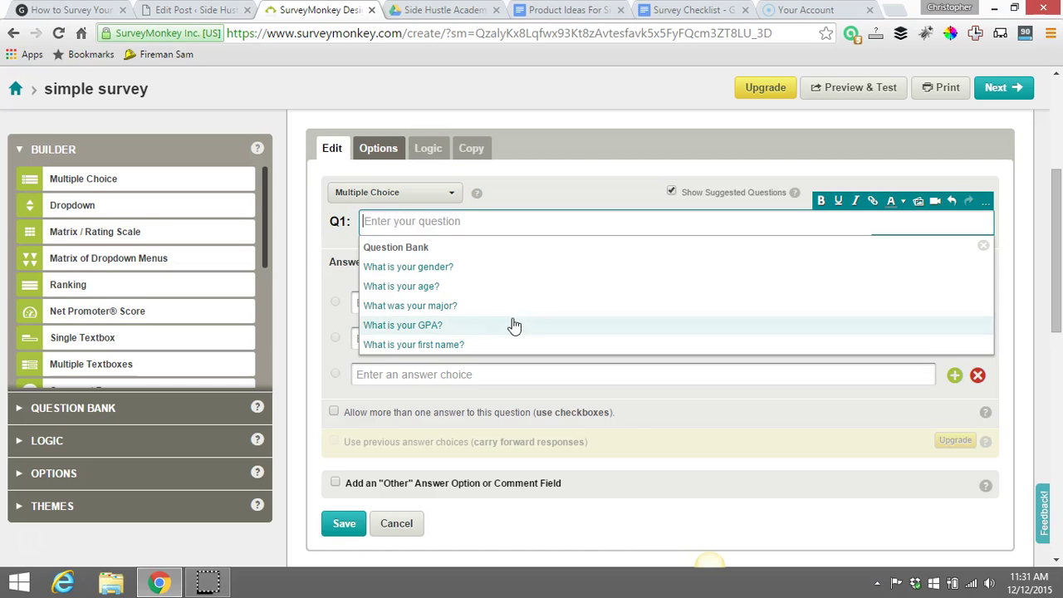
pyautogui.write('Do you h')
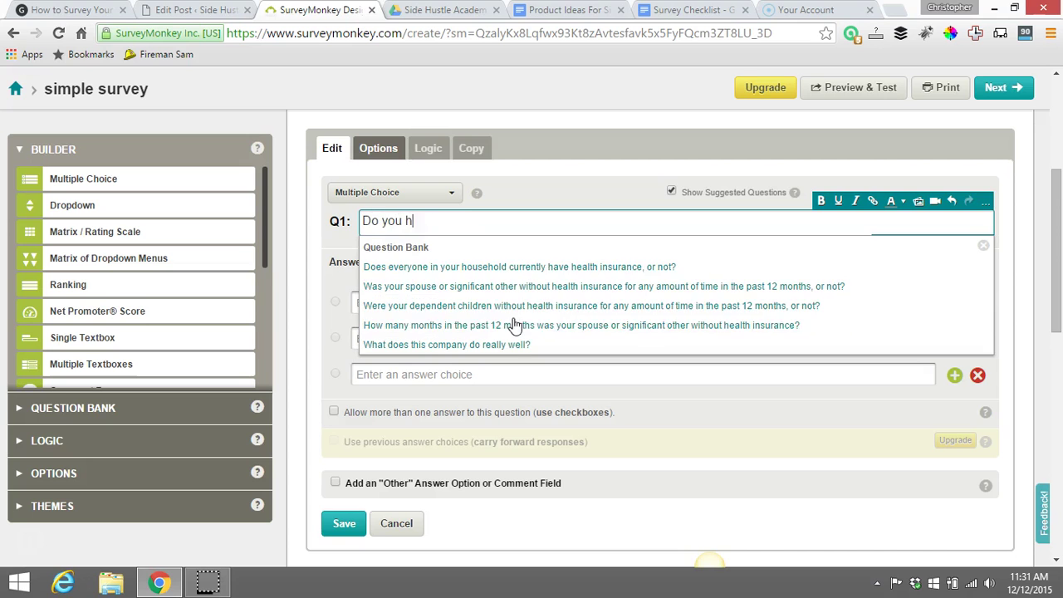
pyautogui.write('ave a side')
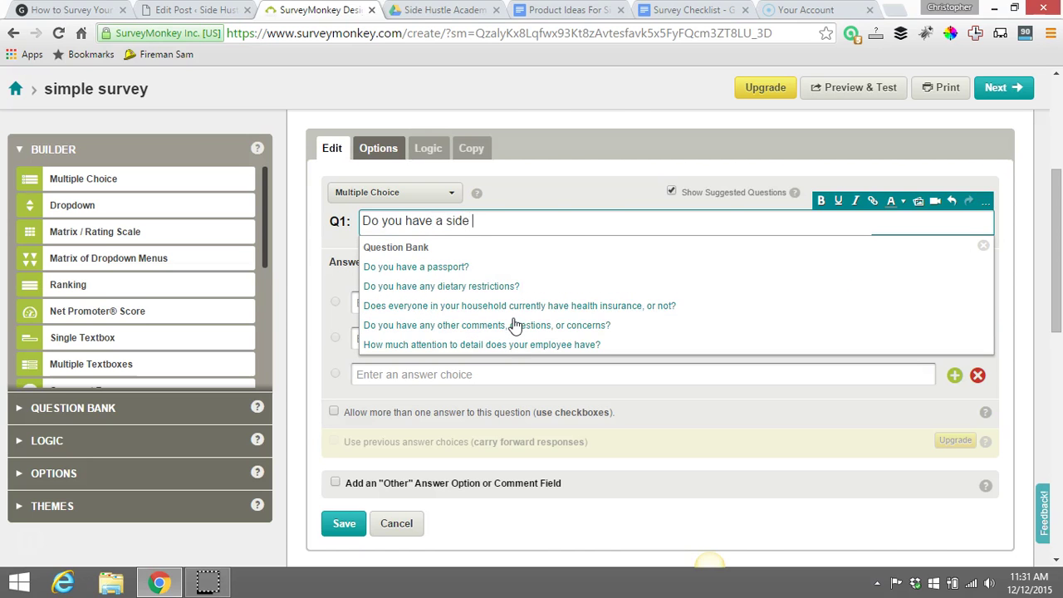
pyautogui.write('hustle?')
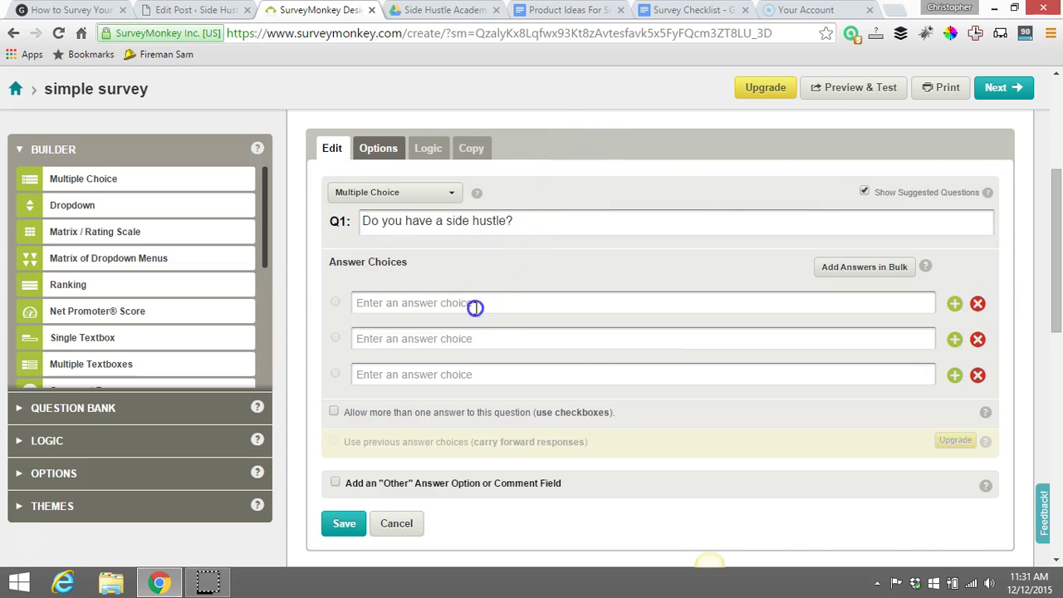
pyautogui.write('Y')
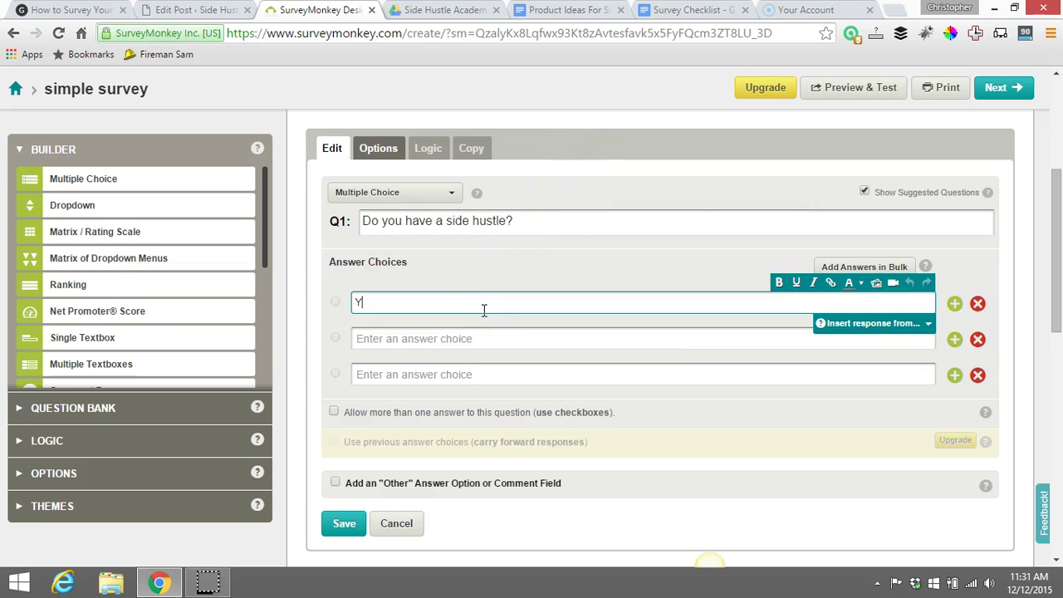
pyautogui.write('Yes')
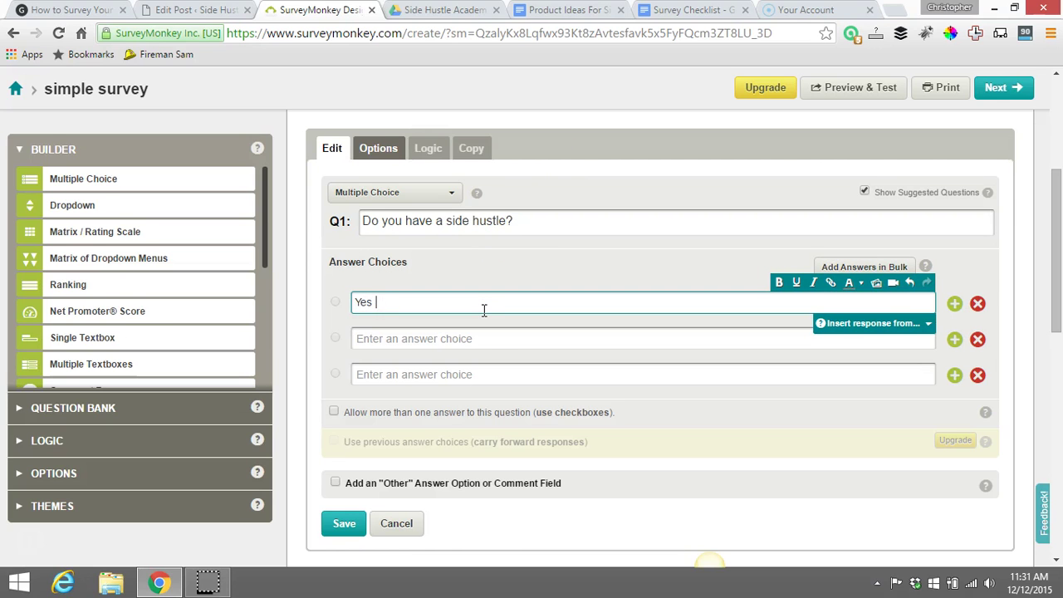
pyautogui.click(462, 338)
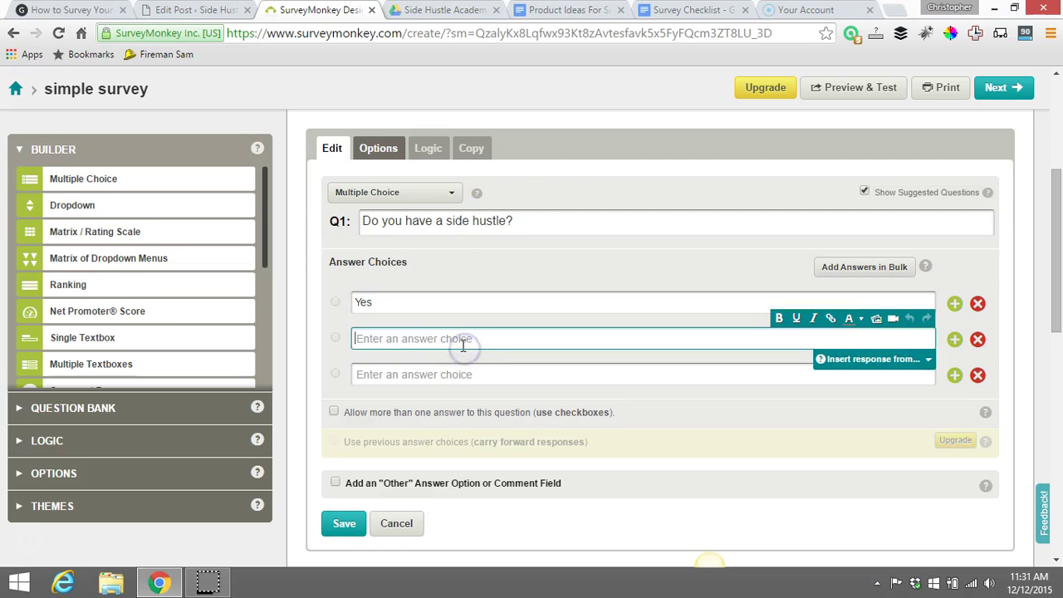
pyautogui.write('No')
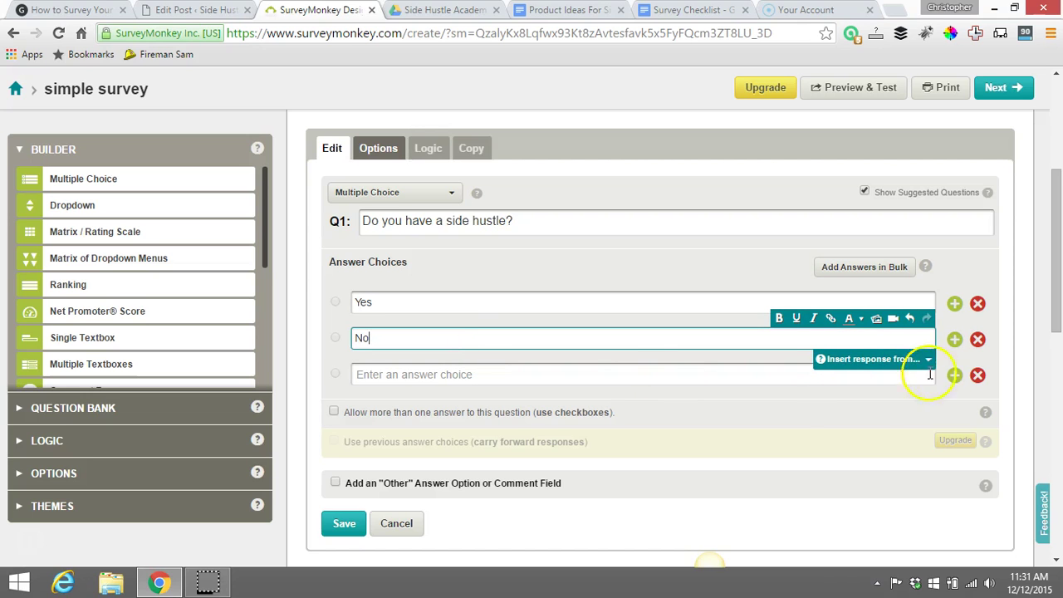
pyautogui.moveTo(914, 398)
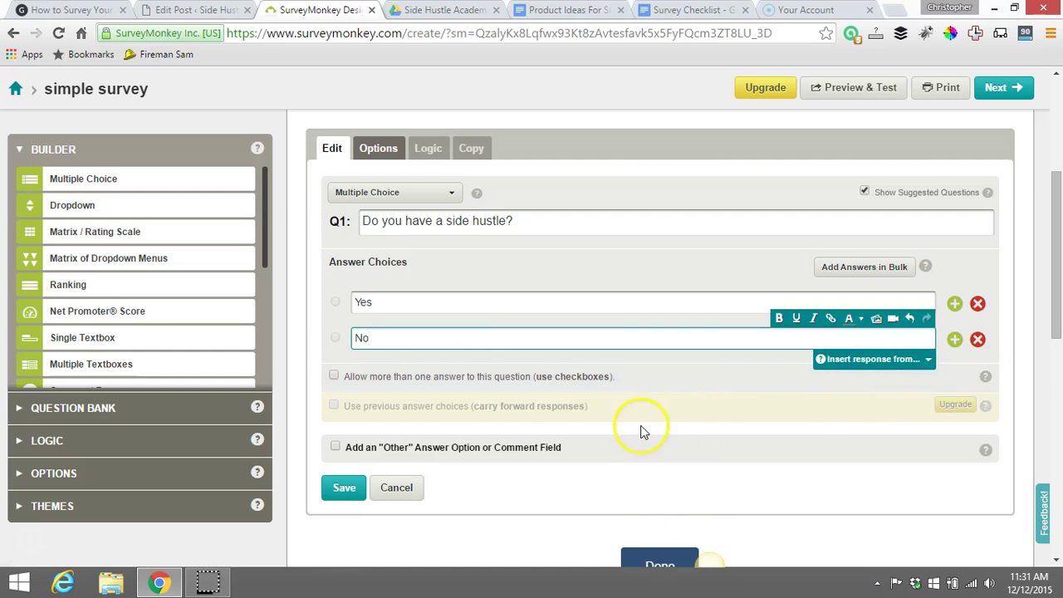
pyautogui.moveTo(587, 448)
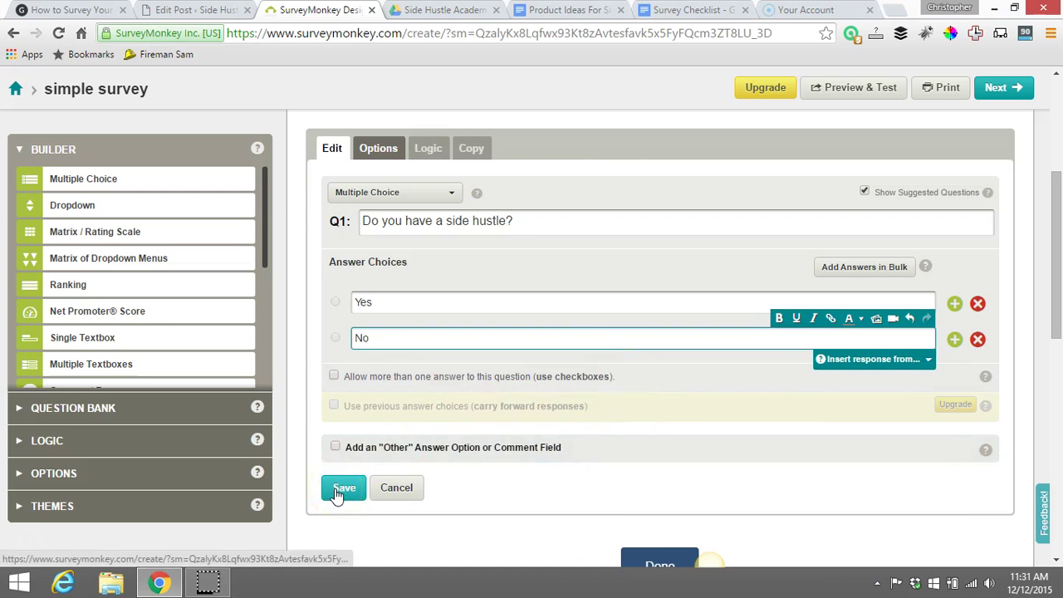
pyautogui.click(343, 487)
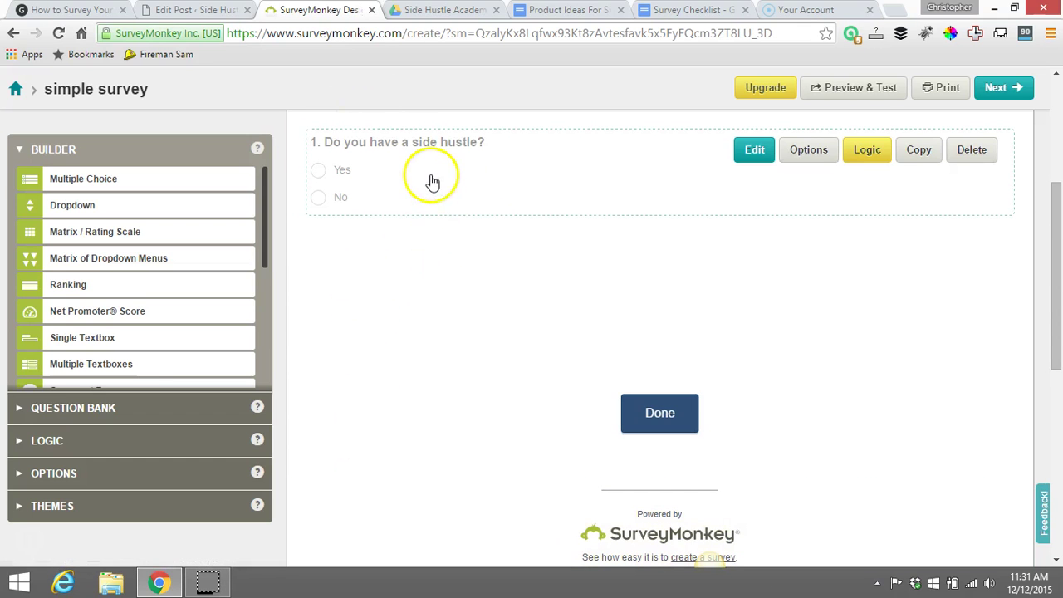
# Step: Scroll below the first question and add an empty page 2
pyautogui.scroll(-3)
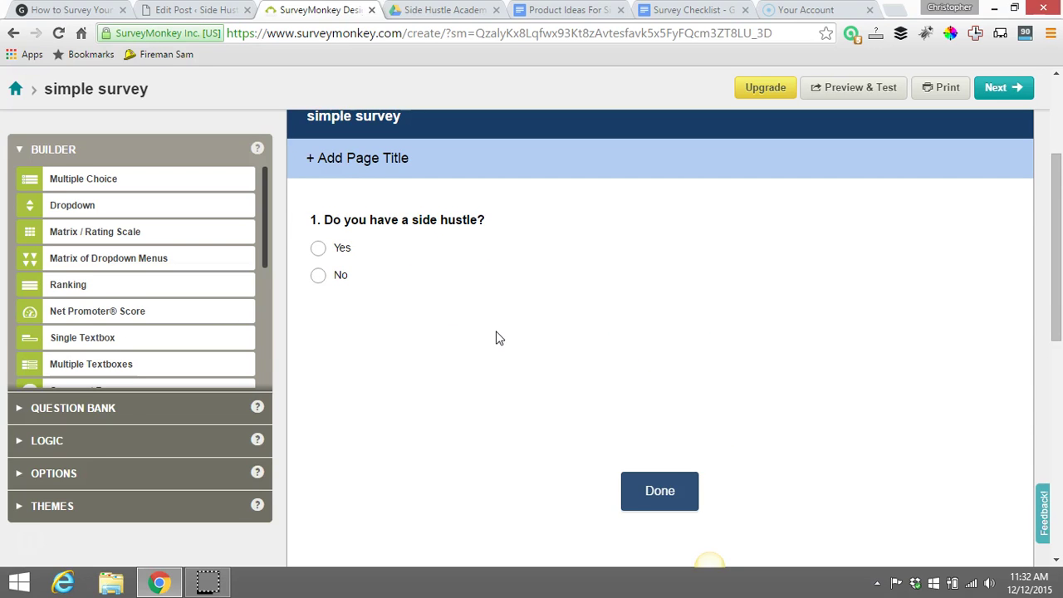
pyautogui.scroll(-3)
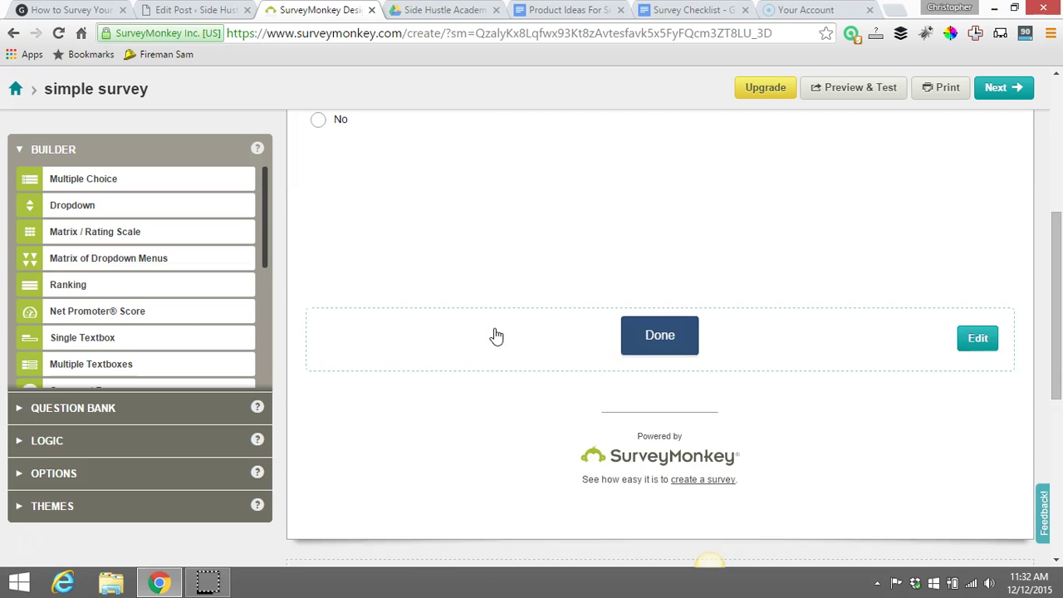
pyautogui.moveTo(659, 370)
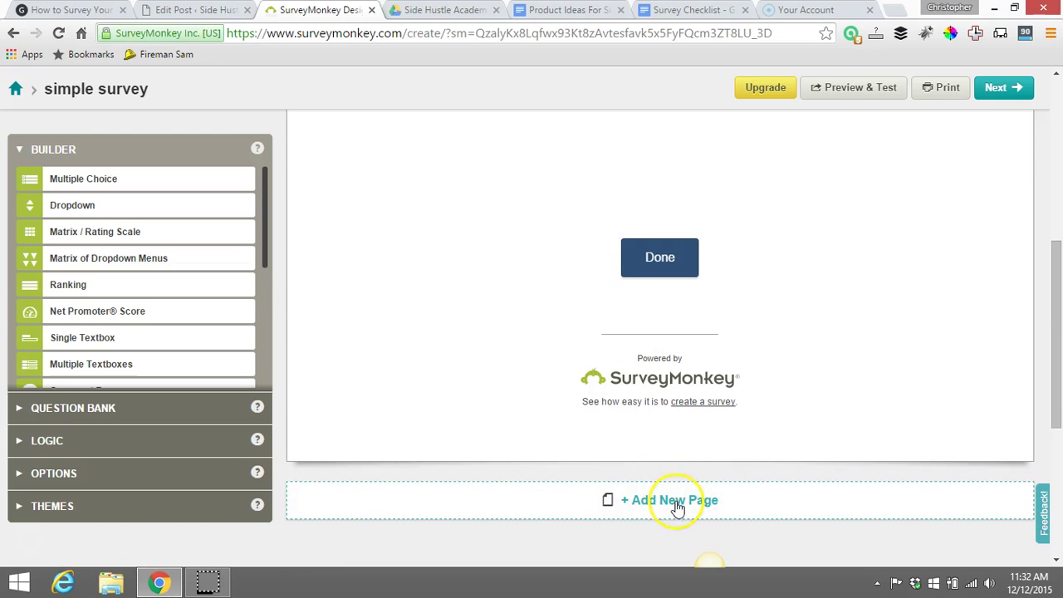
pyautogui.click(669, 499)
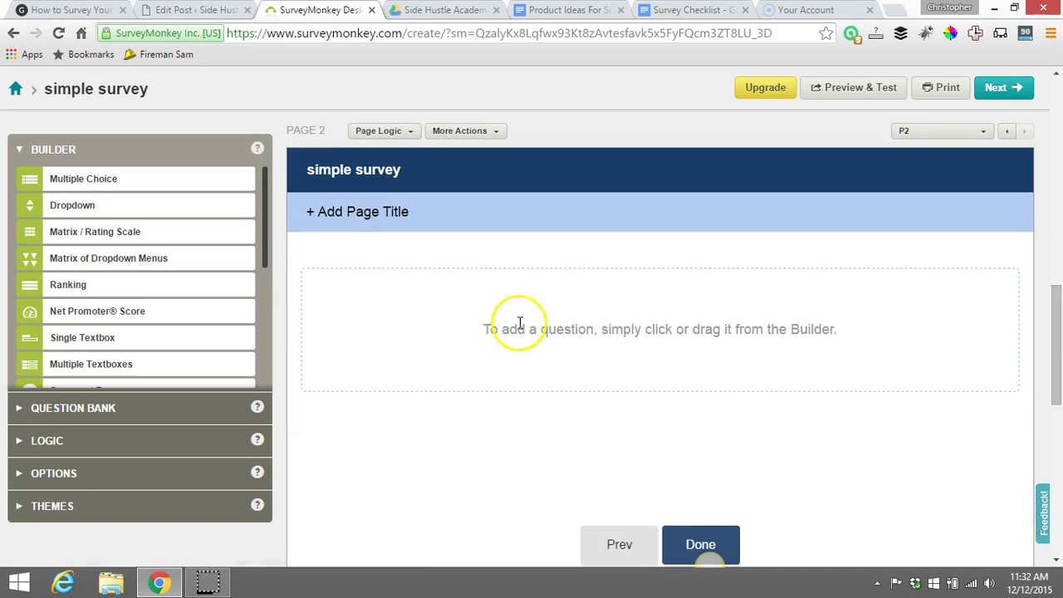
pyautogui.moveTo(95, 231)
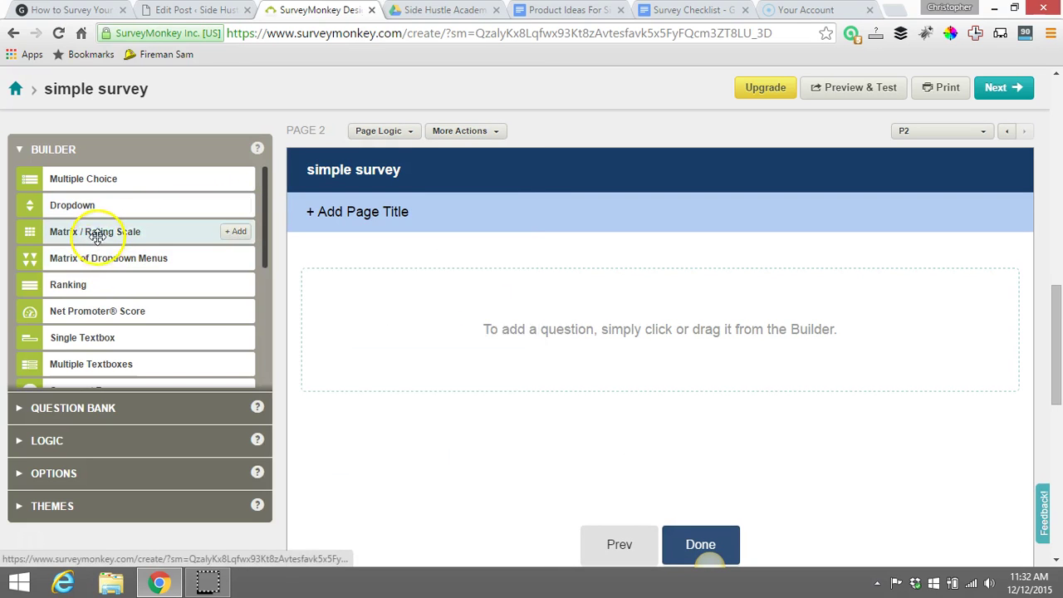
pyautogui.moveTo(100, 331)
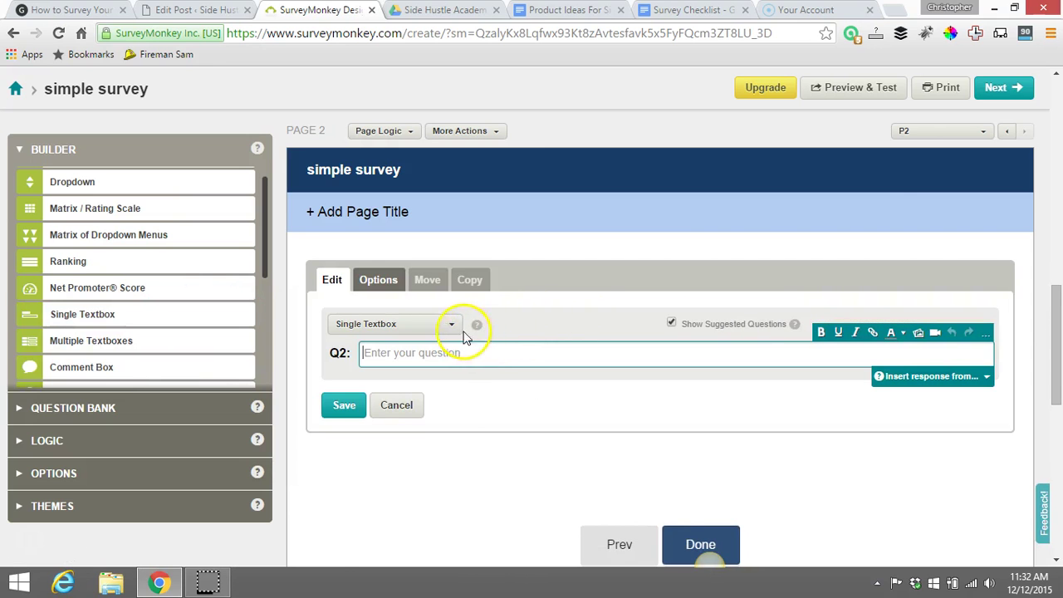
# Step: Save a Single Textbox question 'Why do you have a side hustle?' on page 2
pyautogui.click(450, 324)
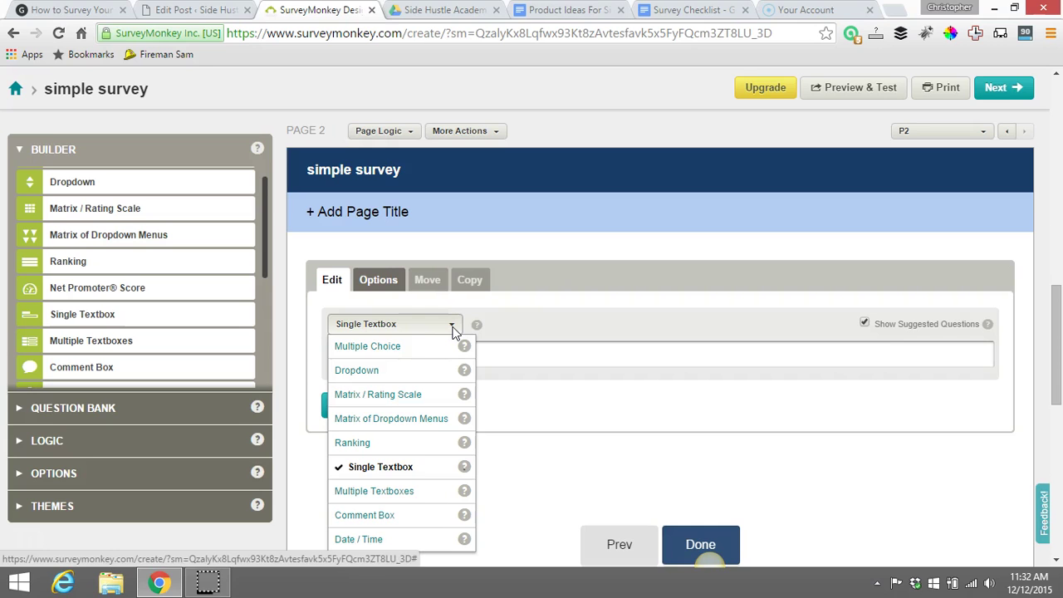
pyautogui.click(380, 466)
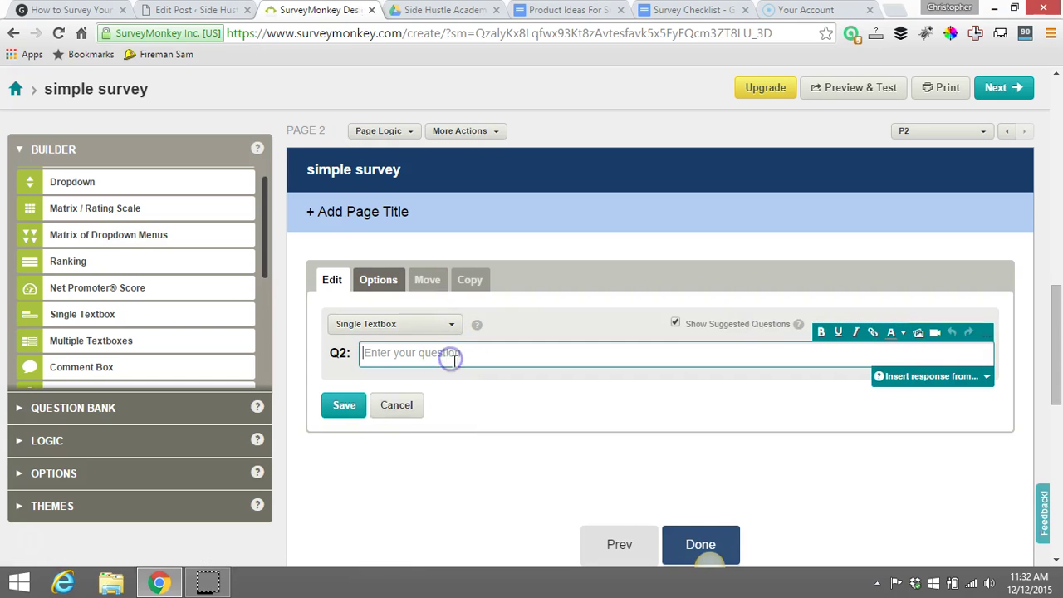
pyautogui.moveTo(569, 328)
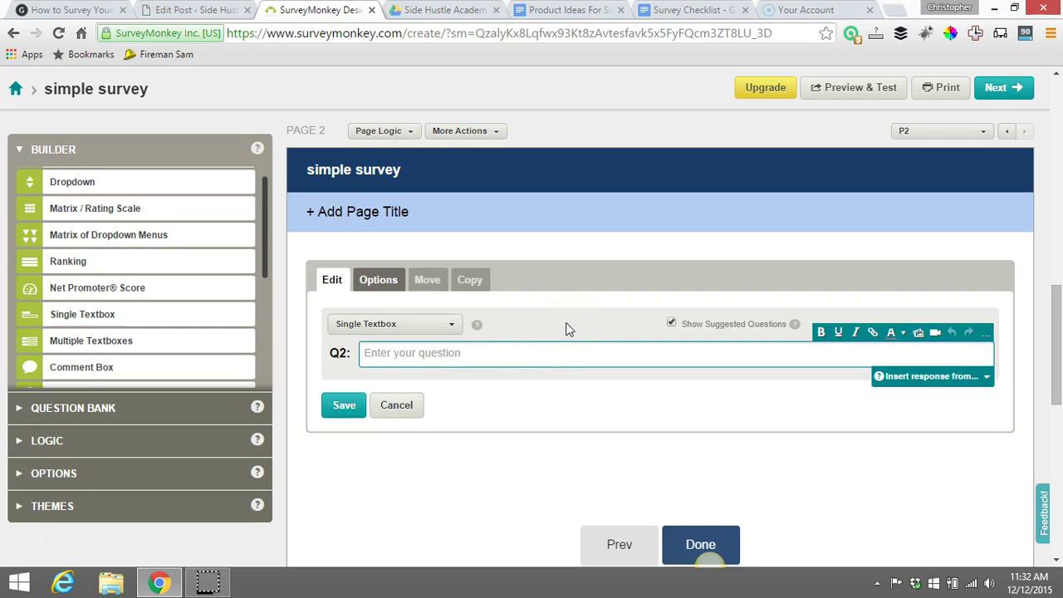
pyautogui.write('Why do you hav')
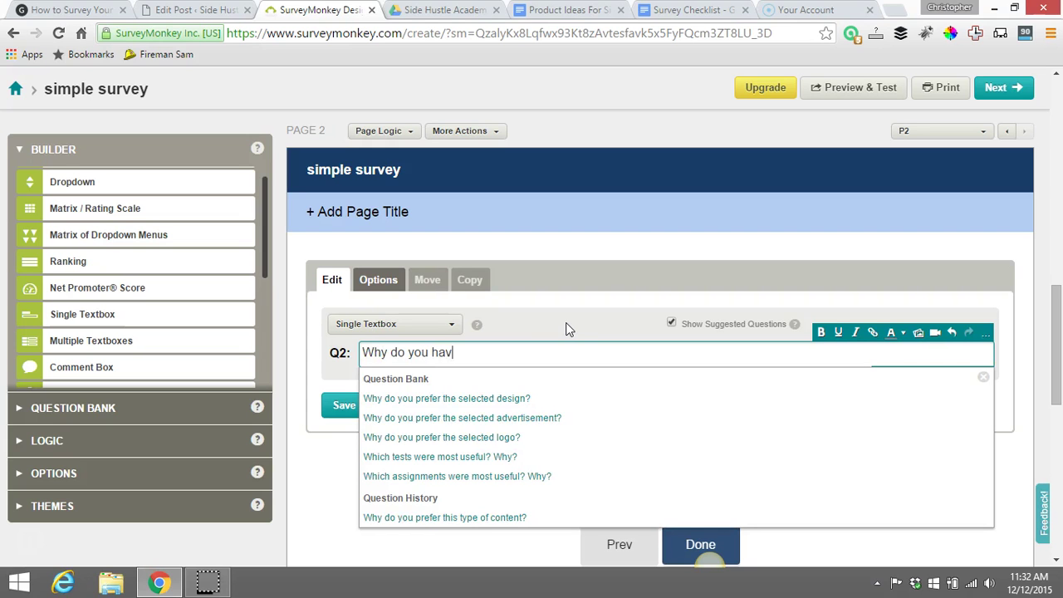
pyautogui.write('e a side hustle')
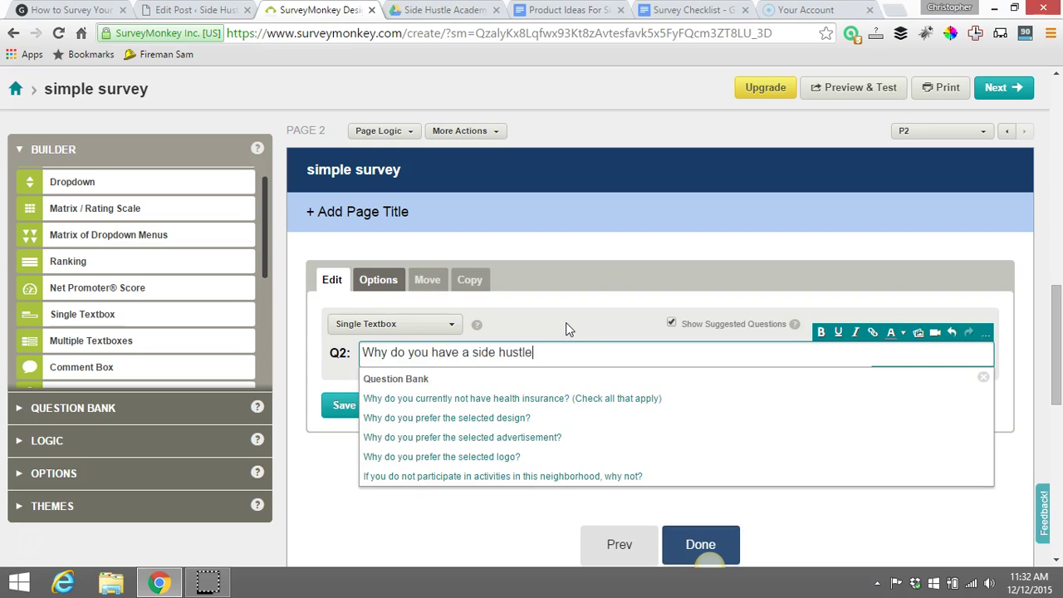
pyautogui.write('?')
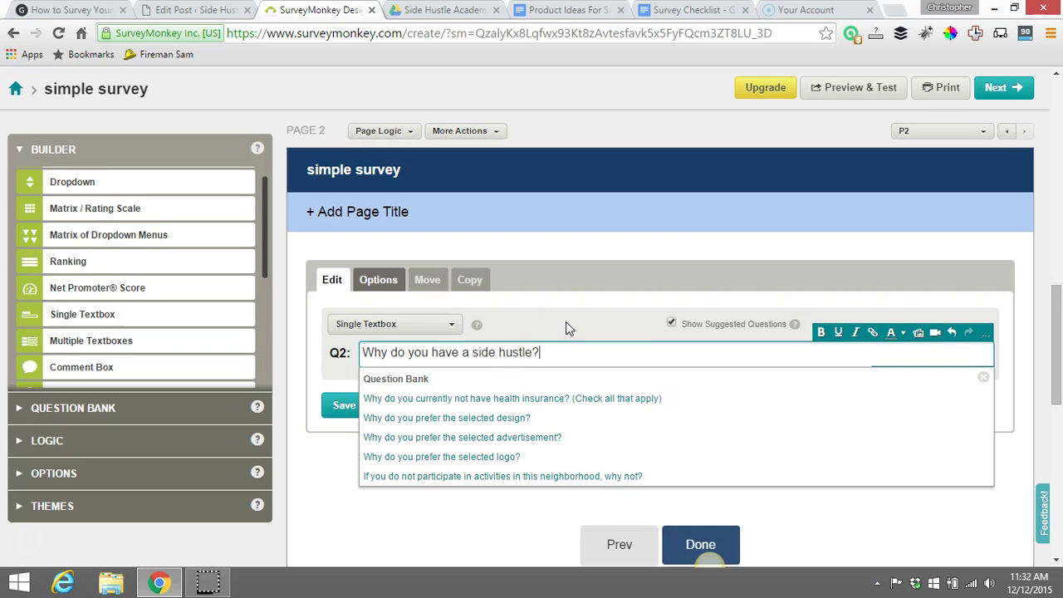
pyautogui.click(573, 322)
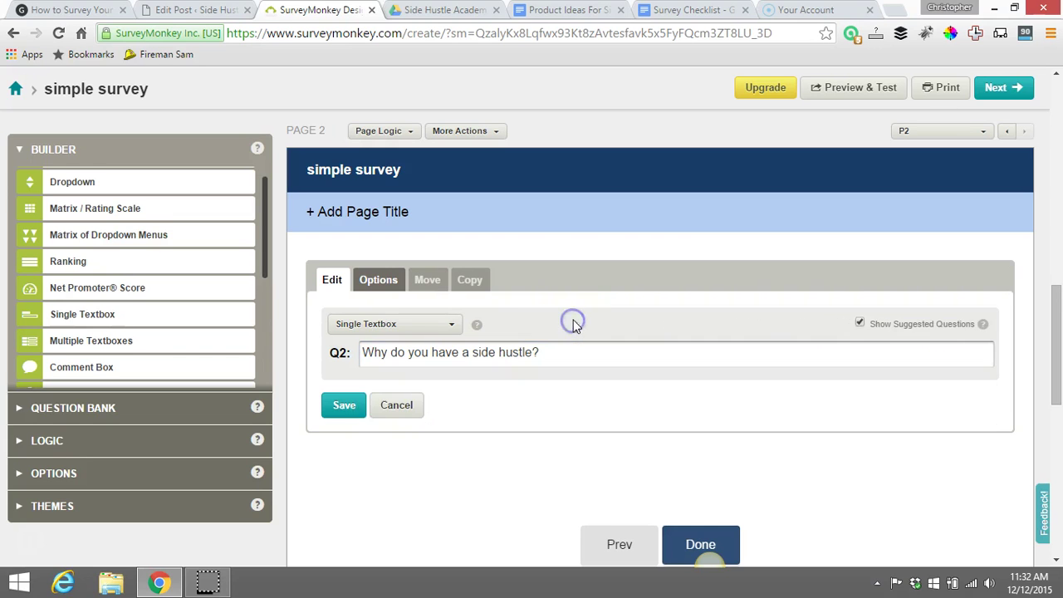
pyautogui.click(343, 405)
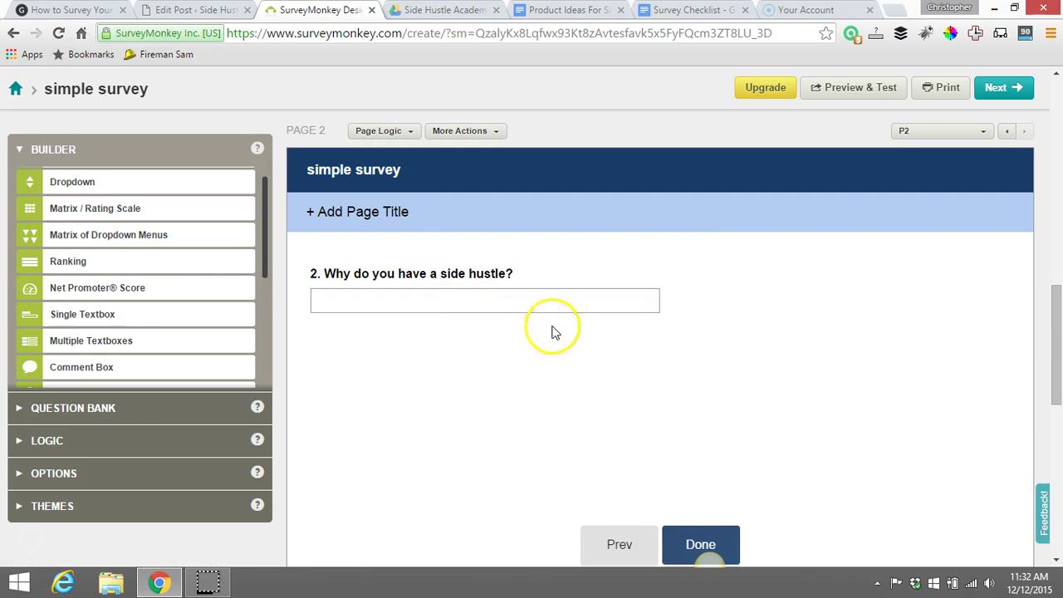
pyautogui.moveTo(474, 474)
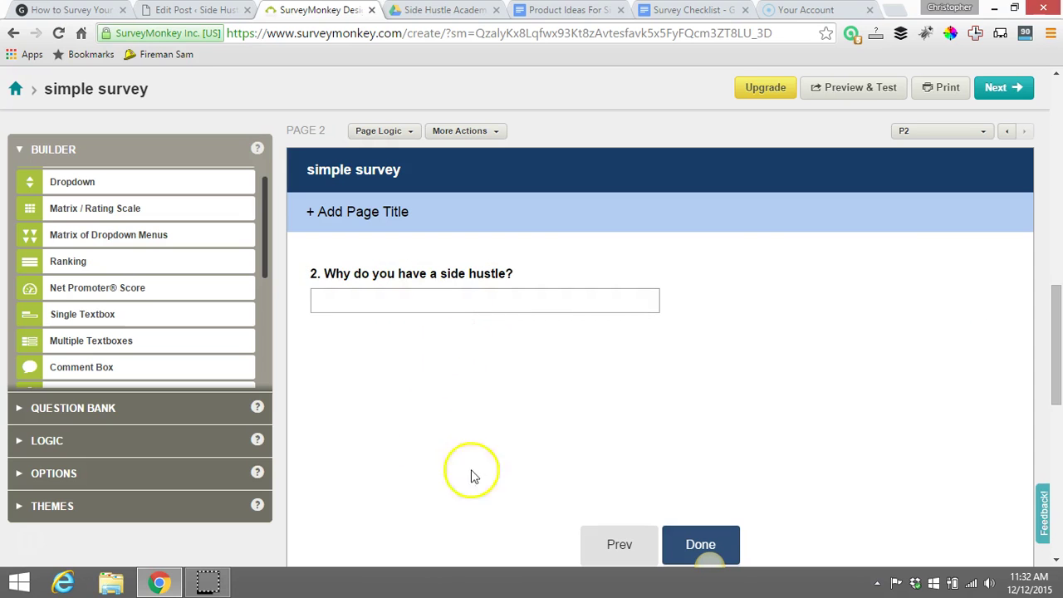
# Step: Enter 'What kind of content would you like me to create?' as the Matrix / Rating Scale question text
pyautogui.scroll(-3)
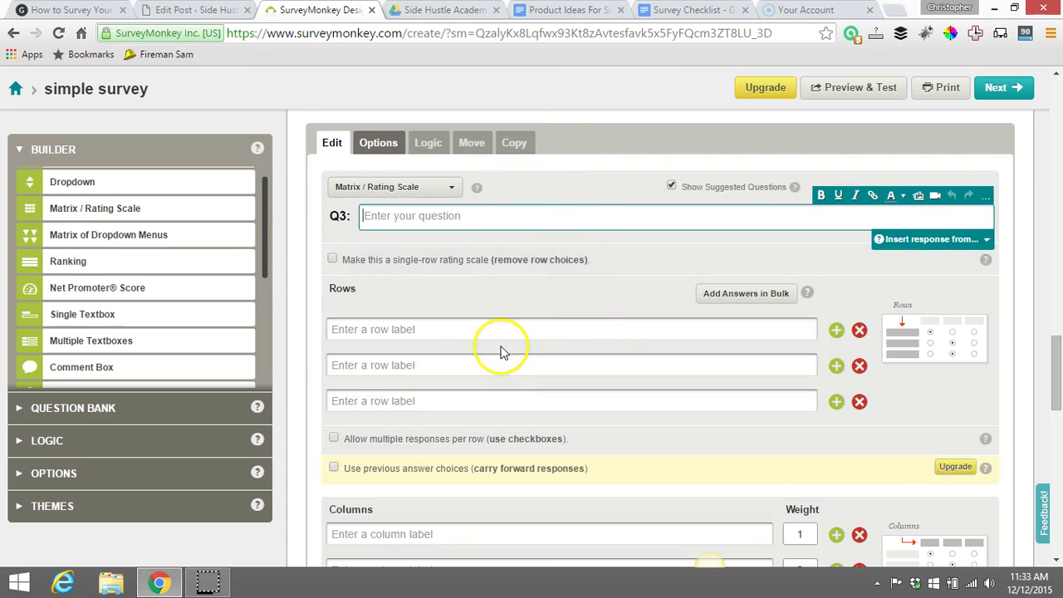
pyautogui.moveTo(492, 358)
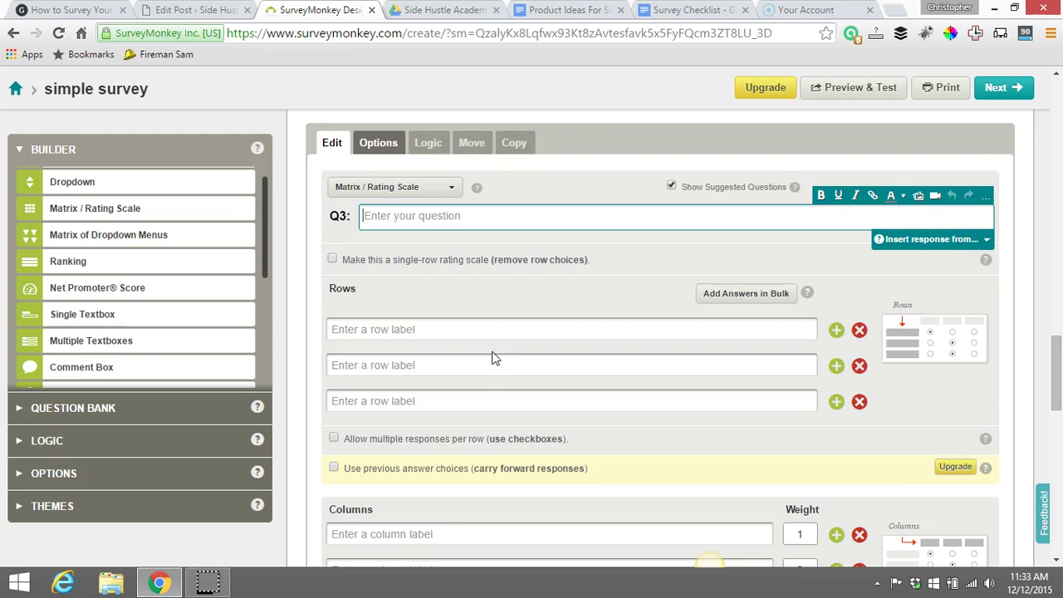
pyautogui.write('What k')
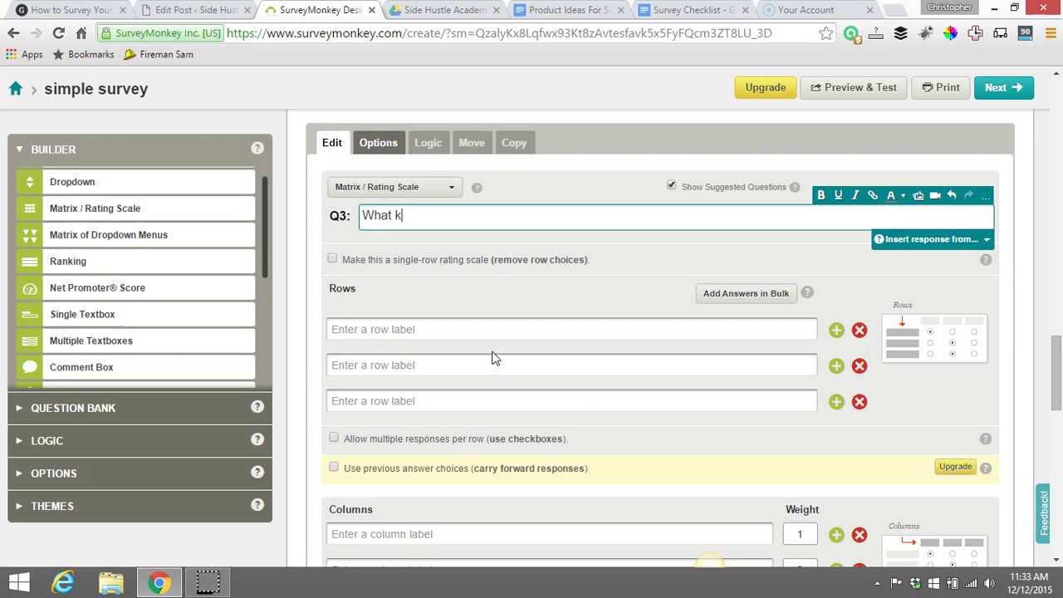
pyautogui.write('ind of content whould I')
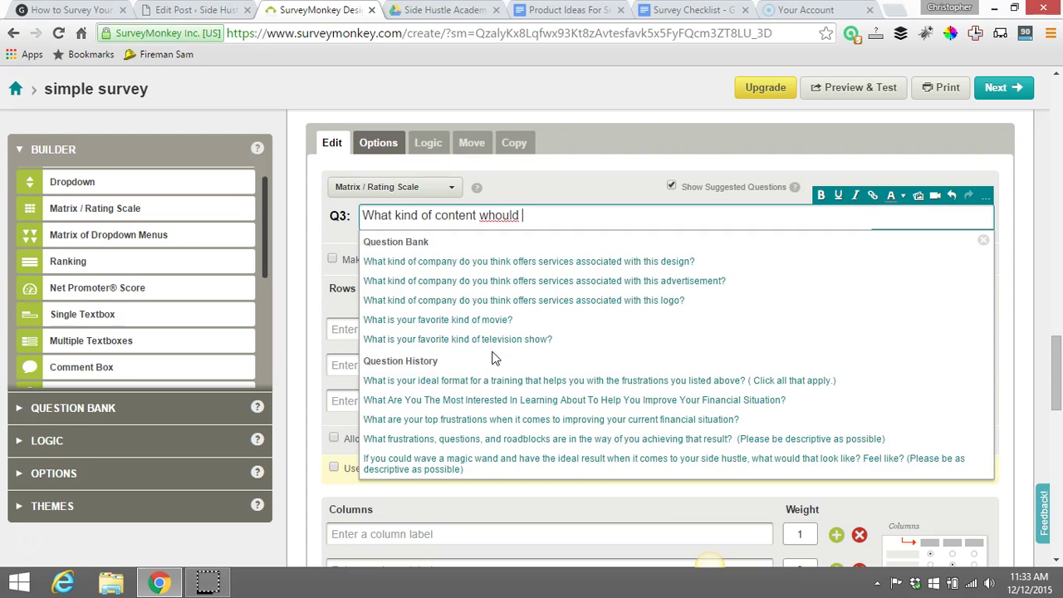
pyautogui.write('would')
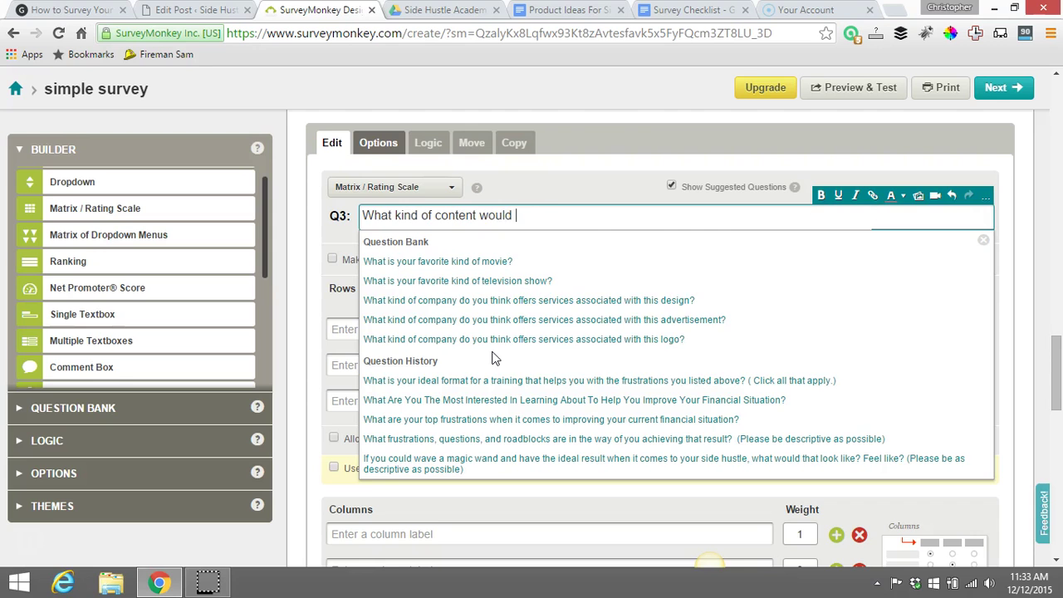
pyautogui.write('you')
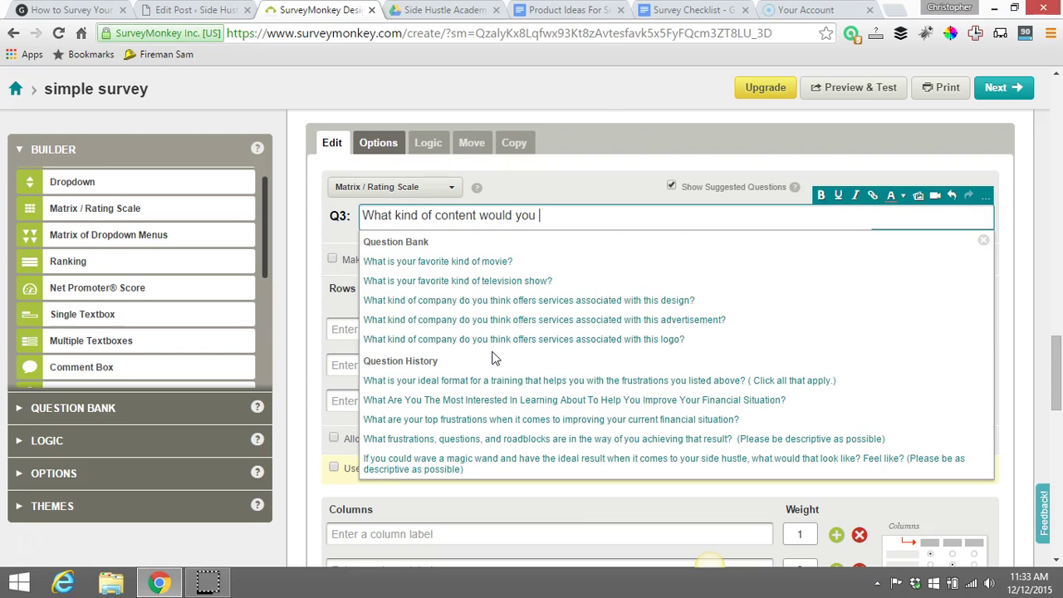
pyautogui.write('like me to')
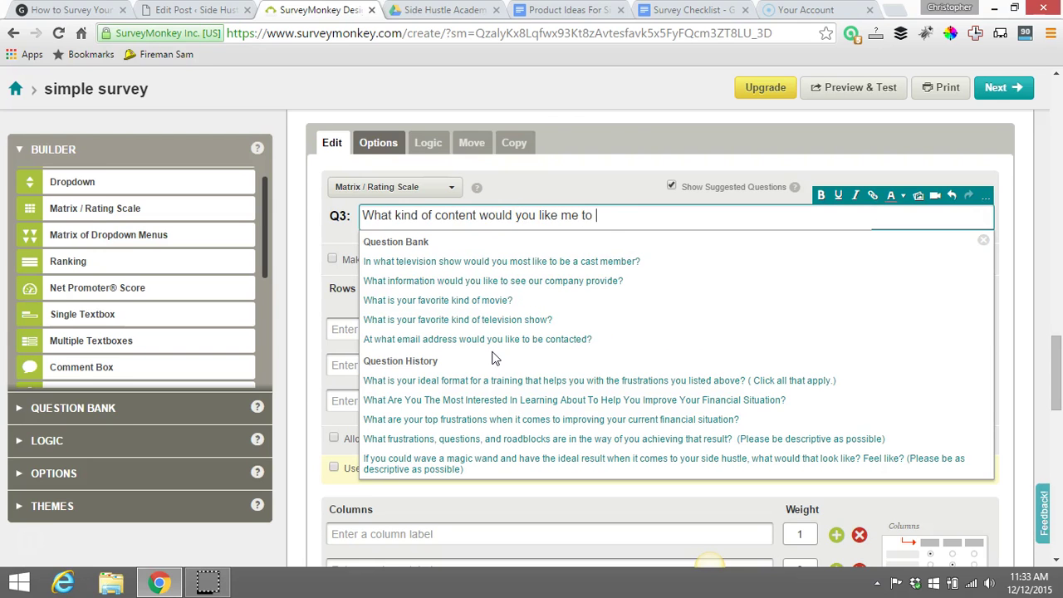
pyautogui.write('create?')
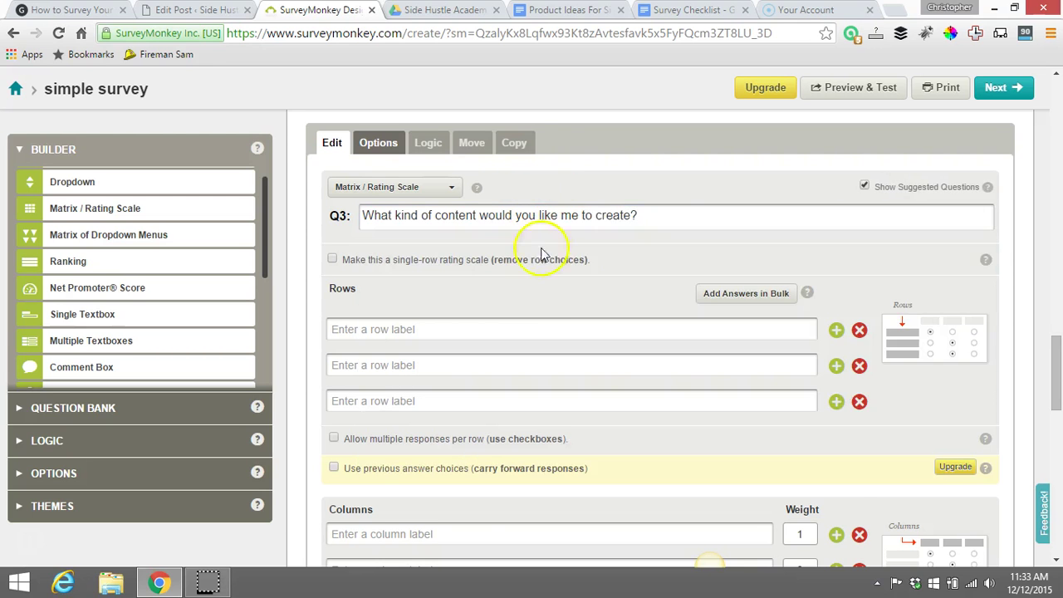
# Step: Fill the matrix rows with 'opt in offers', 'email funnels' and 'creating products'
pyautogui.scroll(-3)
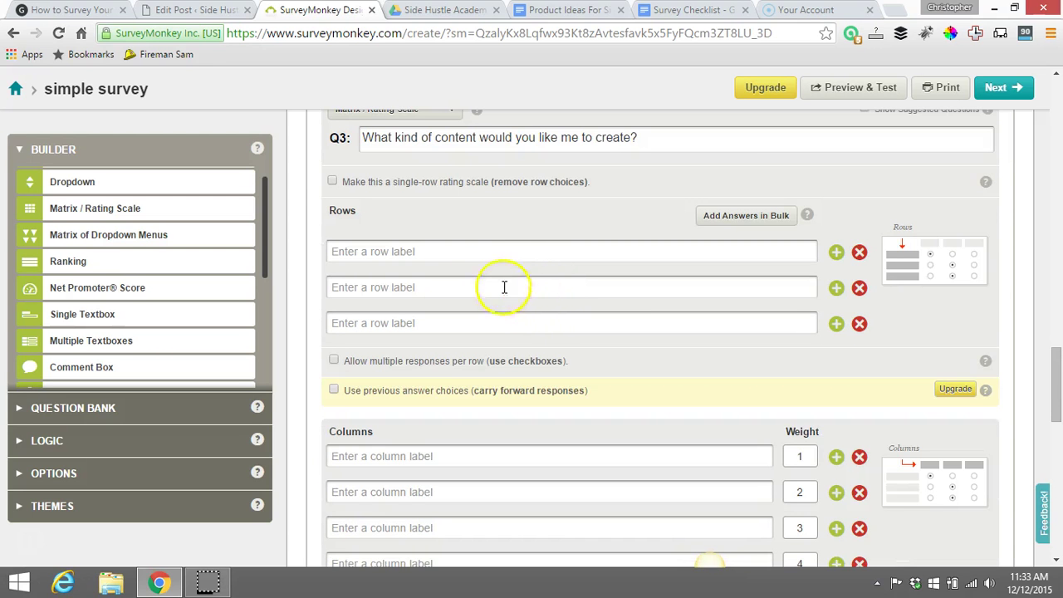
pyautogui.moveTo(741, 247)
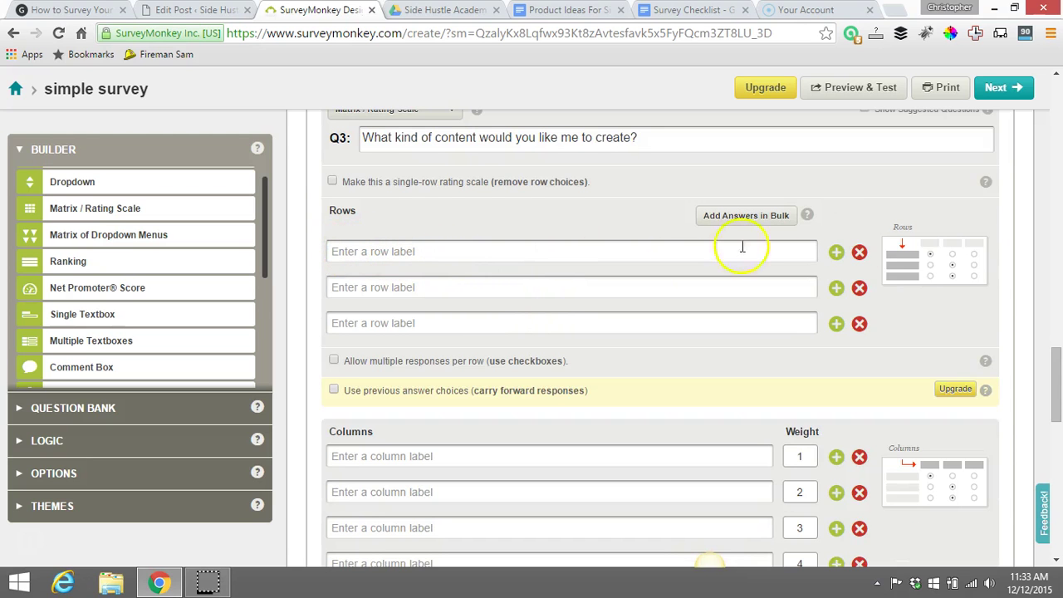
pyautogui.moveTo(905, 270)
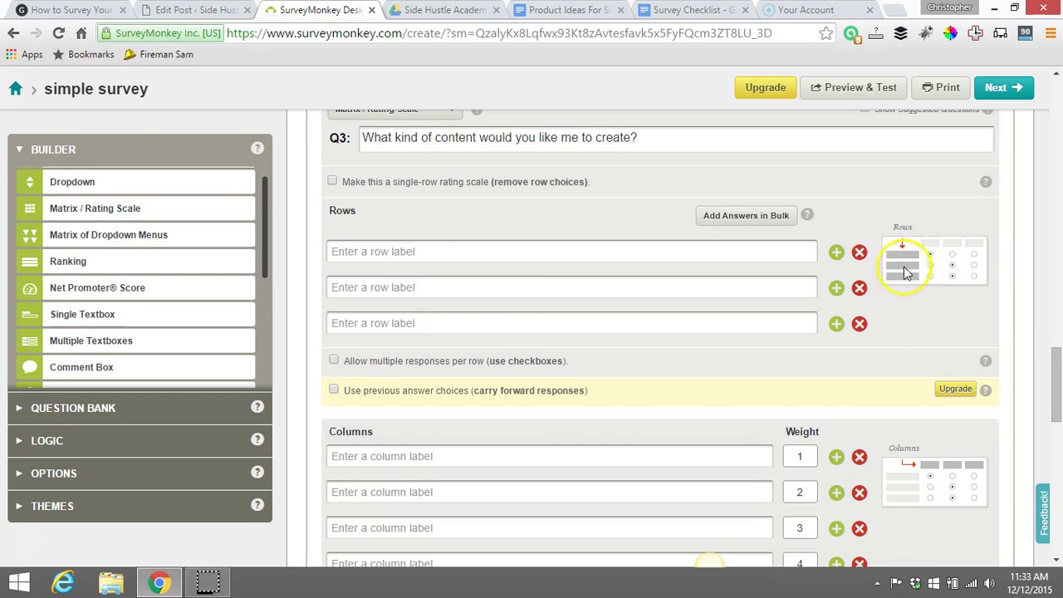
pyautogui.click(572, 251)
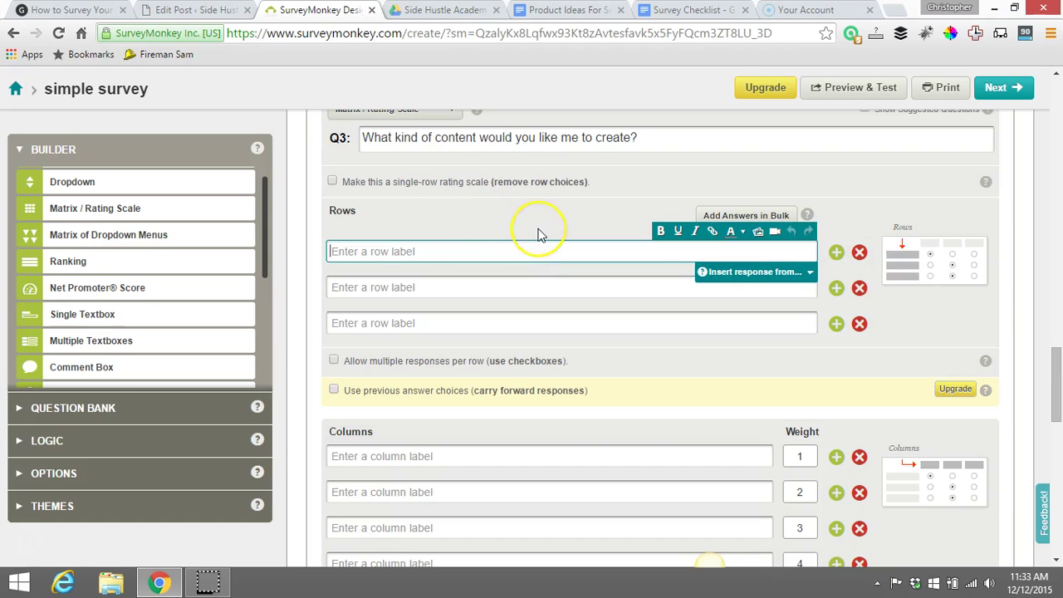
pyautogui.moveTo(540, 235)
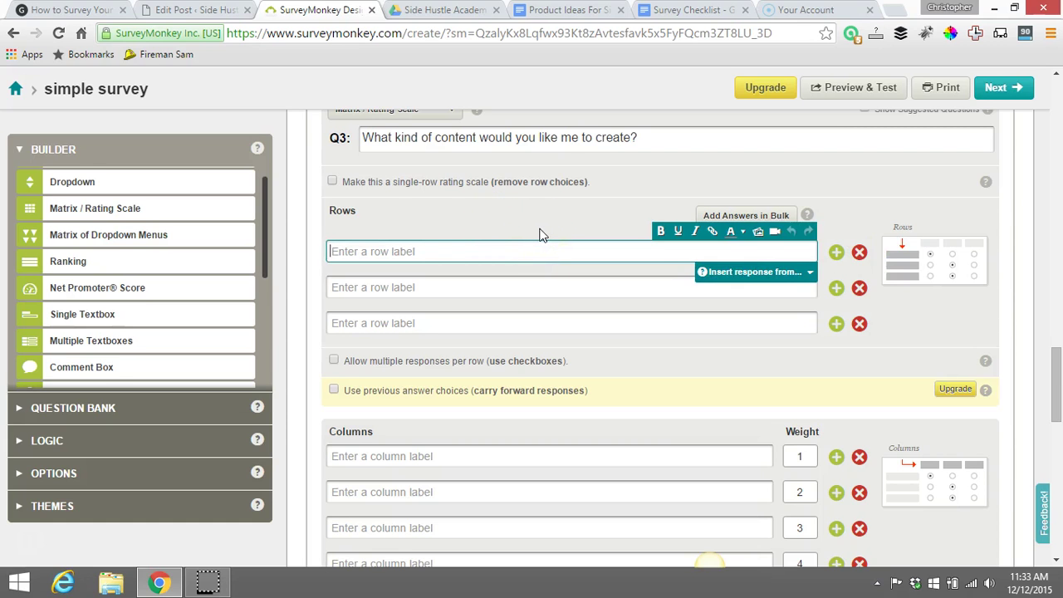
pyautogui.write('opti')
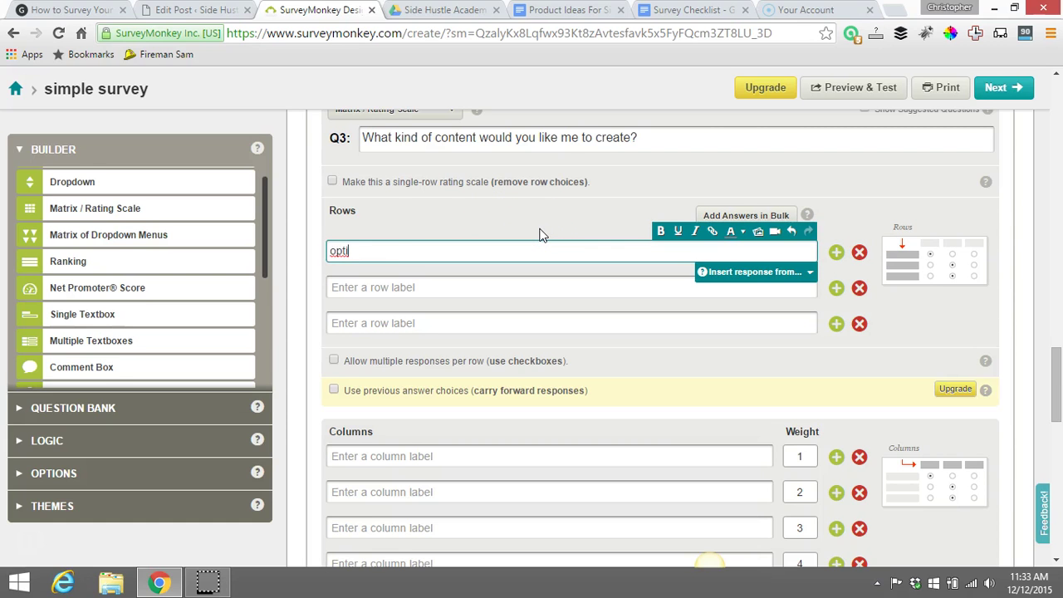
pyautogui.write('in offer')
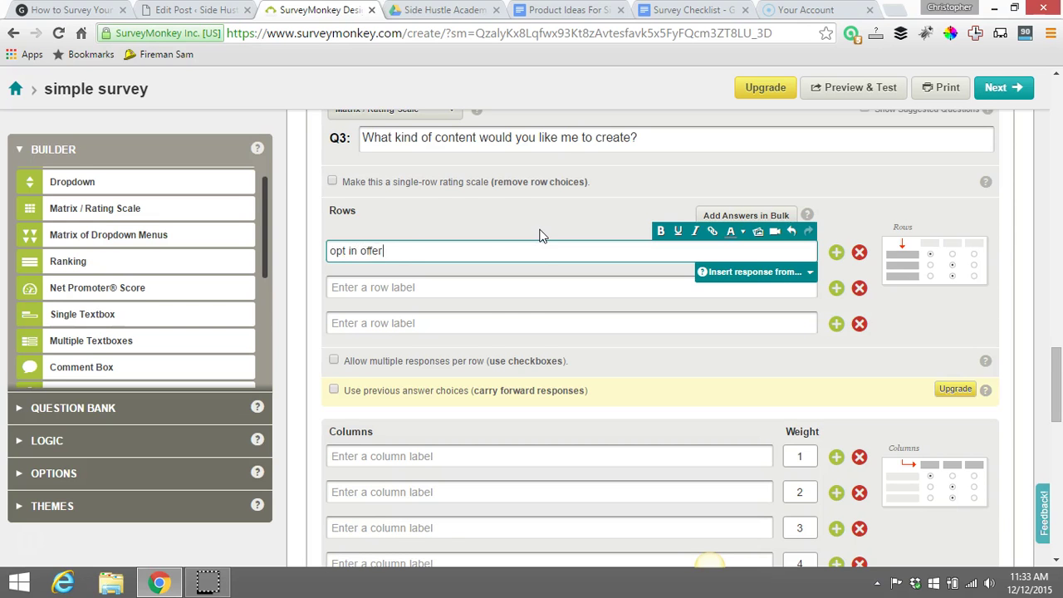
pyautogui.write('s')
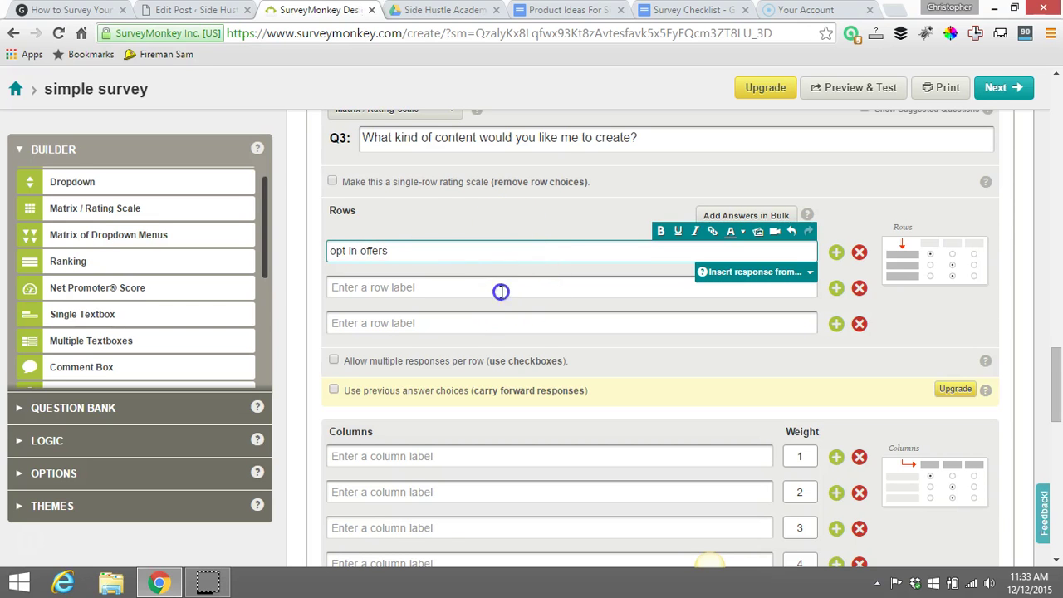
pyautogui.write('email')
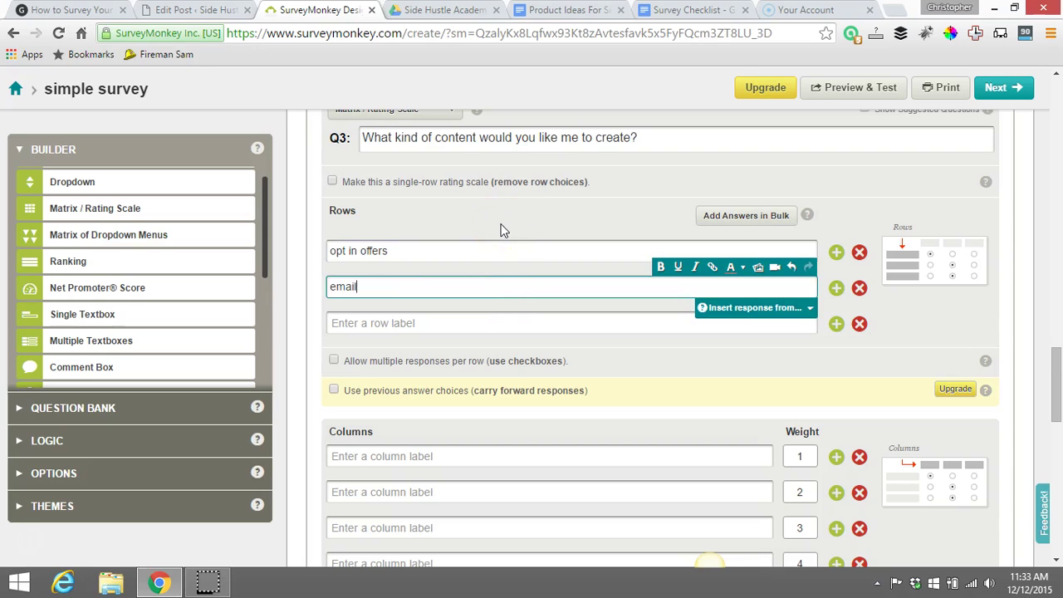
pyautogui.write('funnes')
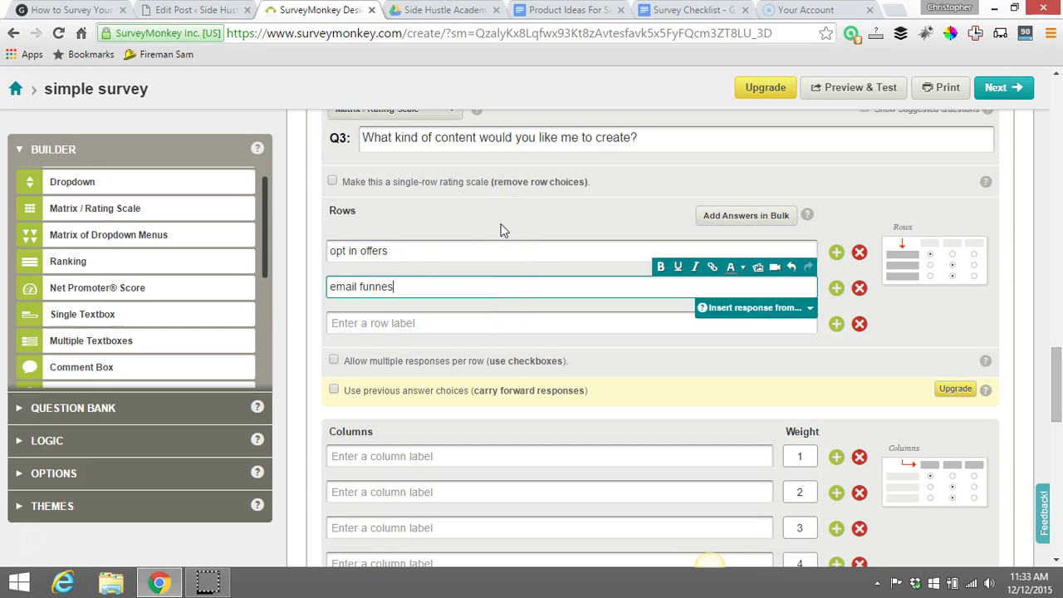
pyautogui.write('l')
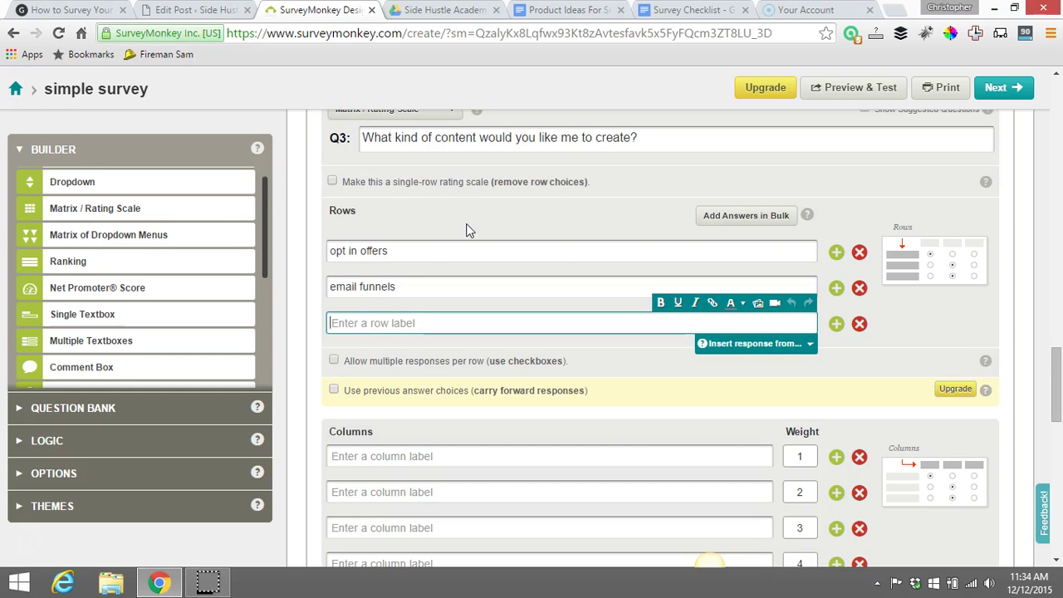
pyautogui.write('creating products')
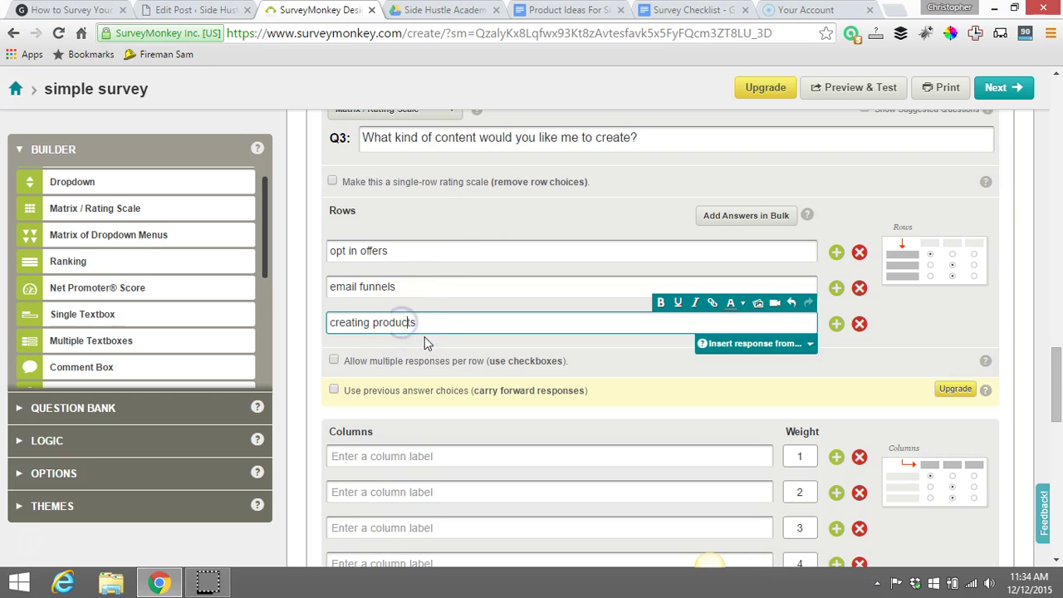
pyautogui.scroll(-3)
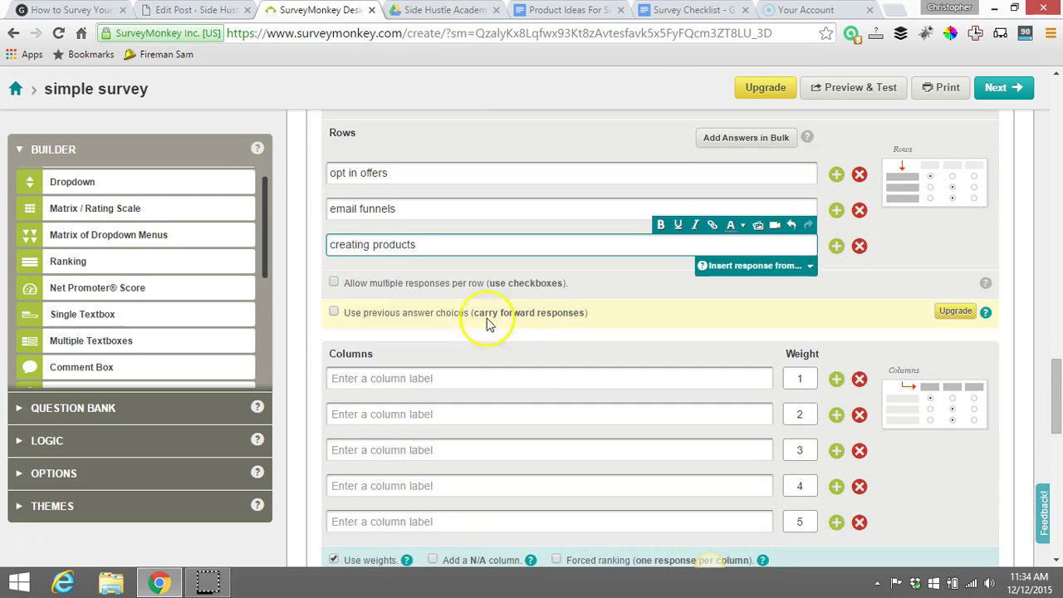
# Step: Toggle 'Allow multiple responses per row' on and back off, keeping one response per row
pyautogui.click(333, 282)
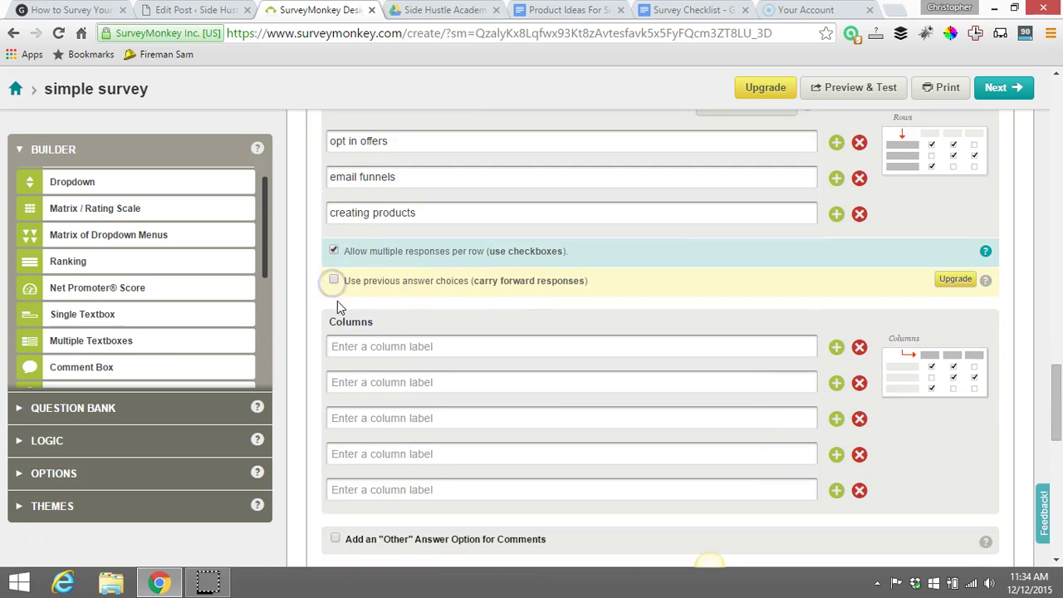
pyautogui.moveTo(584, 260)
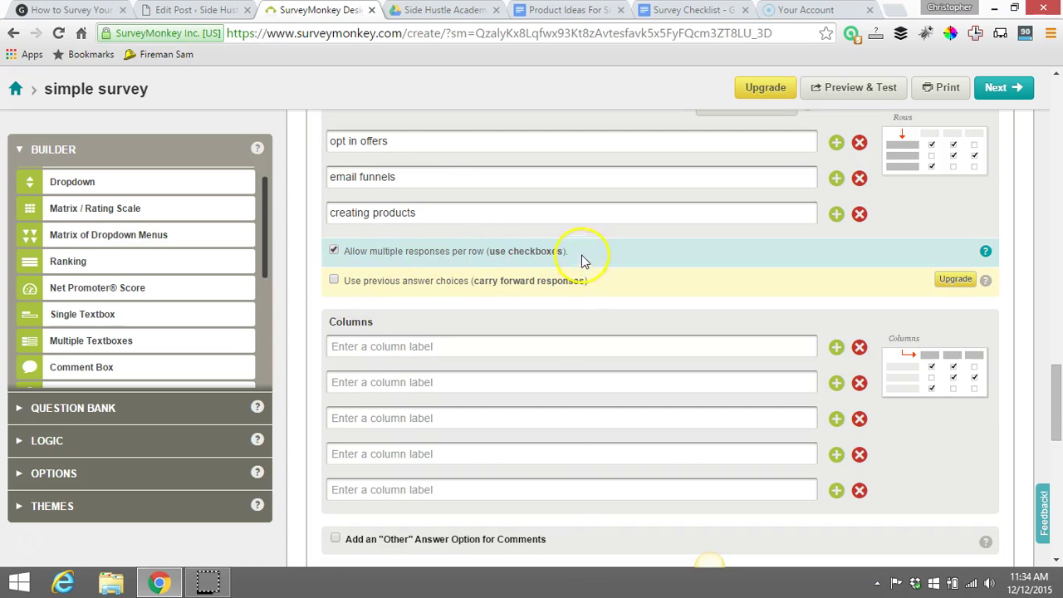
pyautogui.scroll(3)
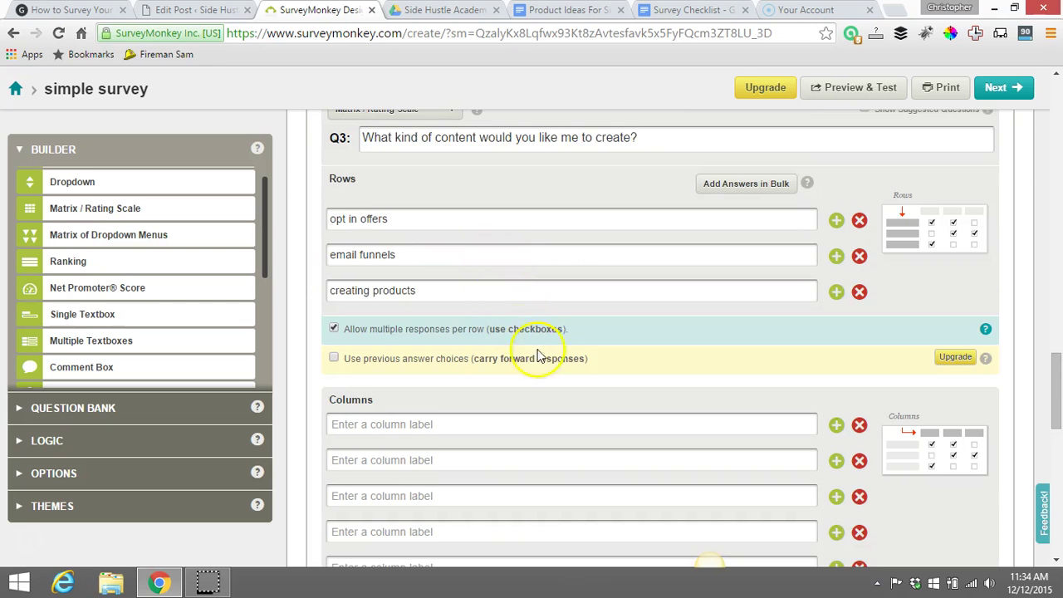
pyautogui.click(334, 328)
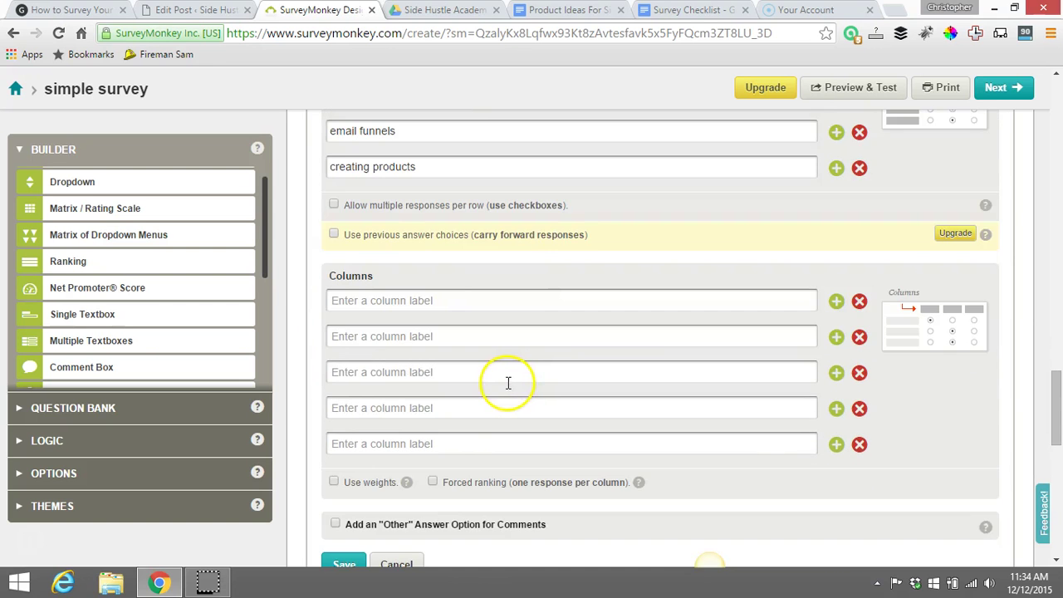
pyautogui.click(571, 300)
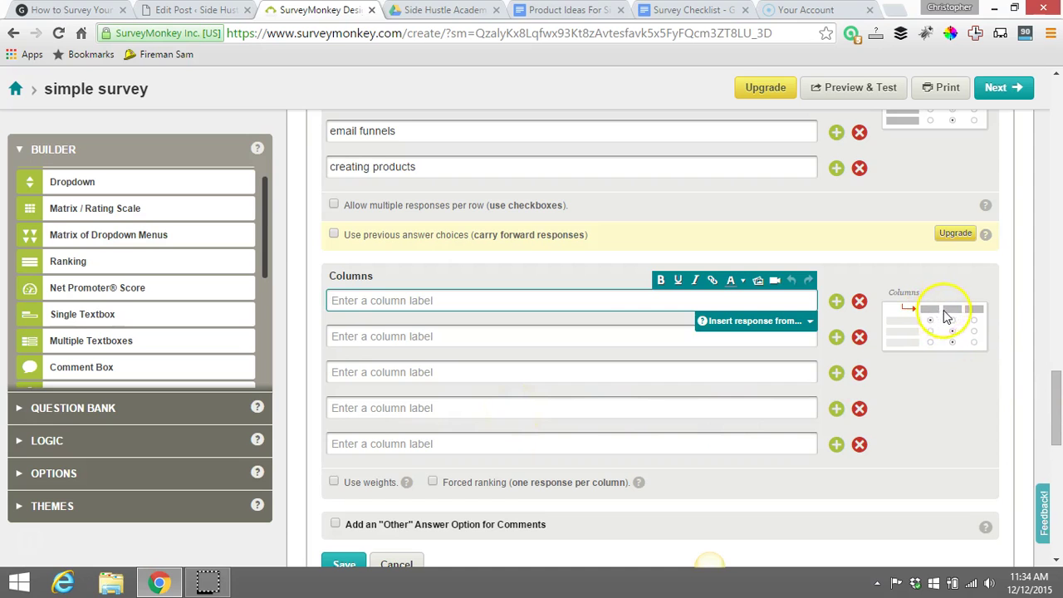
pyautogui.moveTo(531, 336)
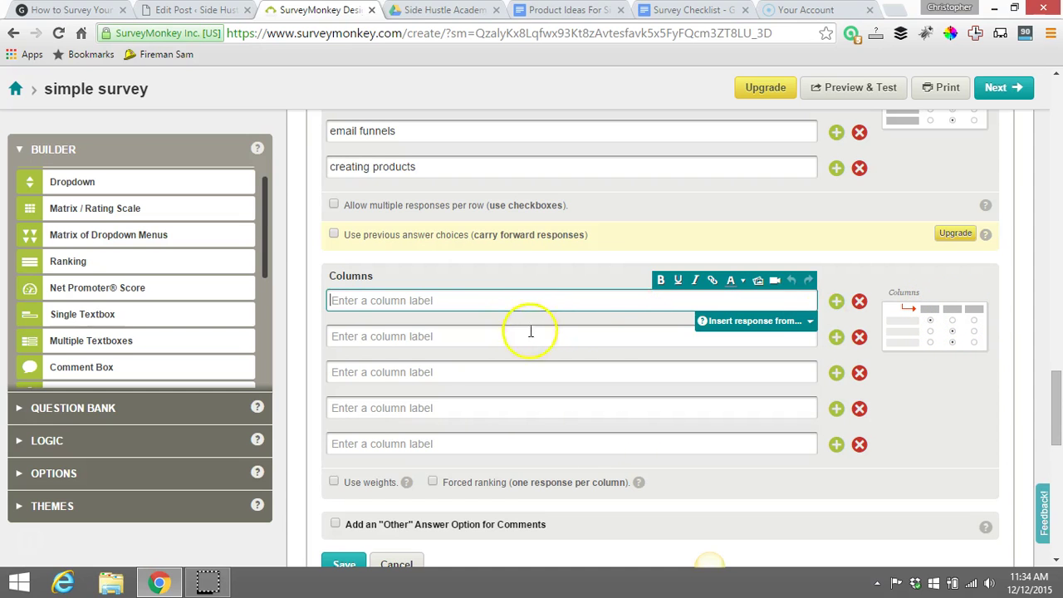
# Step: Label columns Not interested, Somewhat Interested, Very Interested and delete the blank column
pyautogui.write('Not interest')
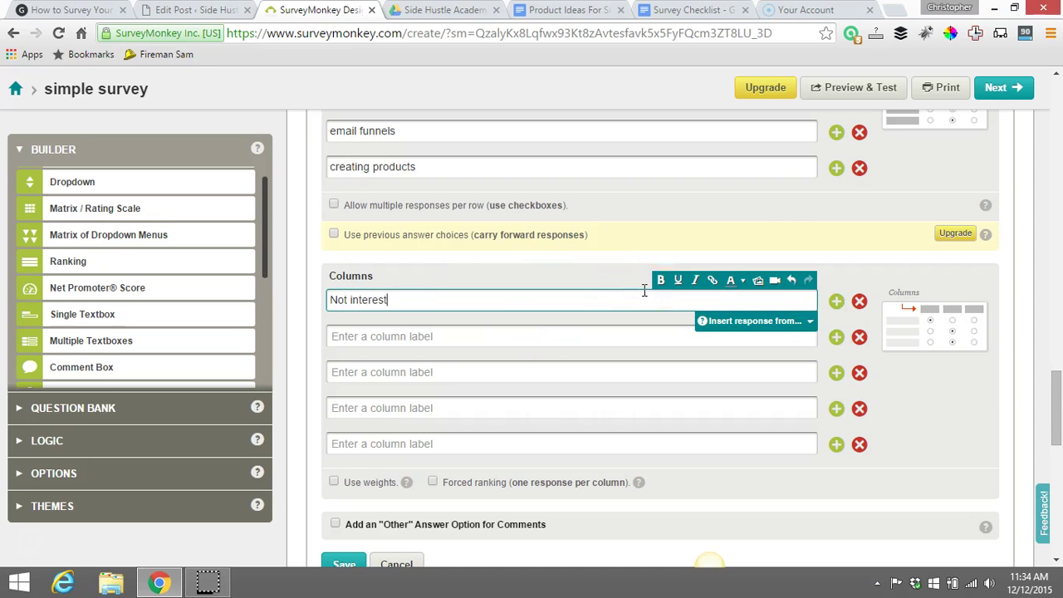
pyautogui.write('ed')
pyautogui.click(571, 336)
pyautogui.write('s')
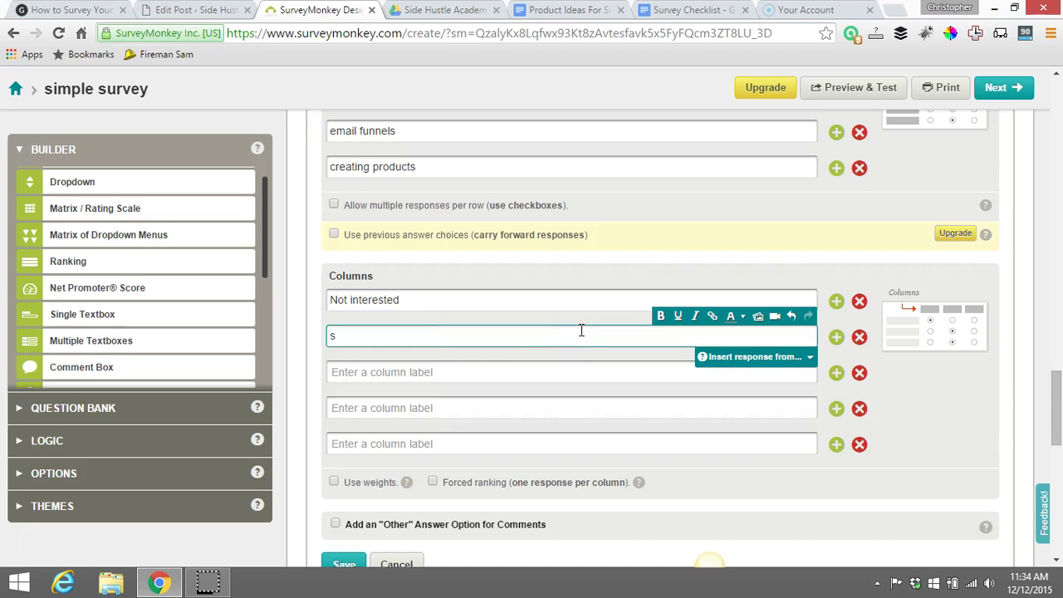
pyautogui.write('Somewhat')
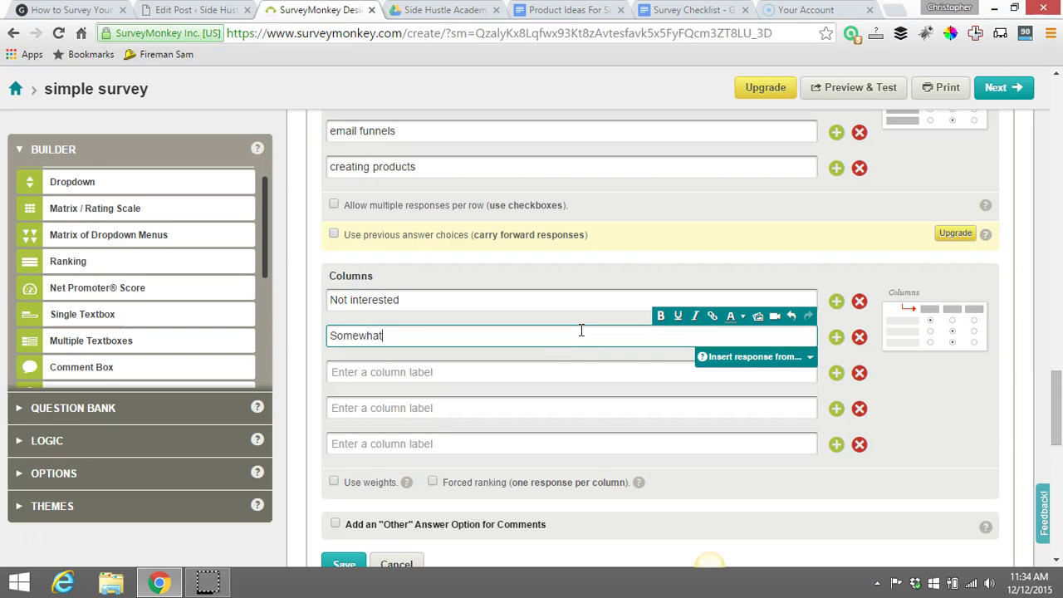
pyautogui.write('Inter')
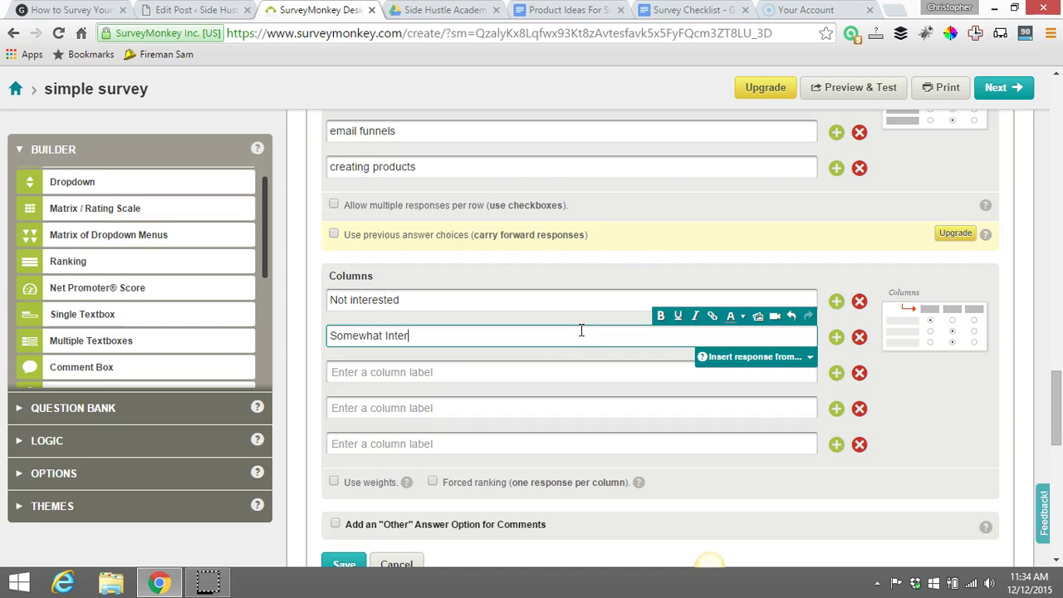
pyautogui.write('ested')
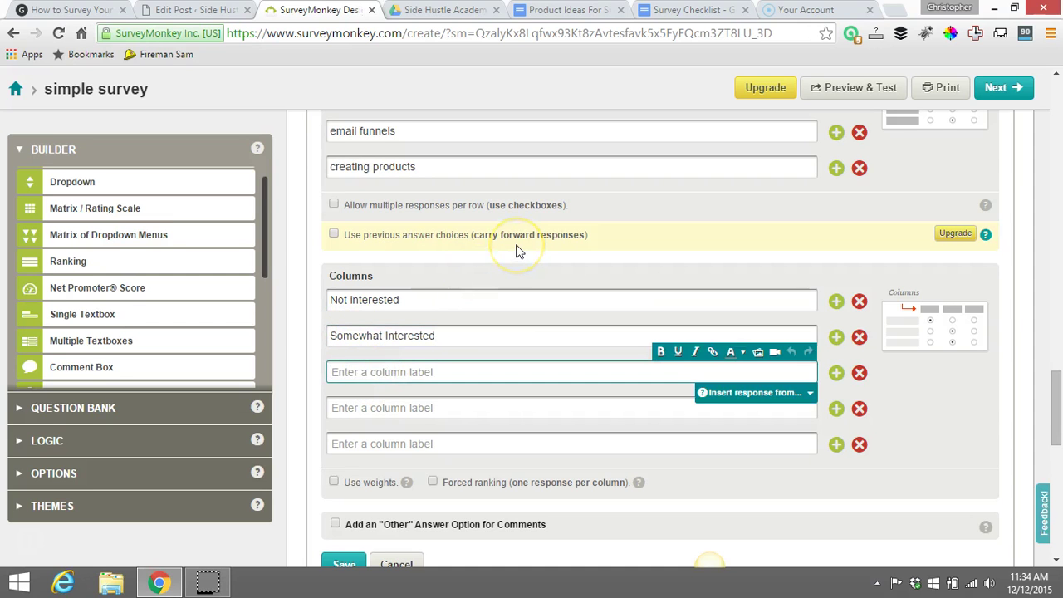
pyautogui.write('Very Intere')
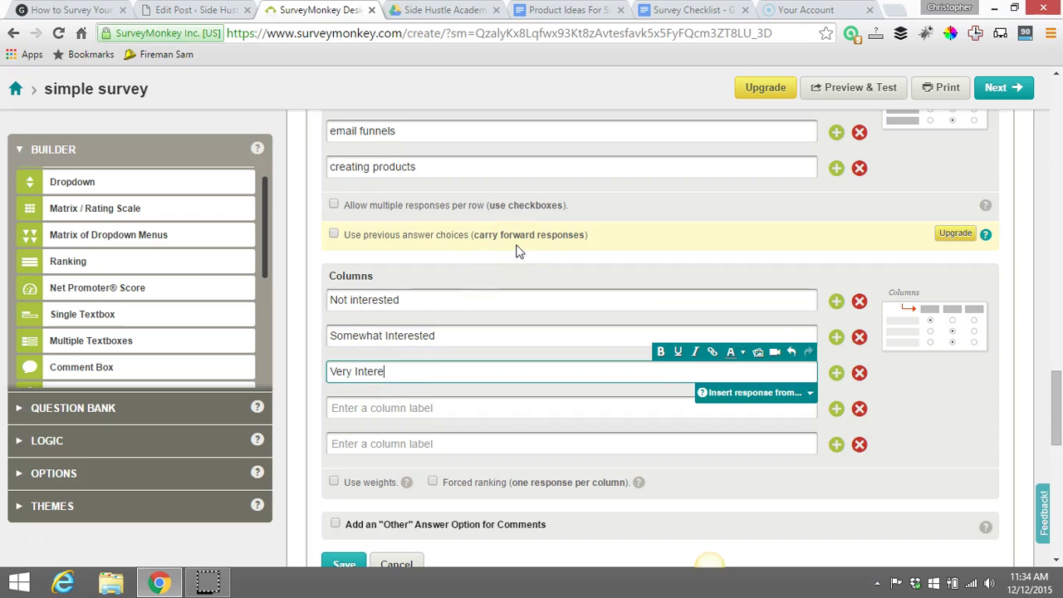
pyautogui.write('sted')
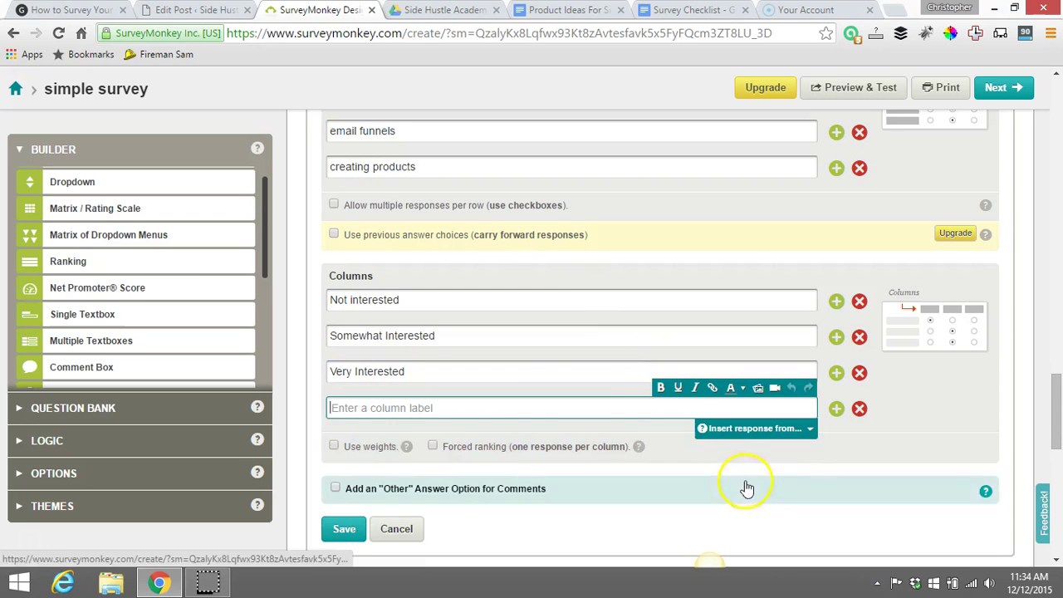
pyautogui.moveTo(843, 419)
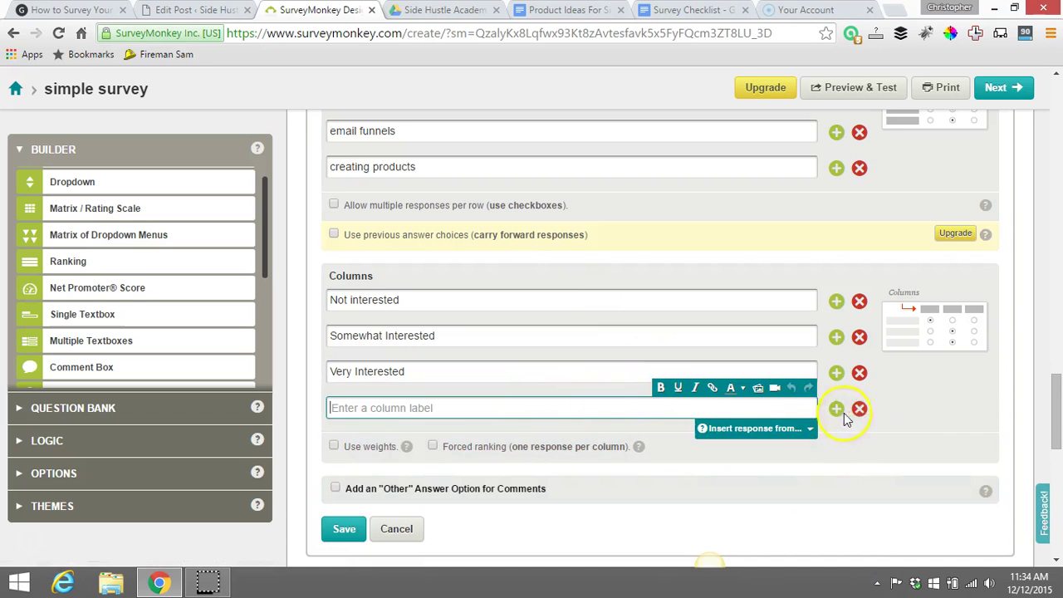
pyautogui.click(859, 408)
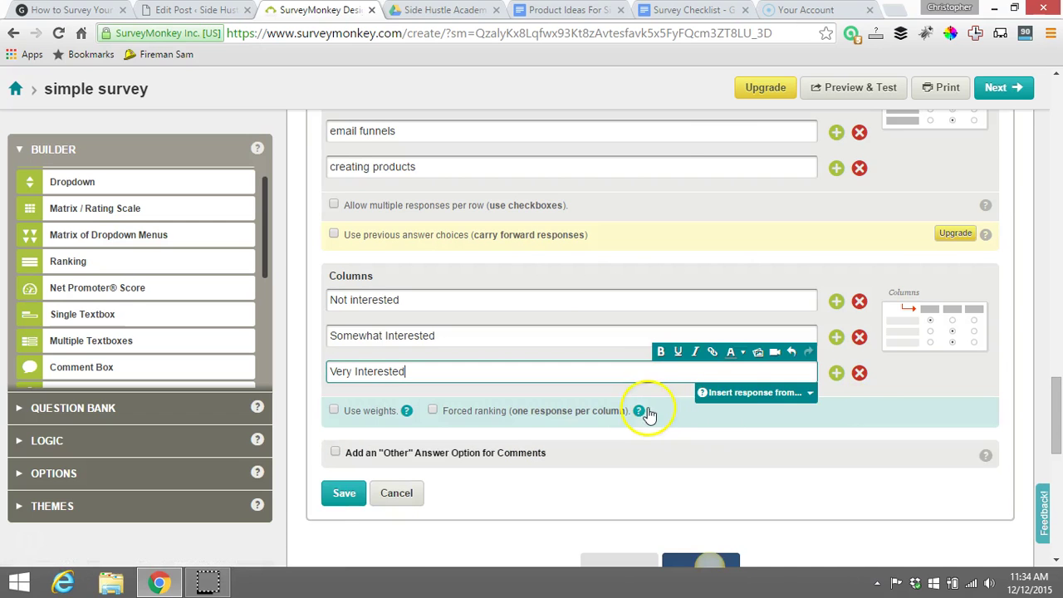
pyautogui.moveTo(645, 453)
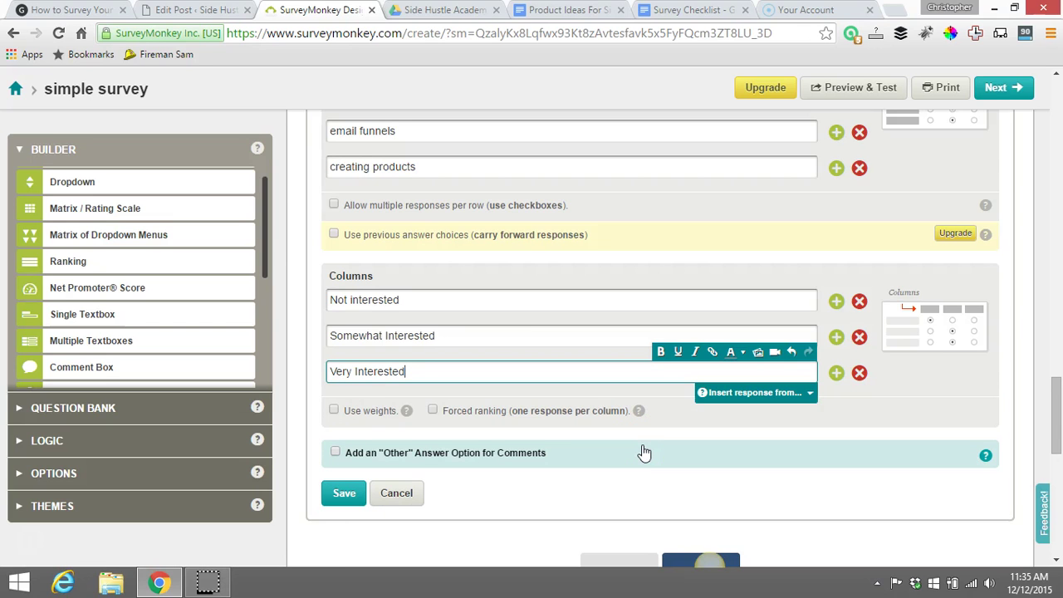
pyautogui.moveTo(602, 463)
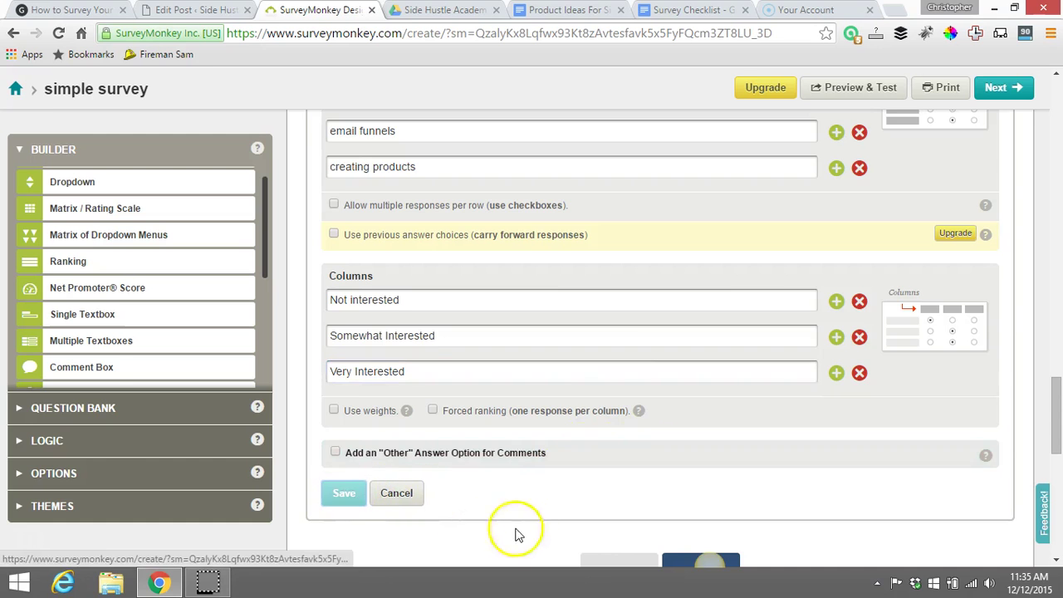
# Step: Save the matrix question and open Preview & Test
pyautogui.click(344, 492)
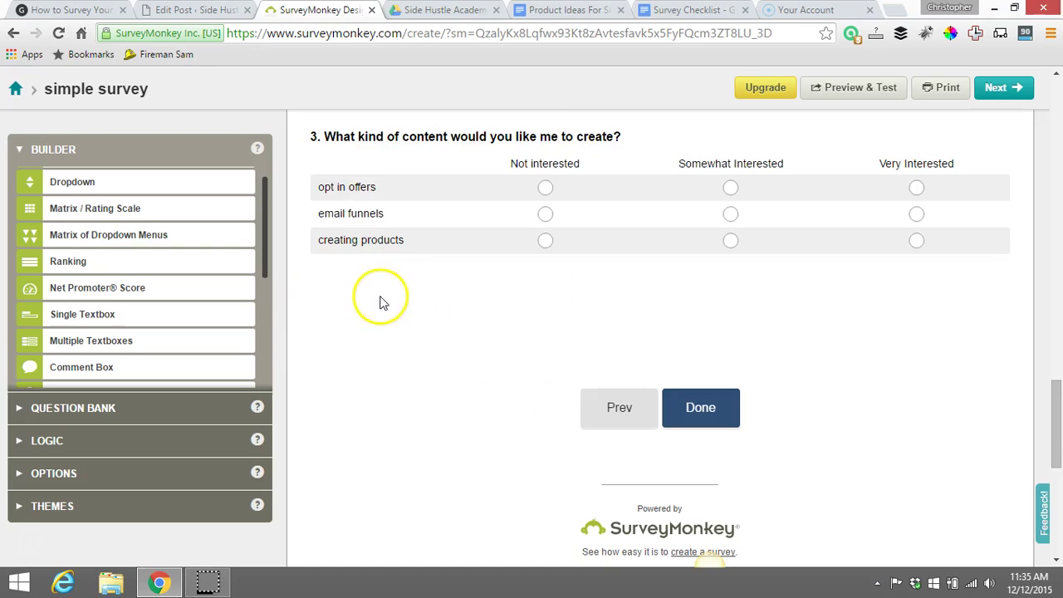
pyautogui.moveTo(398, 315)
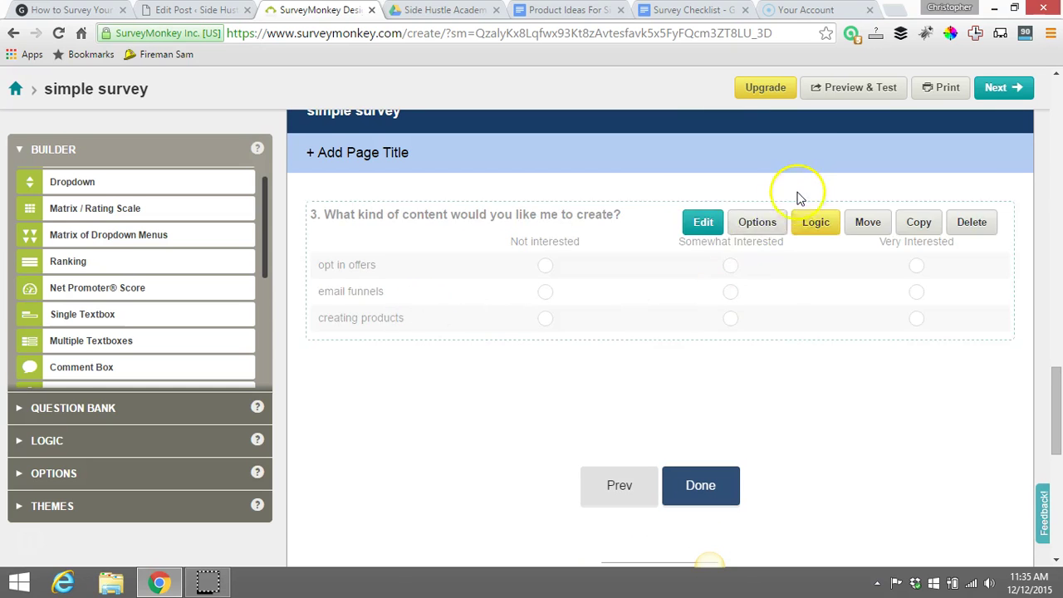
pyautogui.moveTo(837, 100)
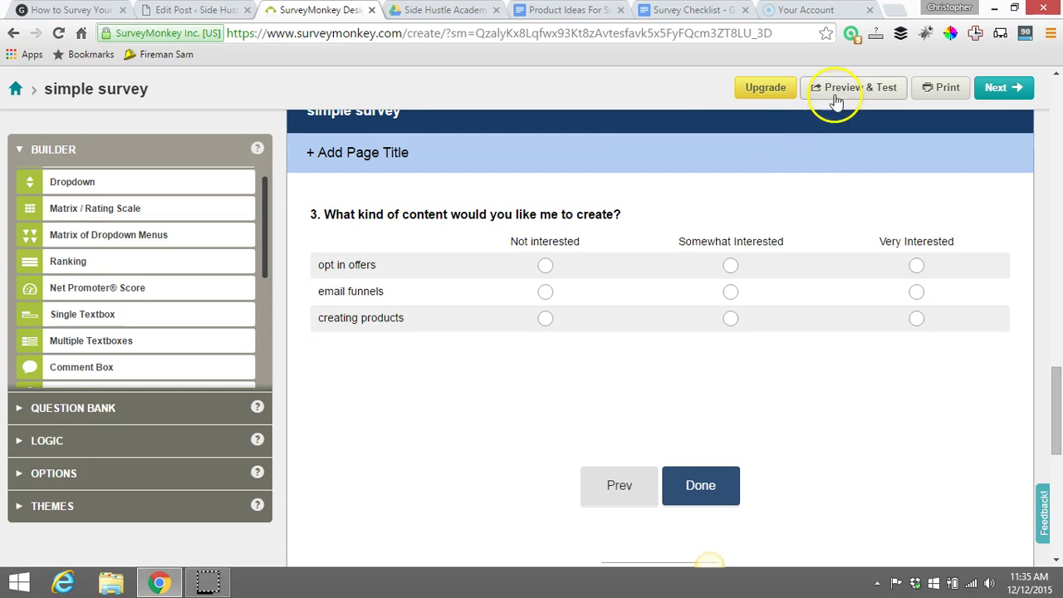
pyautogui.click(854, 87)
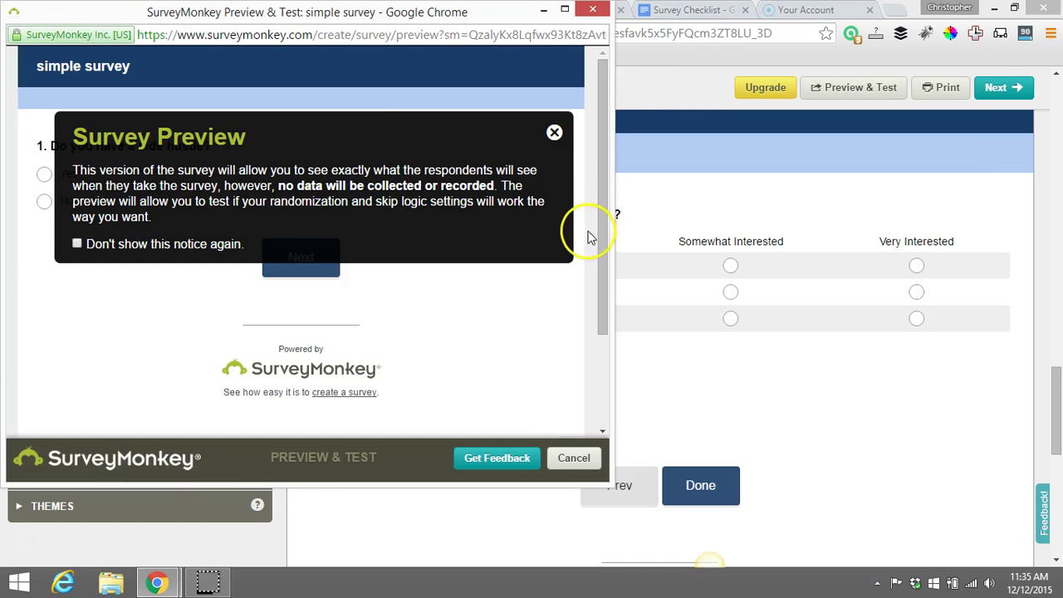
# Step: Run the preview answering Yes on side hustle, rating content topics, then close it
pyautogui.click(554, 132)
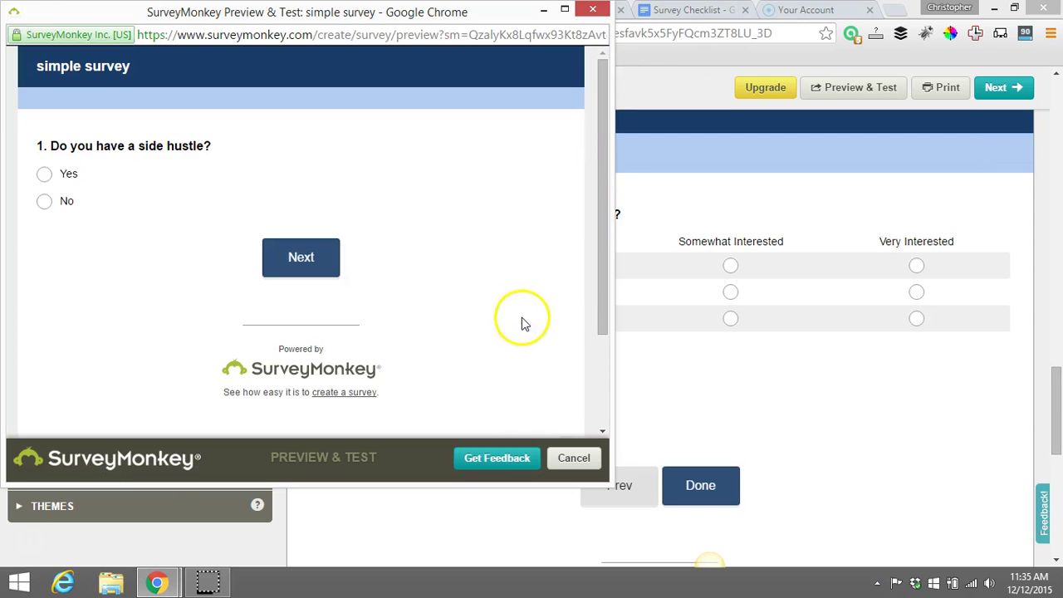
pyautogui.click(44, 174)
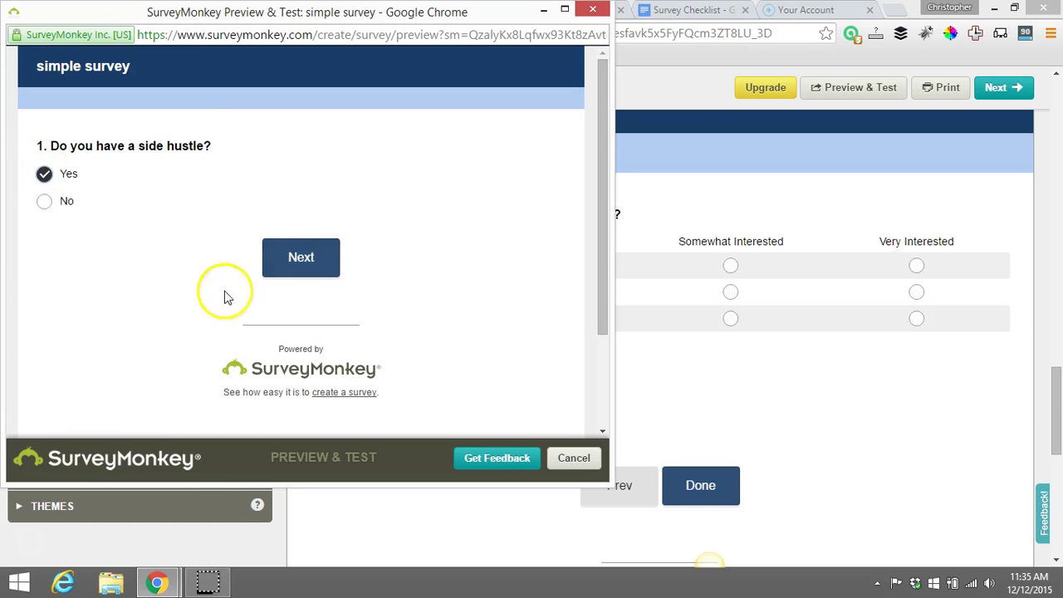
pyautogui.click(301, 256)
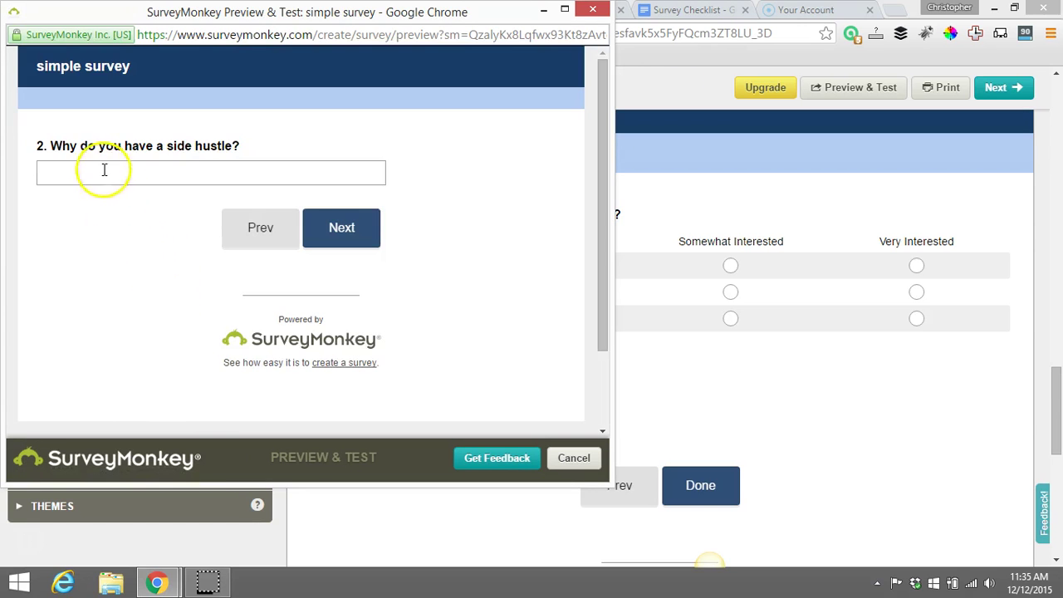
pyautogui.click(341, 227)
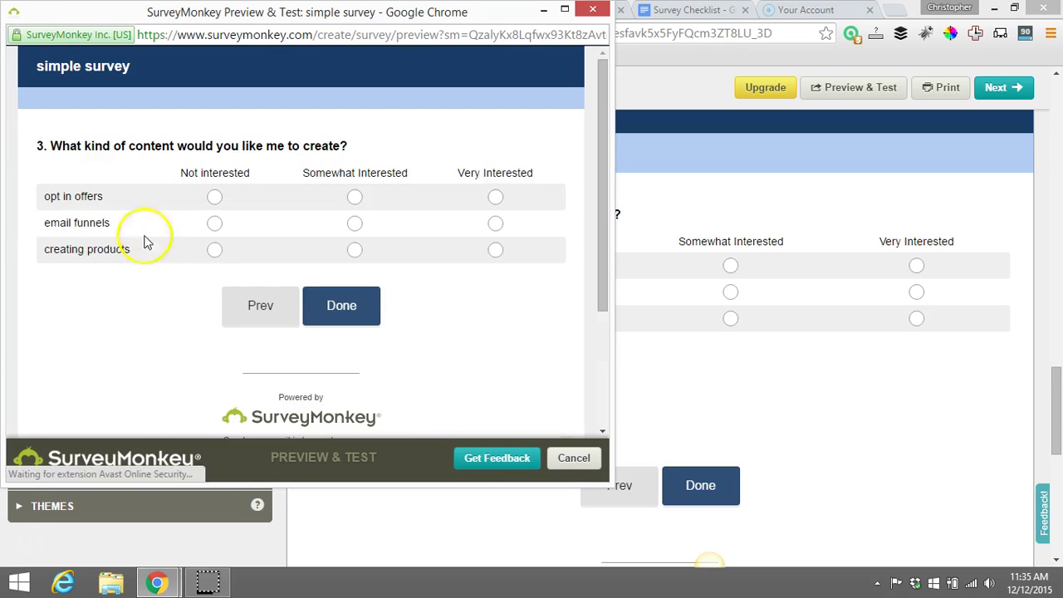
pyautogui.click(214, 197)
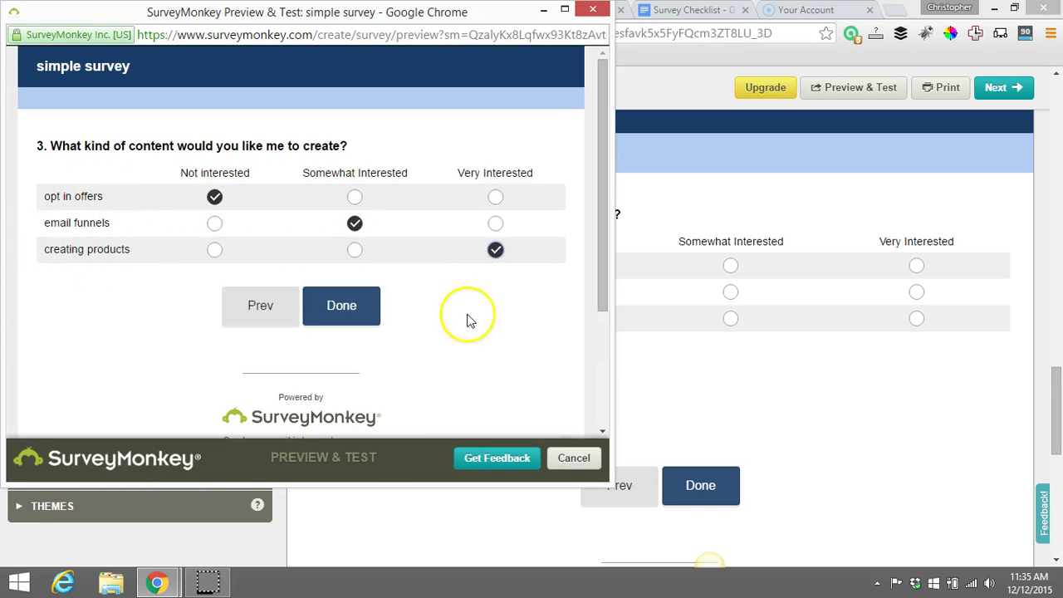
pyautogui.click(342, 305)
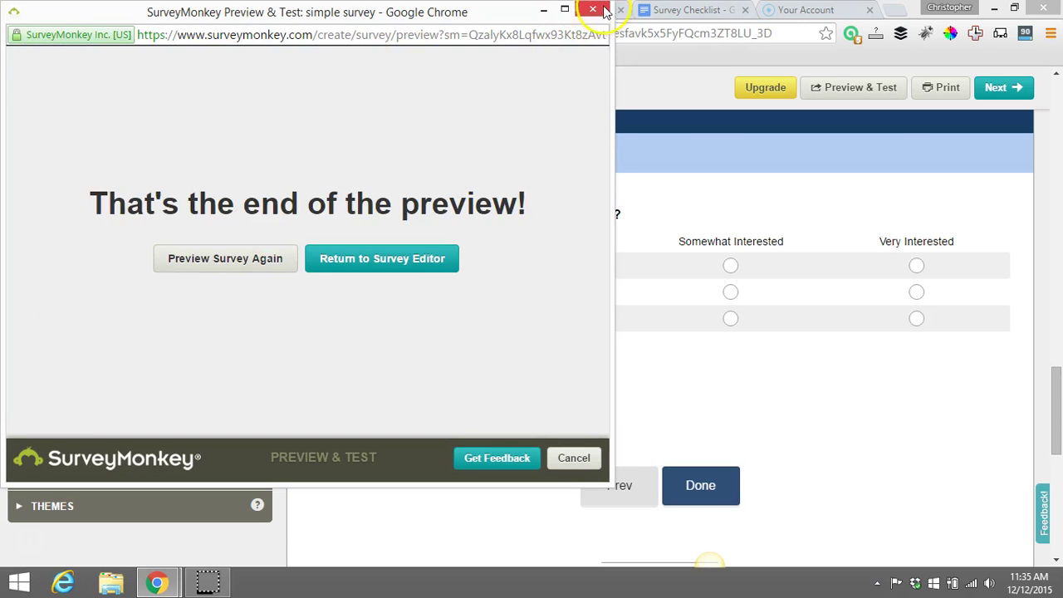
pyautogui.click(593, 9)
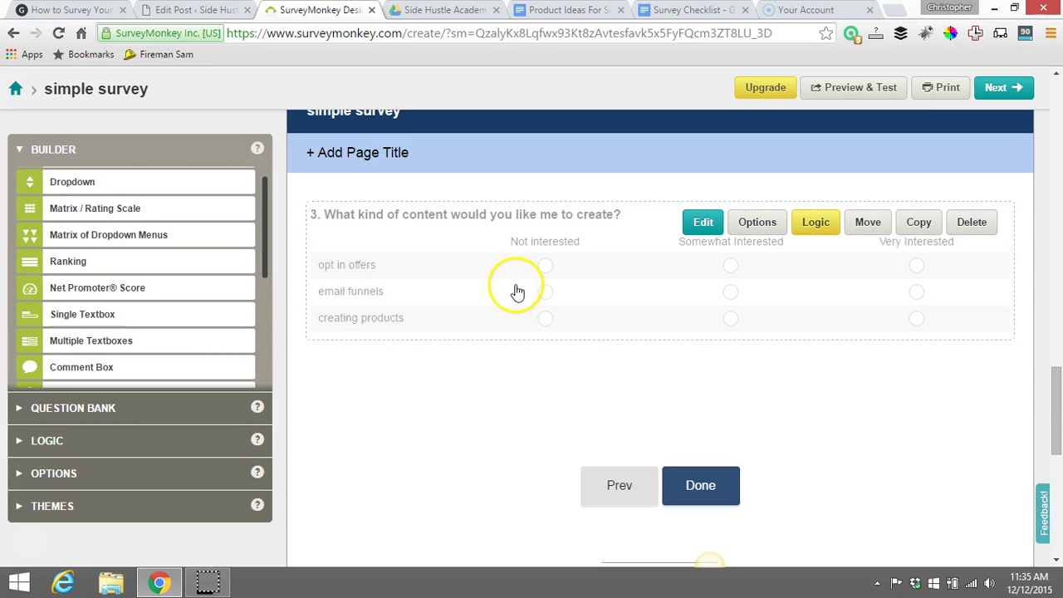
pyautogui.moveTo(518, 293)
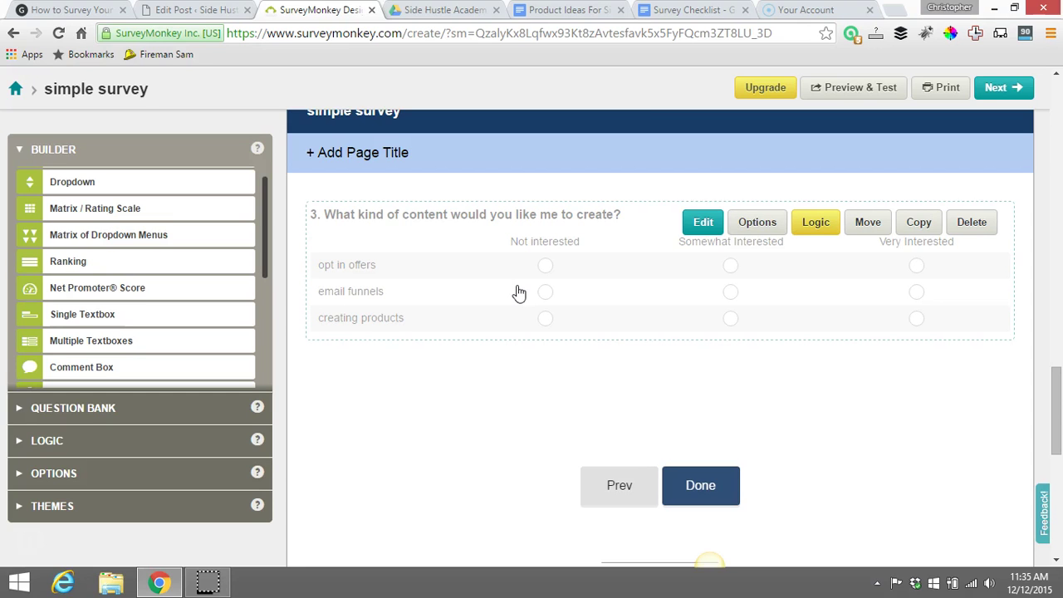
pyautogui.moveTo(496, 278)
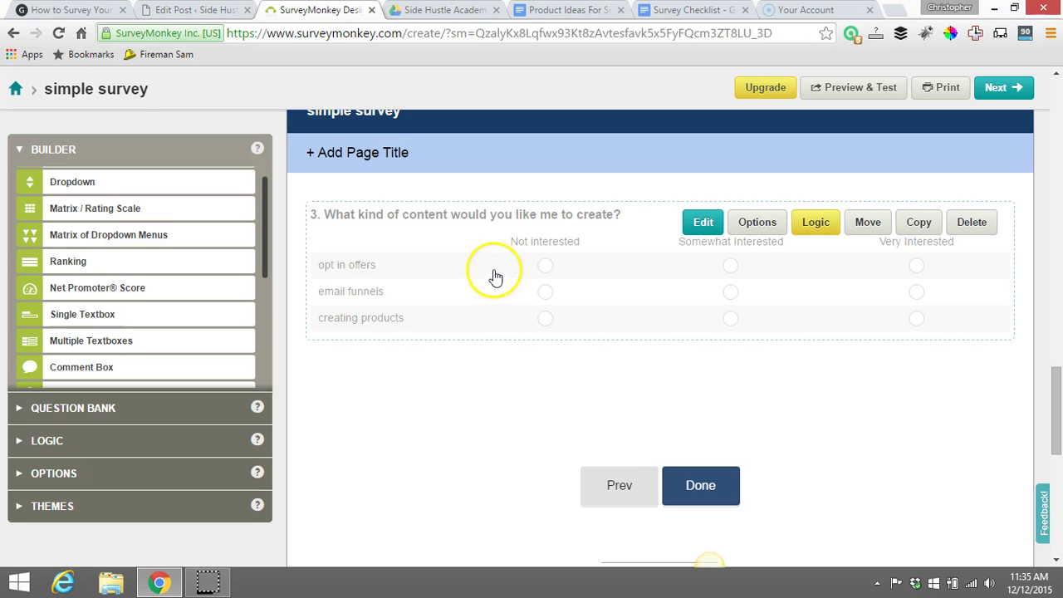